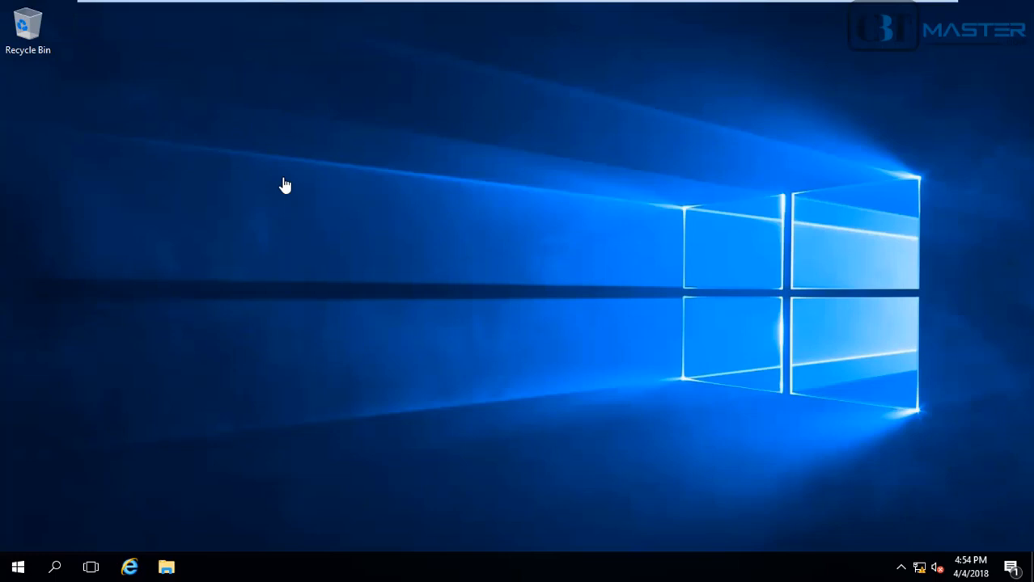
mouse_move(921, 570)
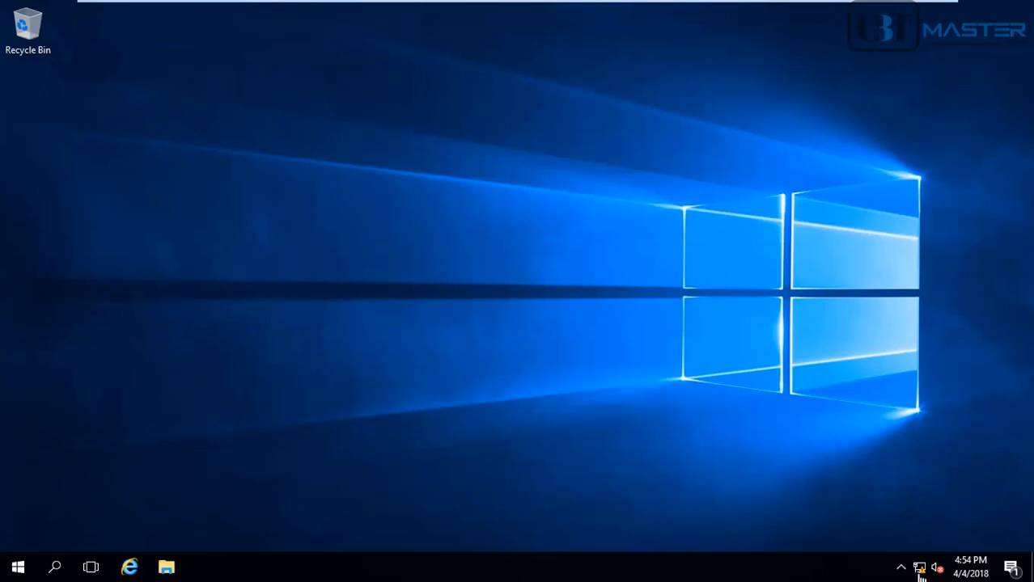
Launch Server Manager from the Windows Server 2016 Start menu
left_click(24, 564)
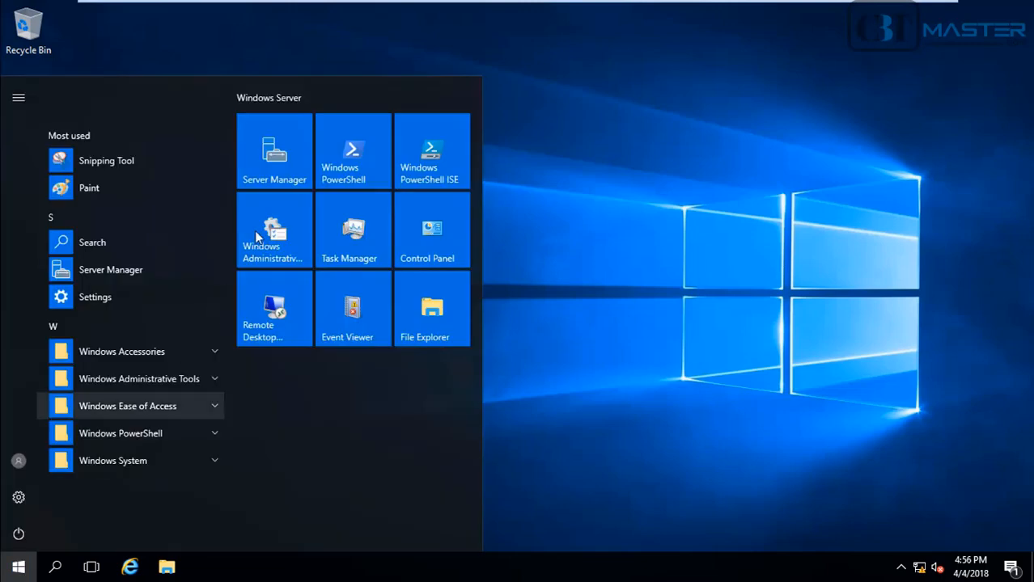
left_click(273, 151)
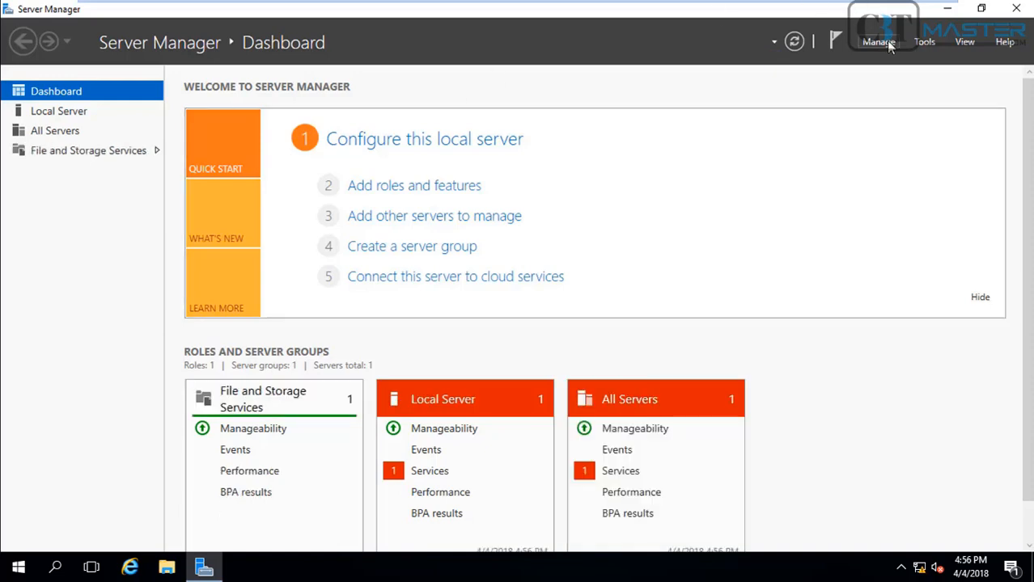
Start the Add Roles and Features Wizard from the Manage menu
left_click(878, 41)
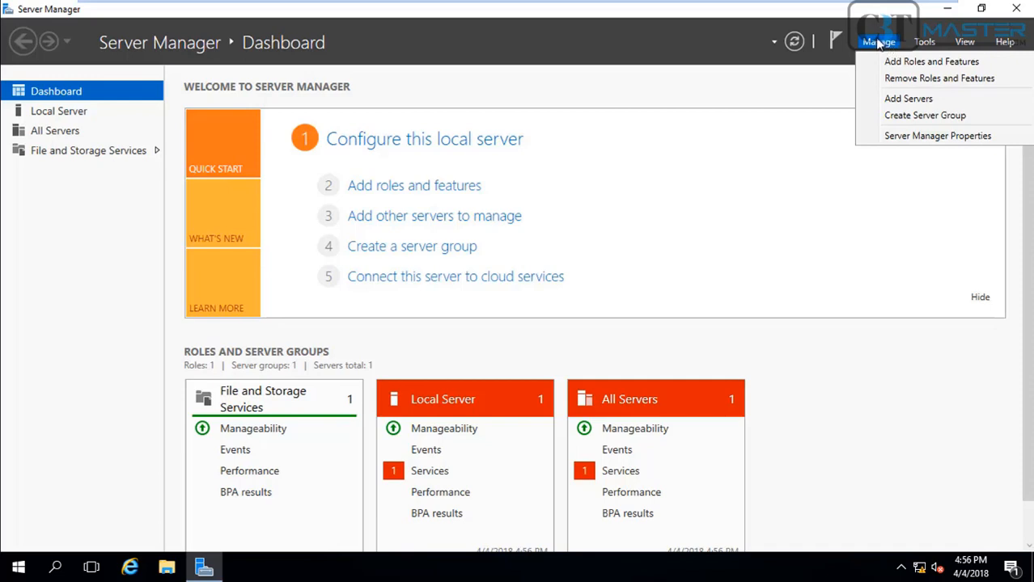
mouse_move(931, 62)
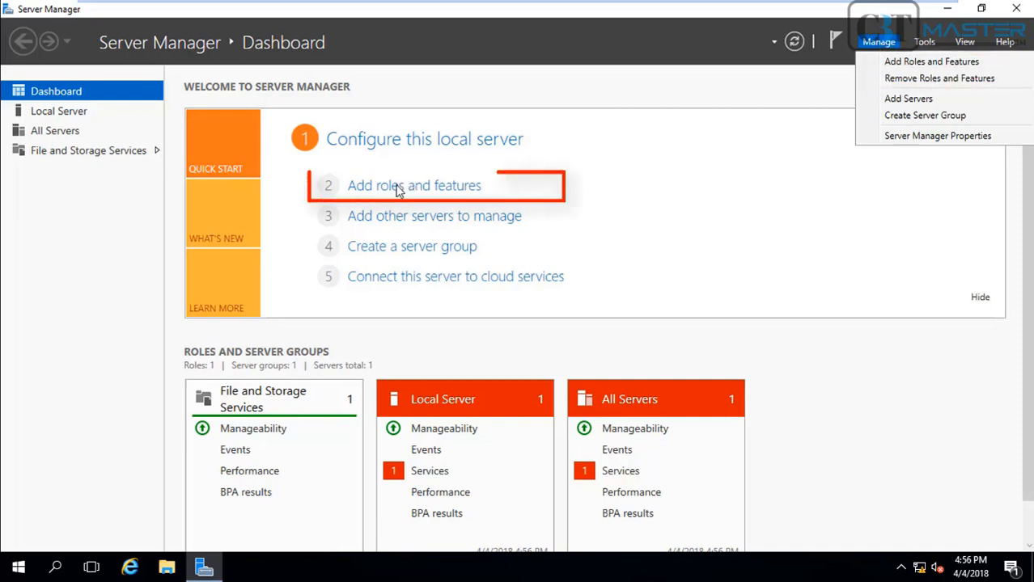
left_click(396, 185)
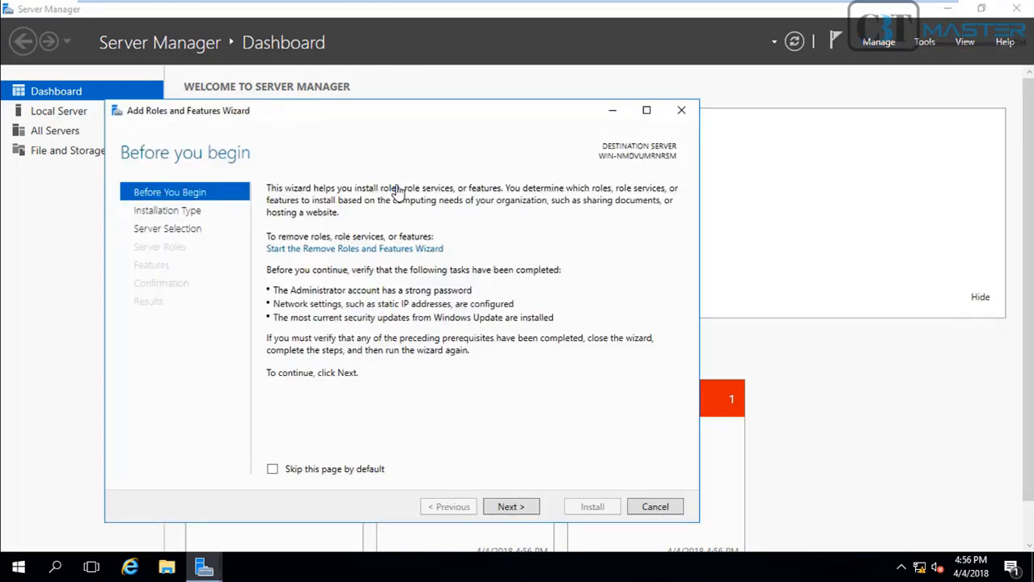
Choose role-based installation on the local server and reach the server roles list
left_click(511, 506)
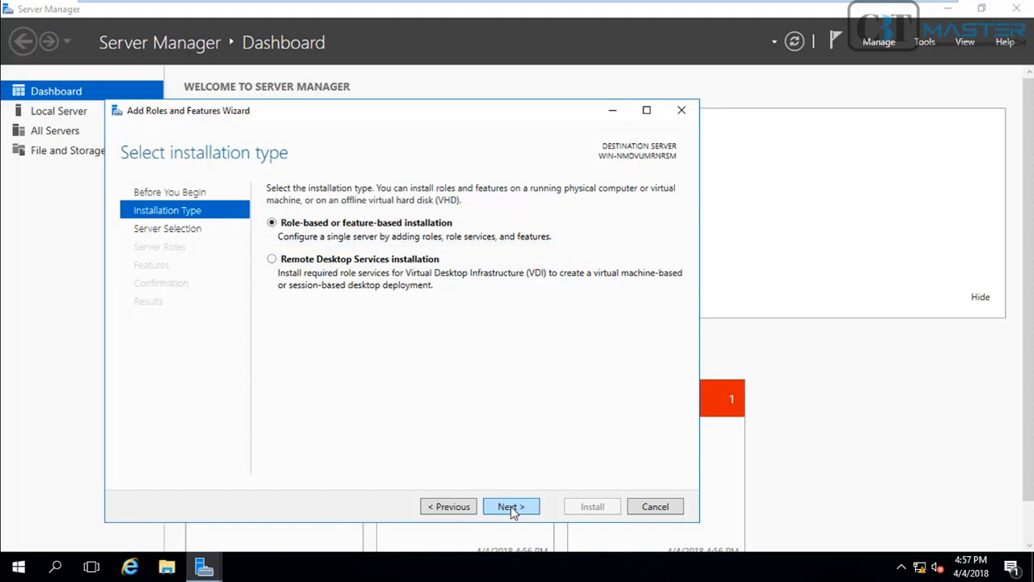
left_click(510, 506)
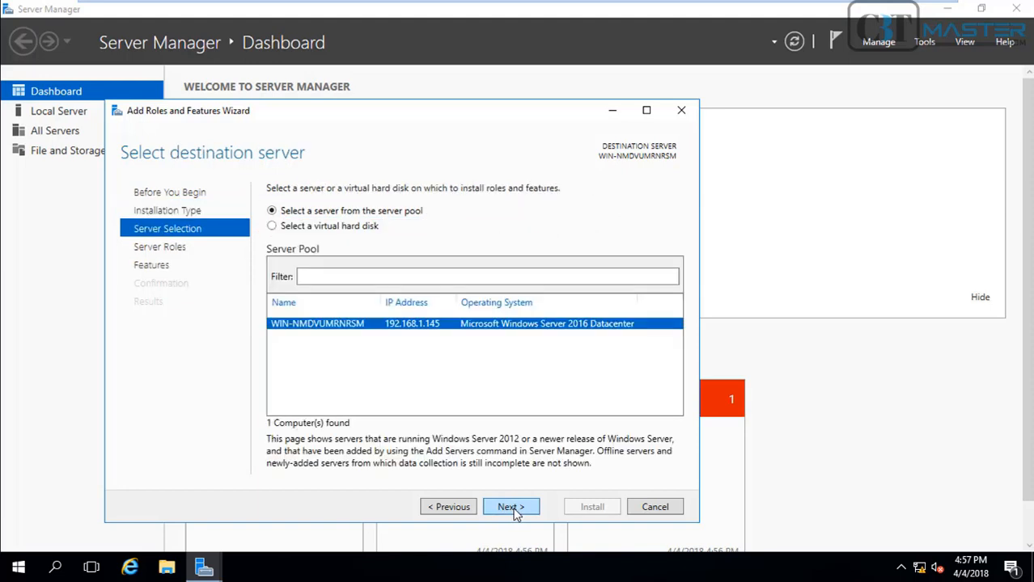
mouse_move(334, 332)
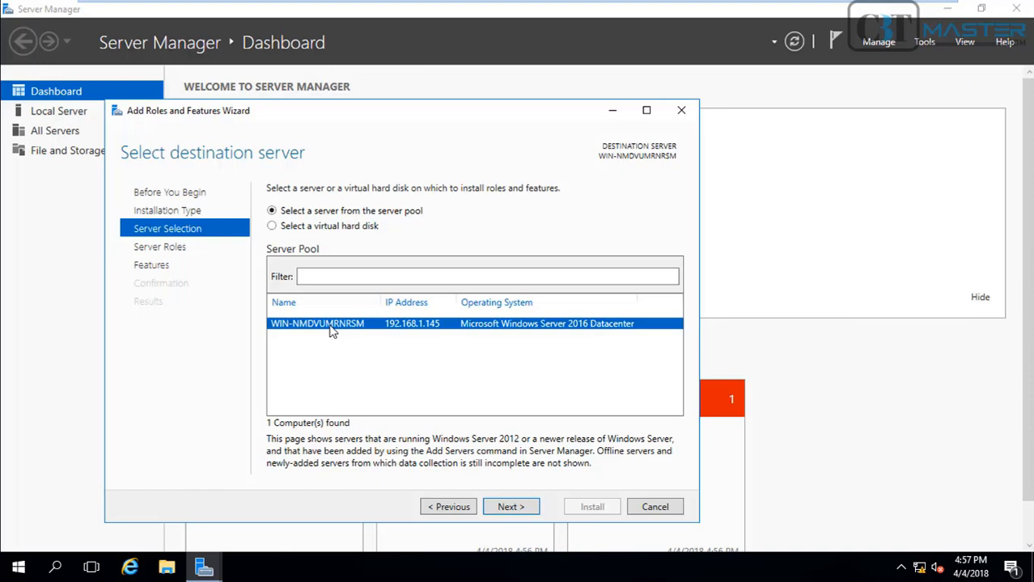
mouse_move(443, 405)
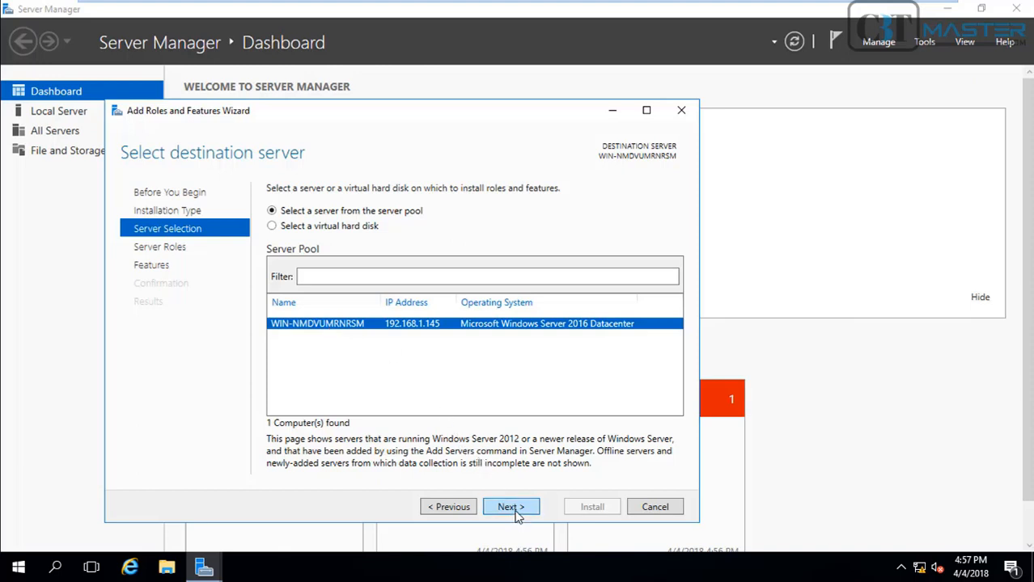
left_click(510, 507)
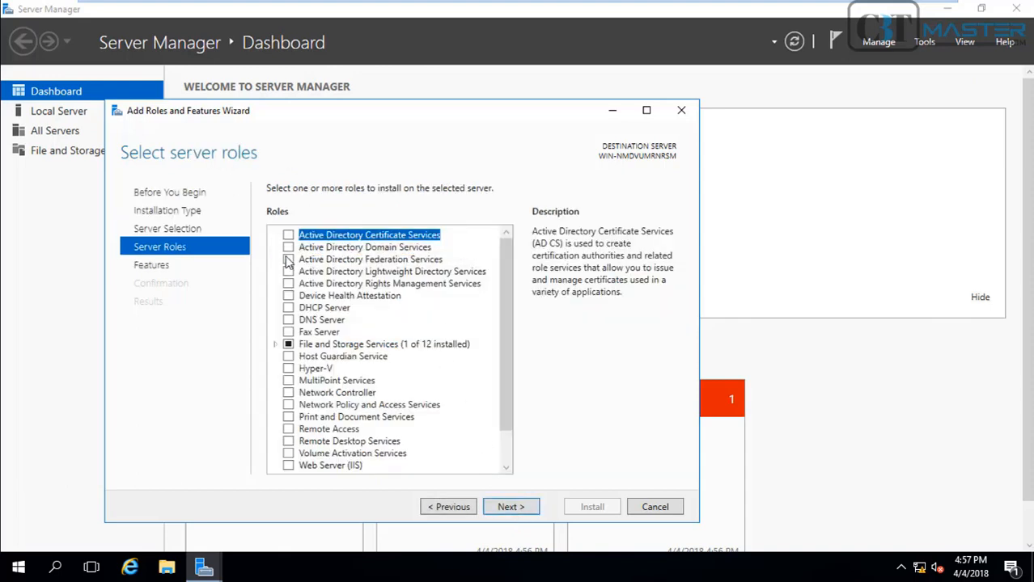
Select the Active Directory Domain Services and DNS Server roles, adding their management tools
left_click(288, 247)
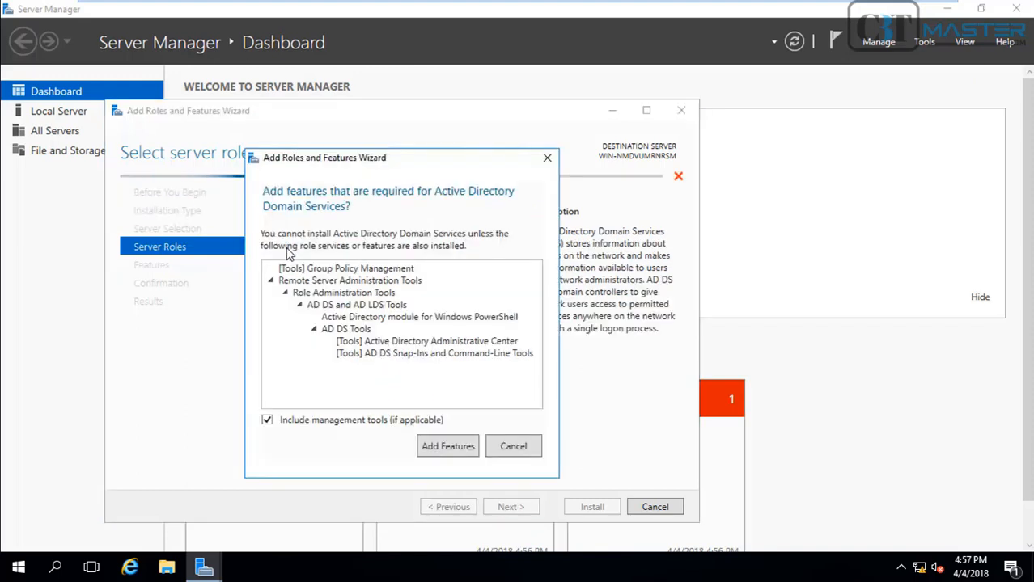
mouse_move(430, 225)
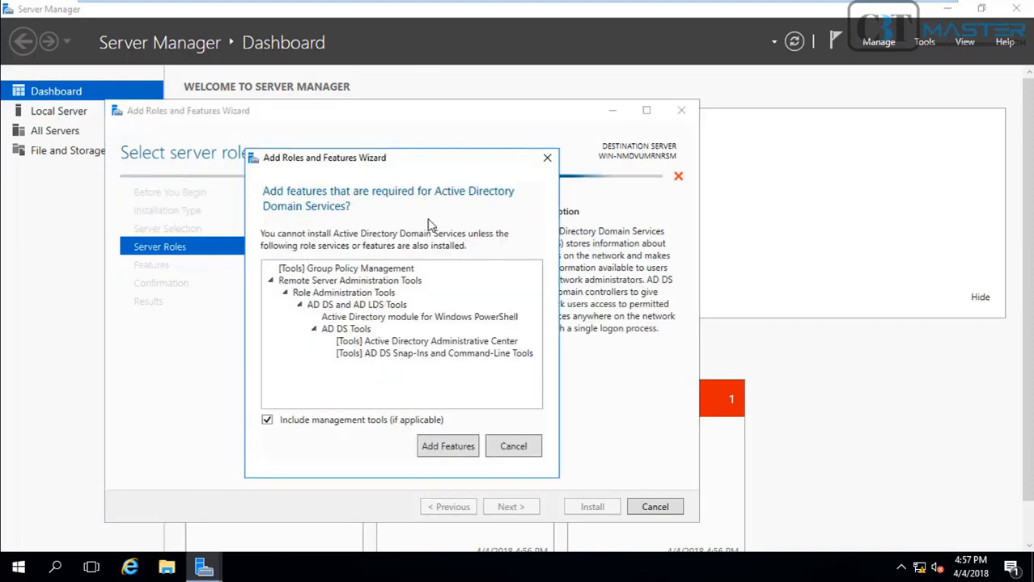
mouse_move(351, 373)
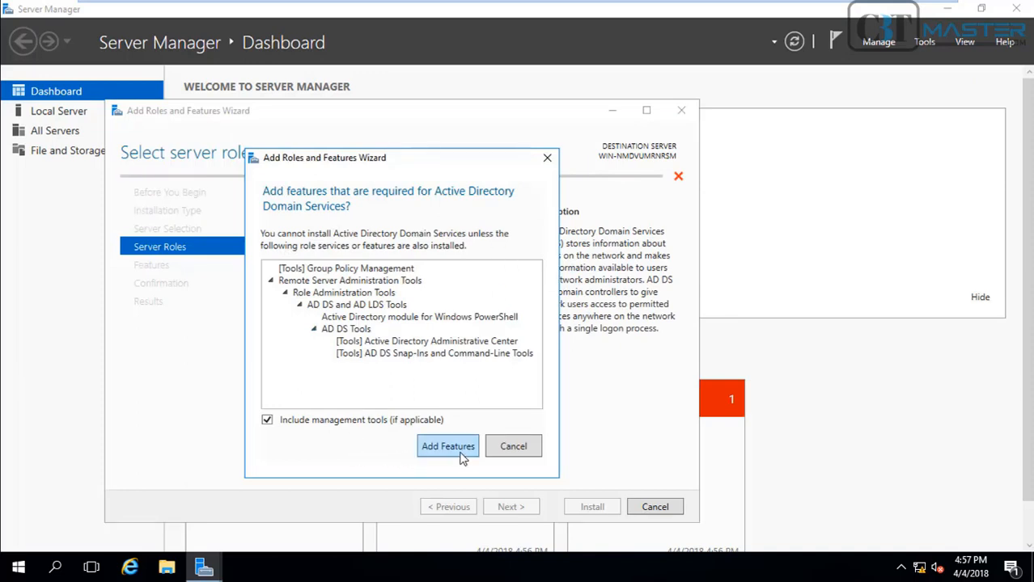
left_click(447, 446)
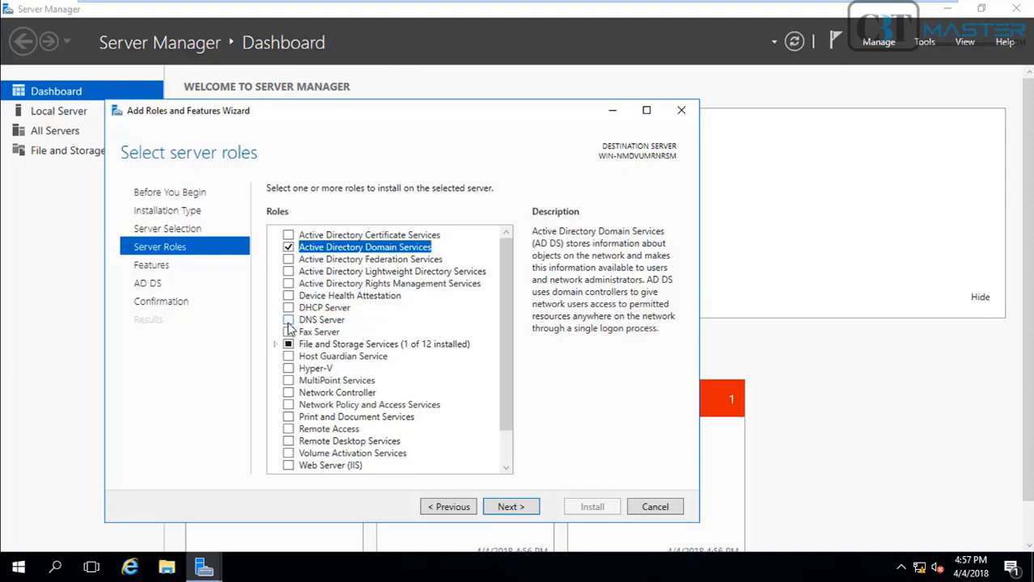
left_click(288, 320)
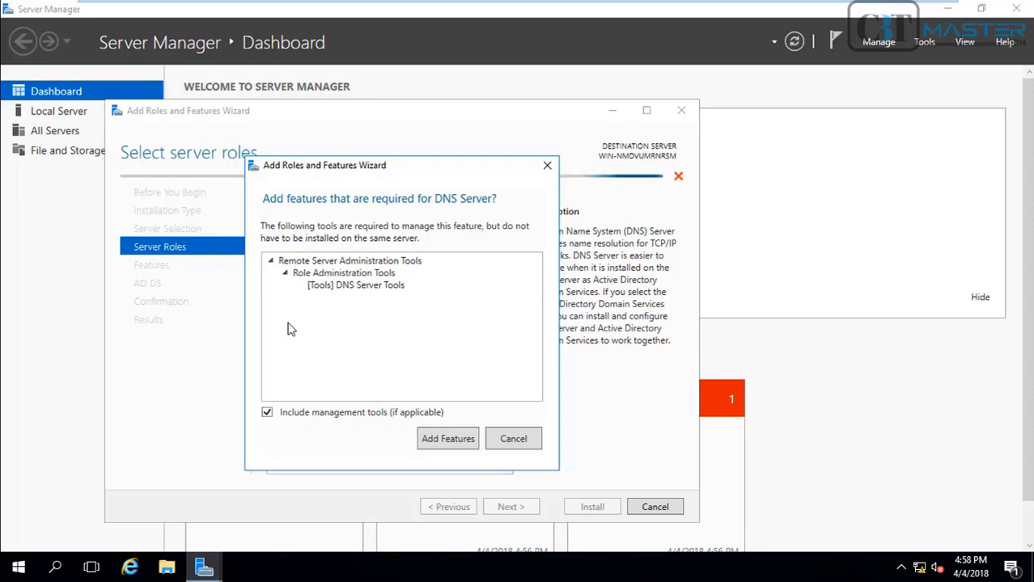
mouse_move(330, 333)
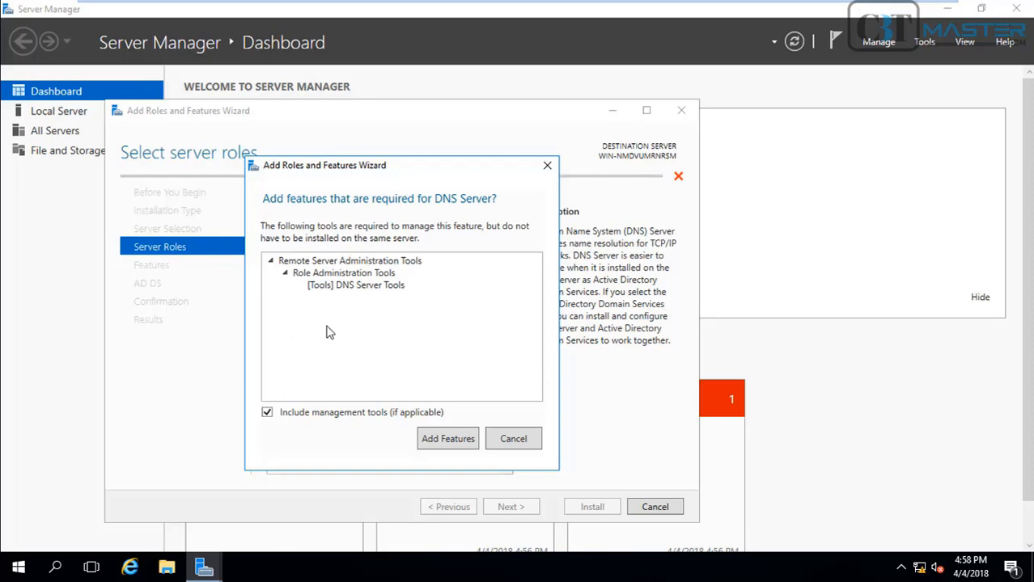
left_click(448, 439)
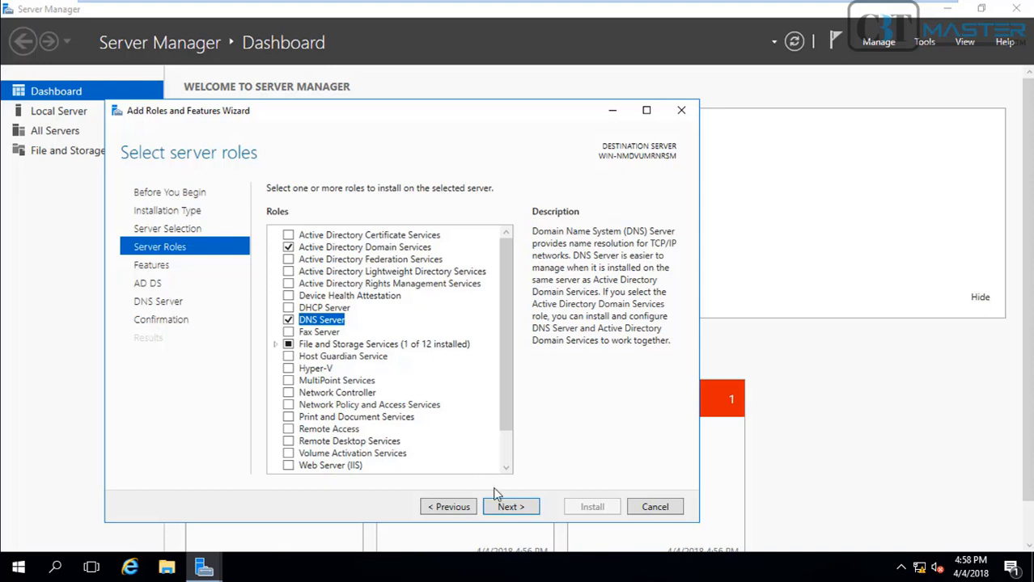
left_click(511, 507)
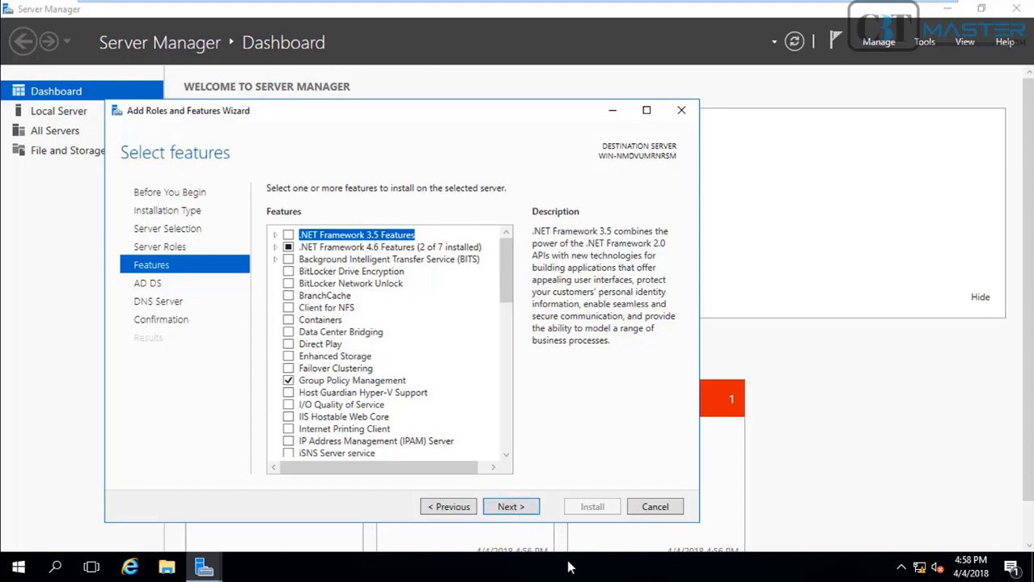
Advance past features and the AD DS and DNS notes, answering the automatic-restart prompt
left_click(510, 506)
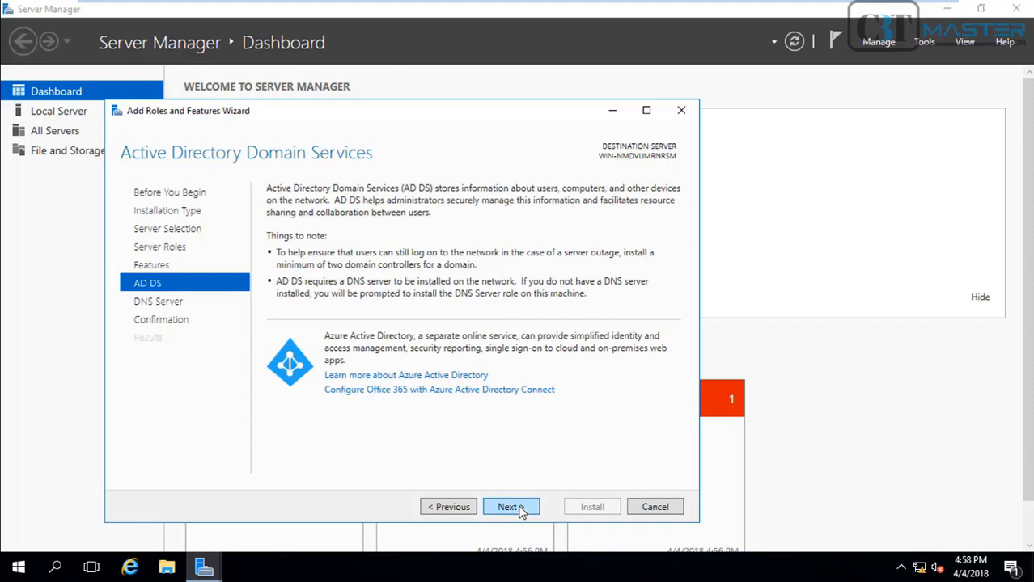
mouse_move(351, 228)
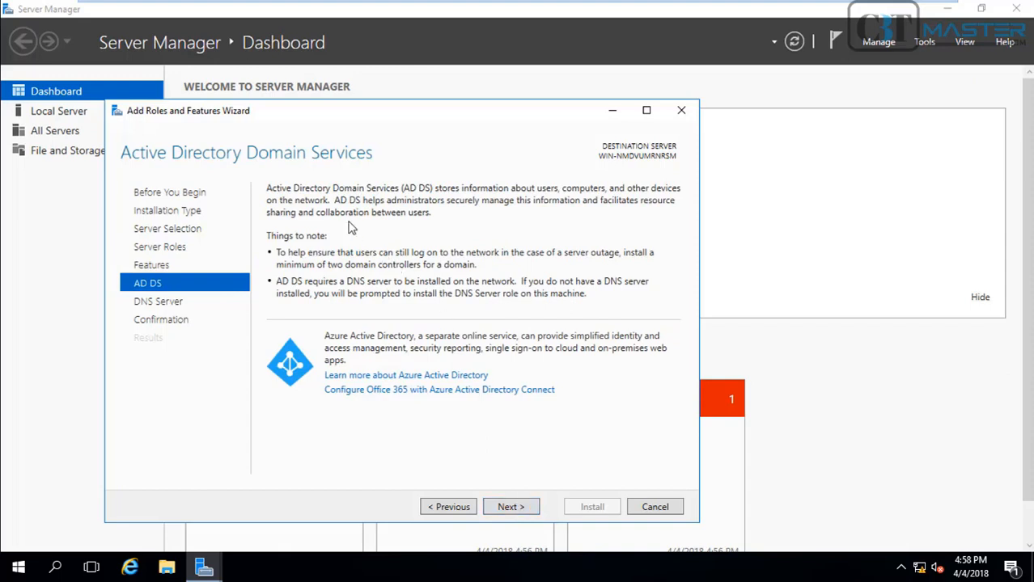
mouse_move(473, 247)
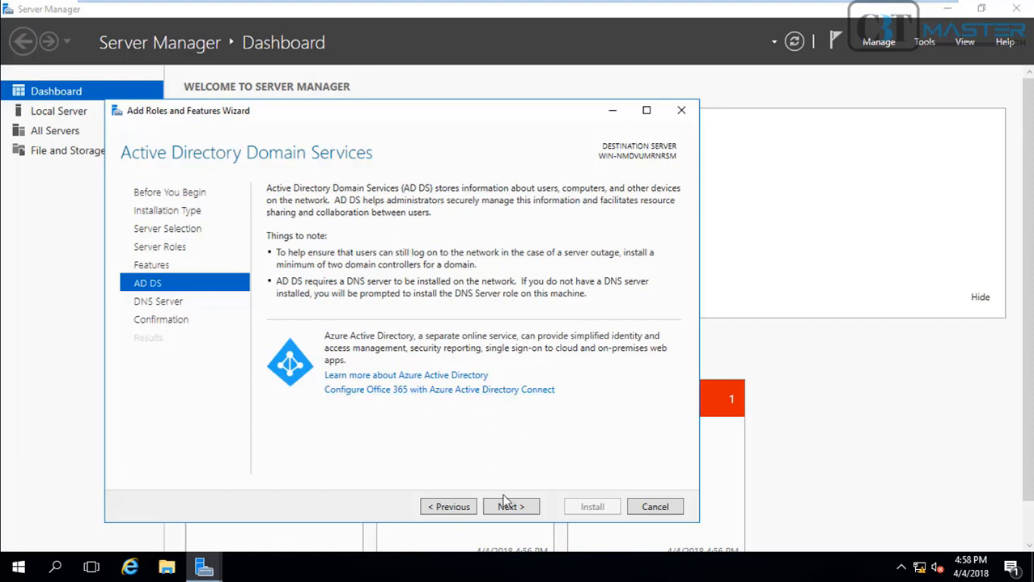
left_click(510, 506)
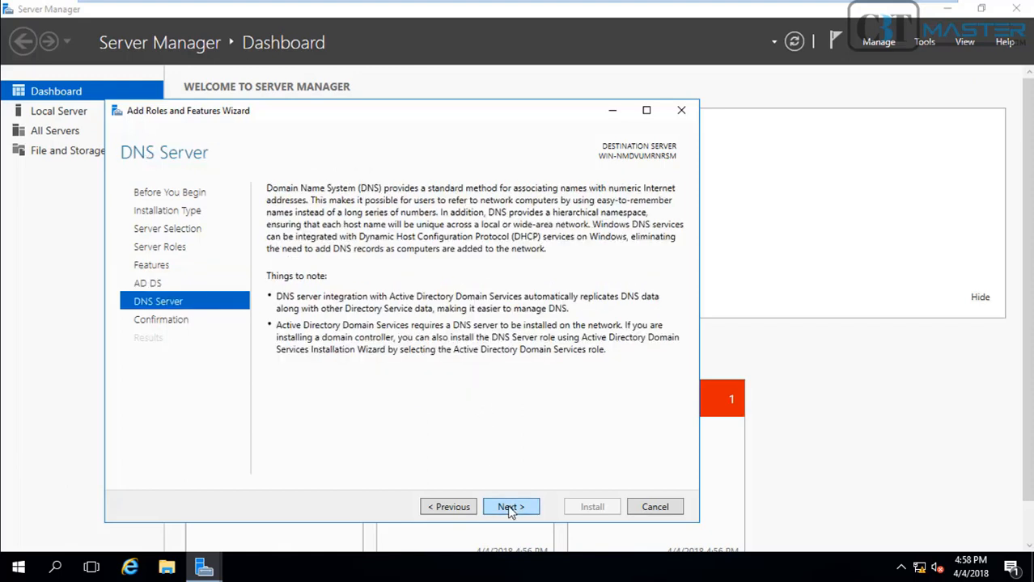
left_click(510, 506)
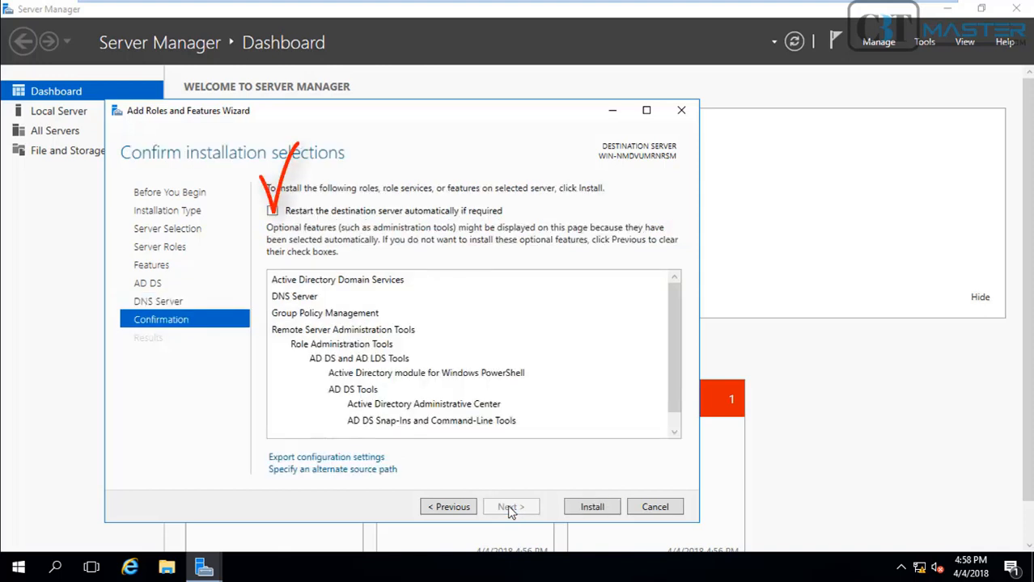
mouse_move(332, 285)
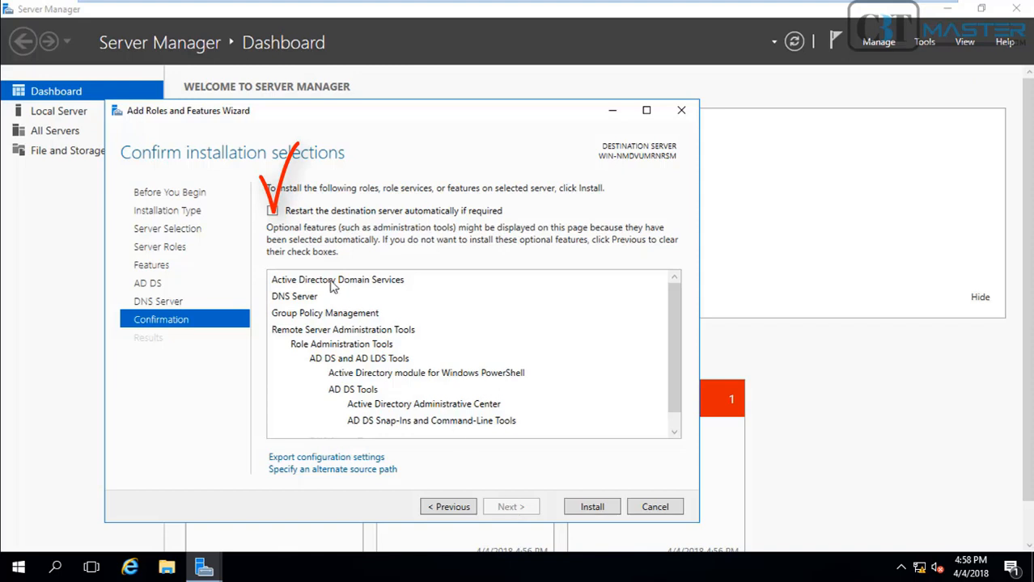
left_click(272, 210)
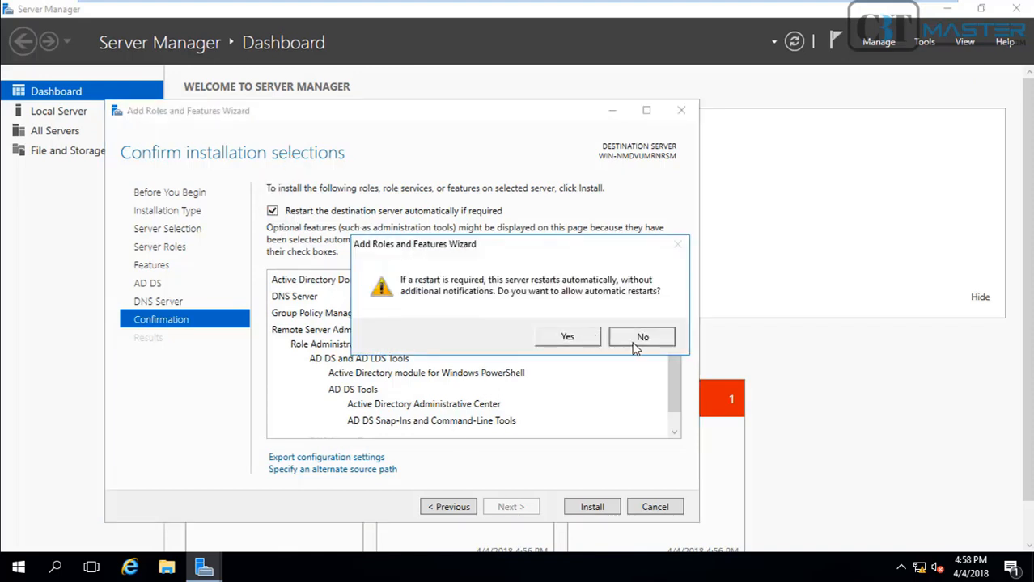
left_click(641, 336)
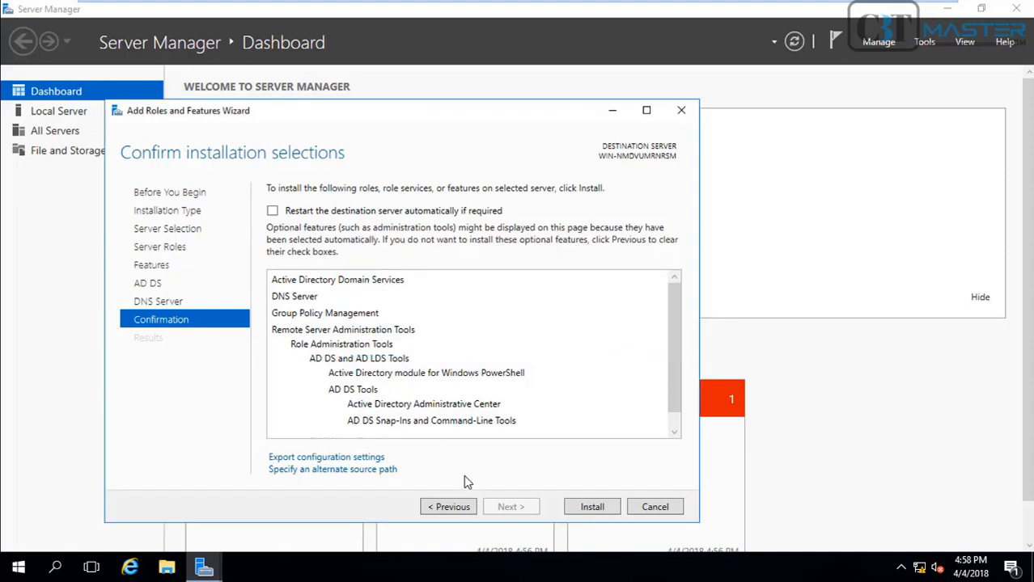
Install AD DS and DNS Server and wait for the installation to succeed
left_click(591, 506)
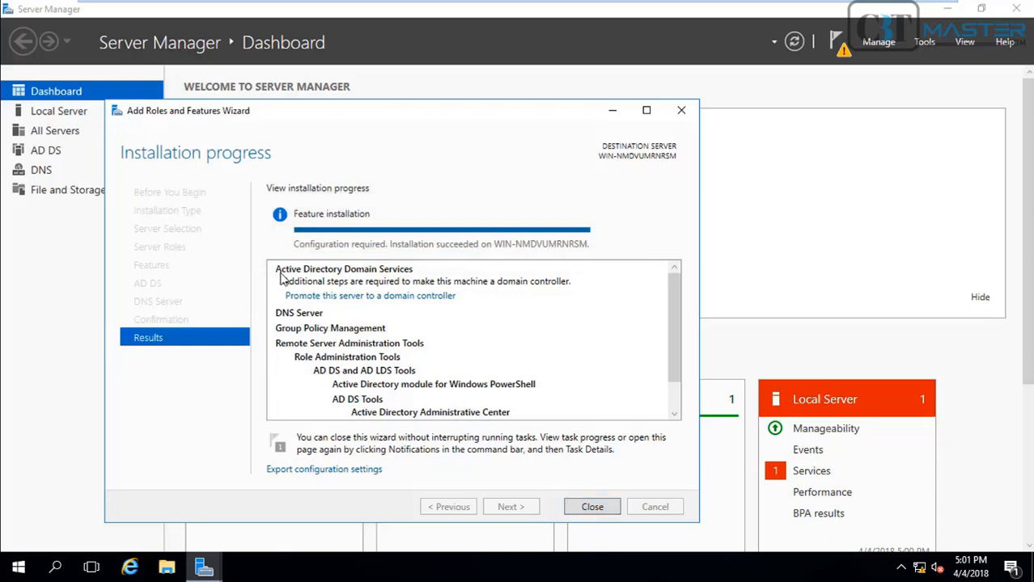
mouse_move(503, 249)
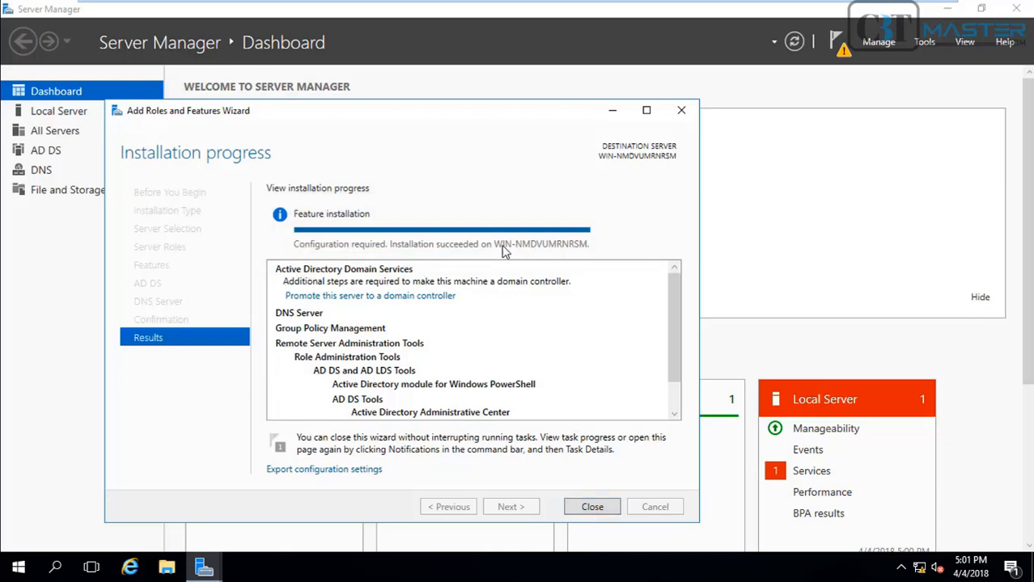
mouse_move(600, 247)
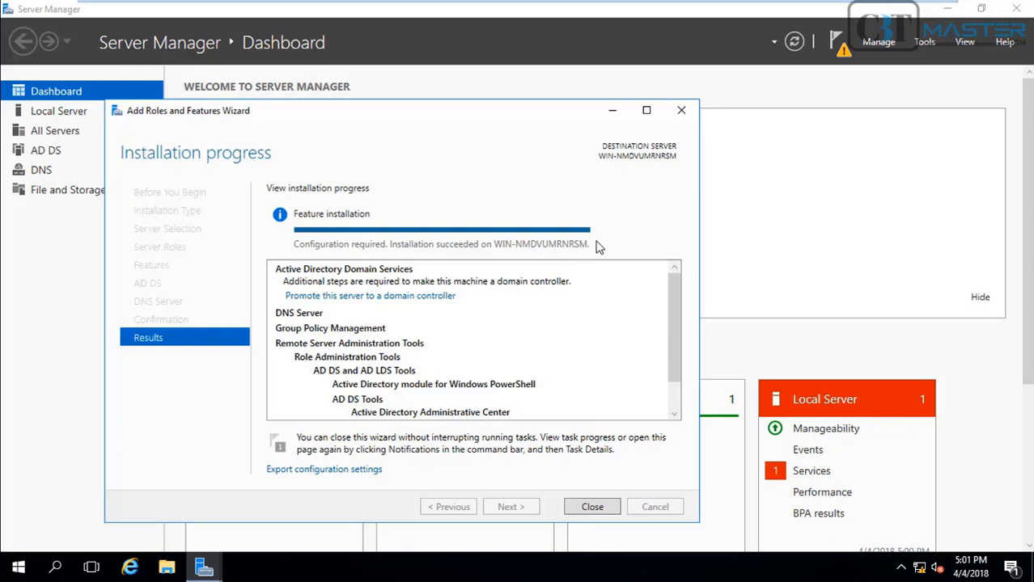
mouse_move(473, 430)
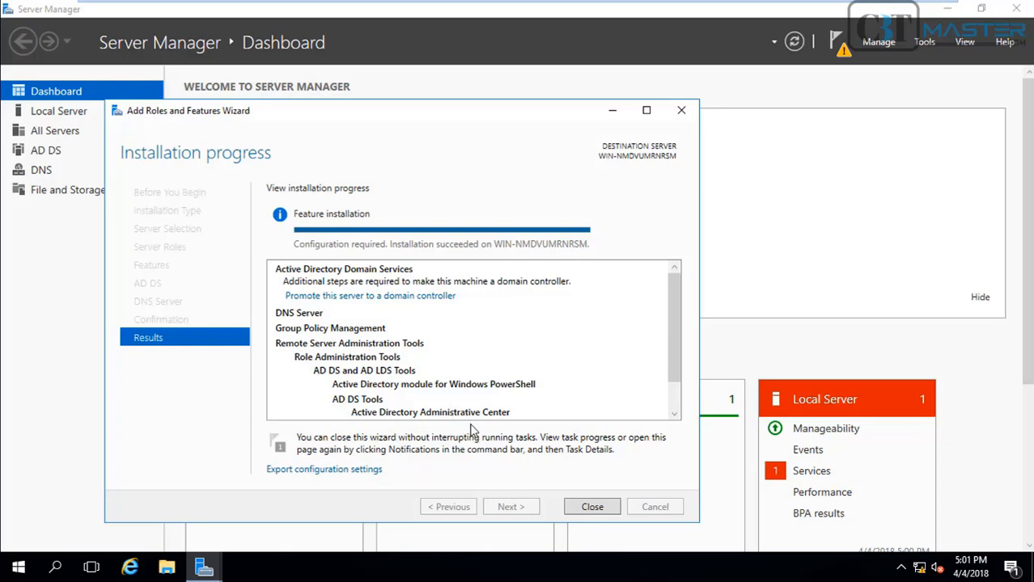
mouse_move(360, 446)
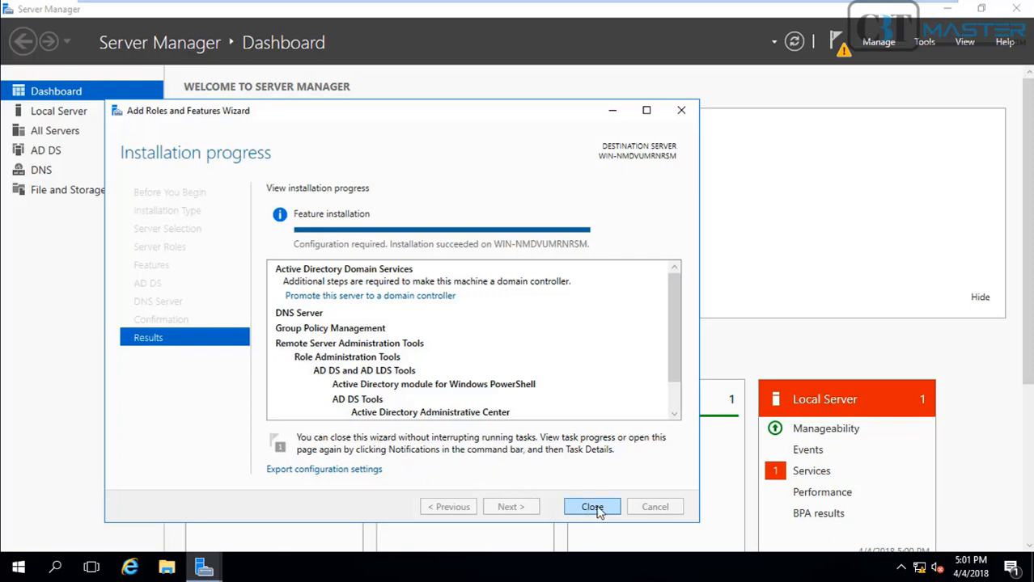
Close the finished wizard and view the AD DS post-deployment notification
left_click(591, 506)
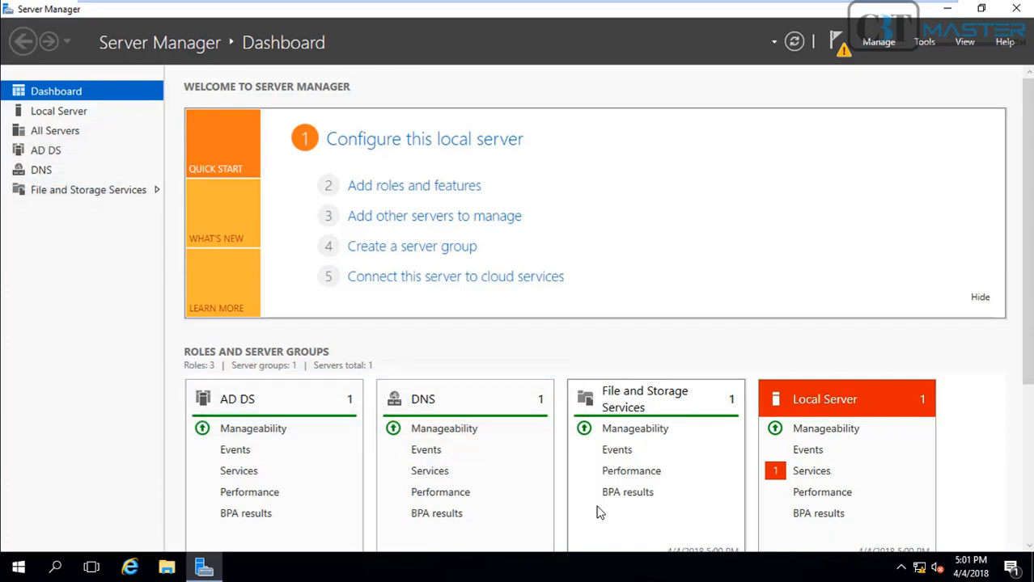
mouse_move(194, 413)
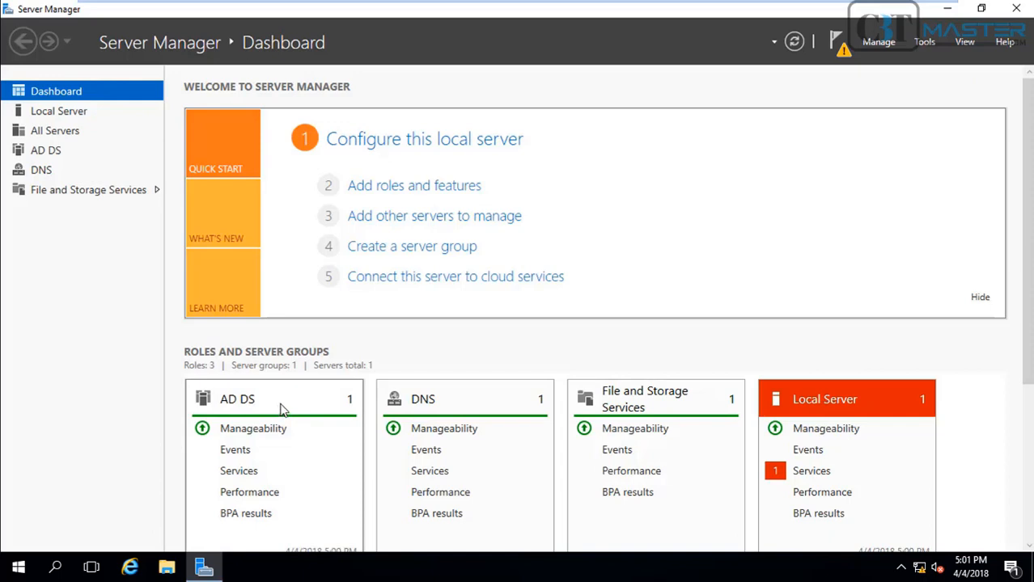
mouse_move(459, 416)
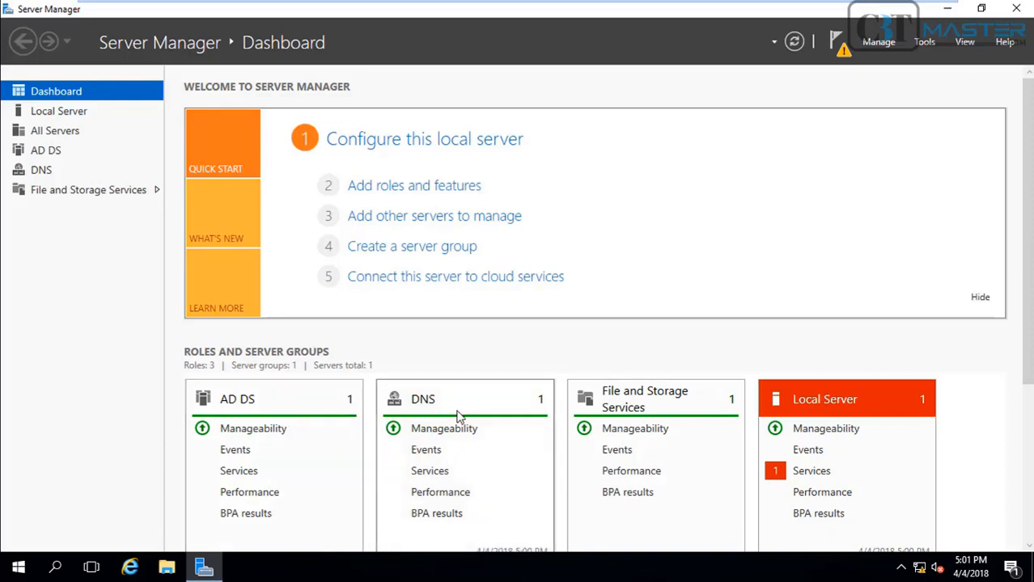
mouse_move(464, 411)
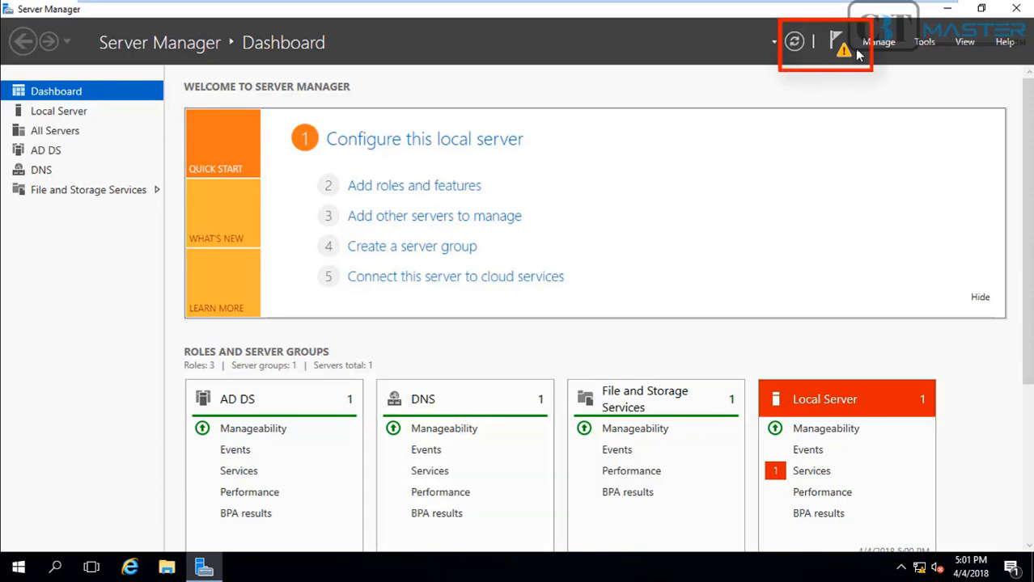
mouse_move(890, 70)
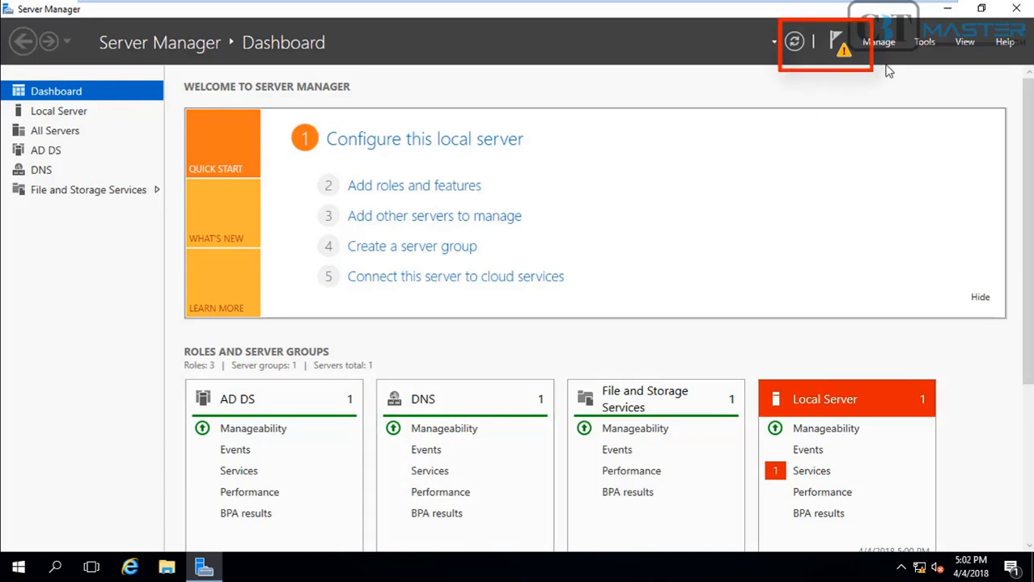
mouse_move(843, 53)
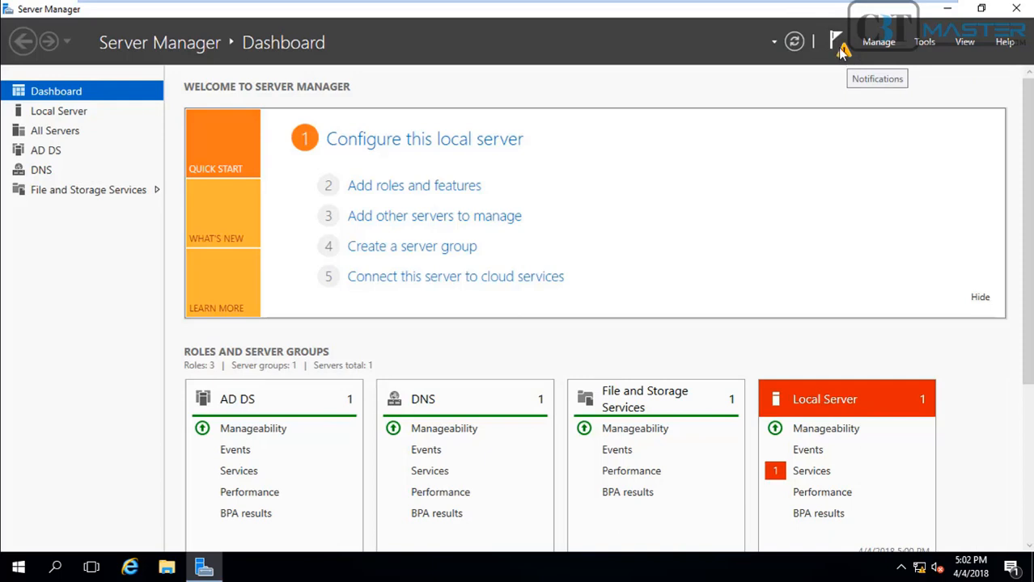
left_click(834, 41)
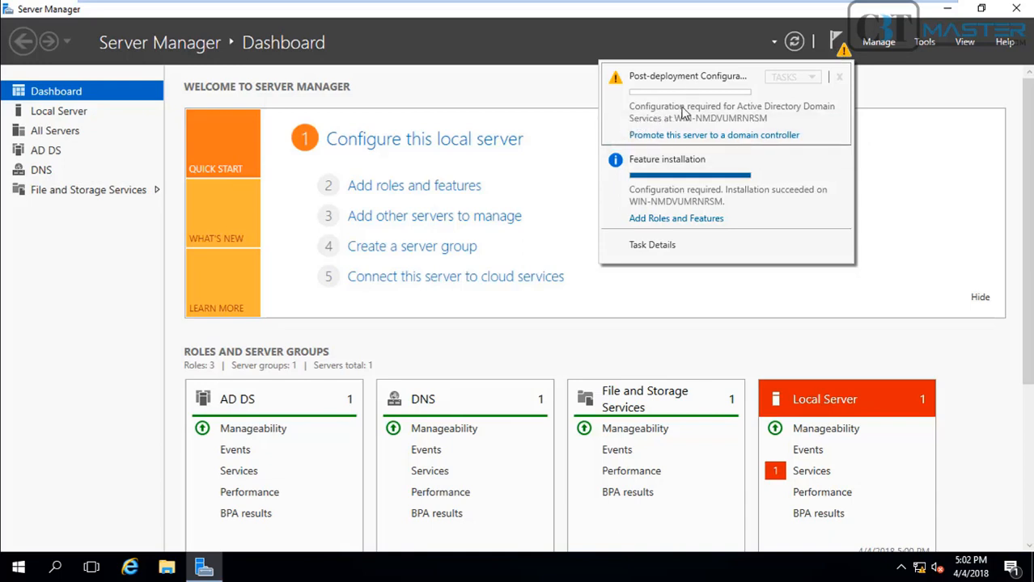
mouse_move(760, 119)
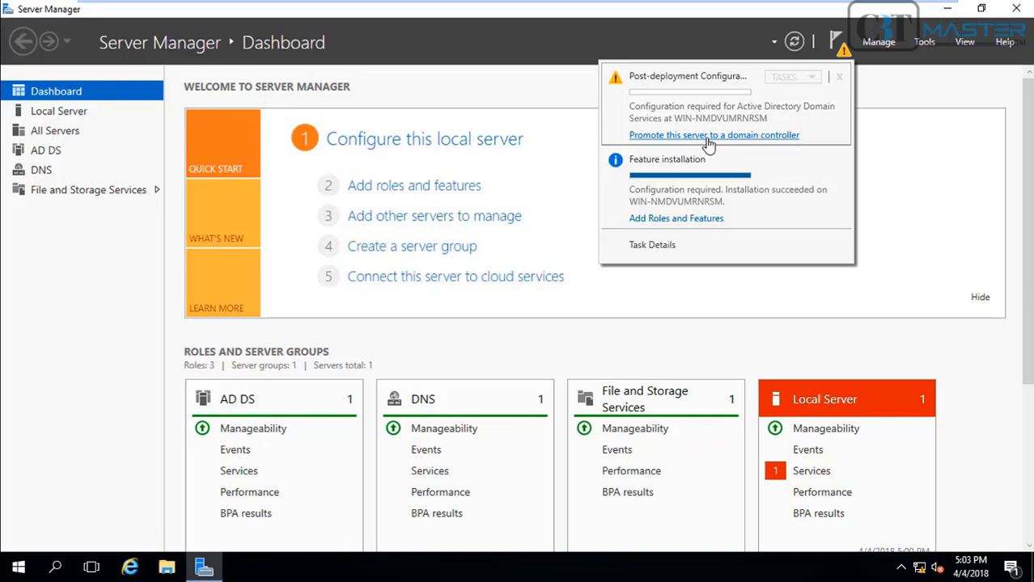
Promote the server by adding a new forest with root domain cbtmaster.com
left_click(832, 77)
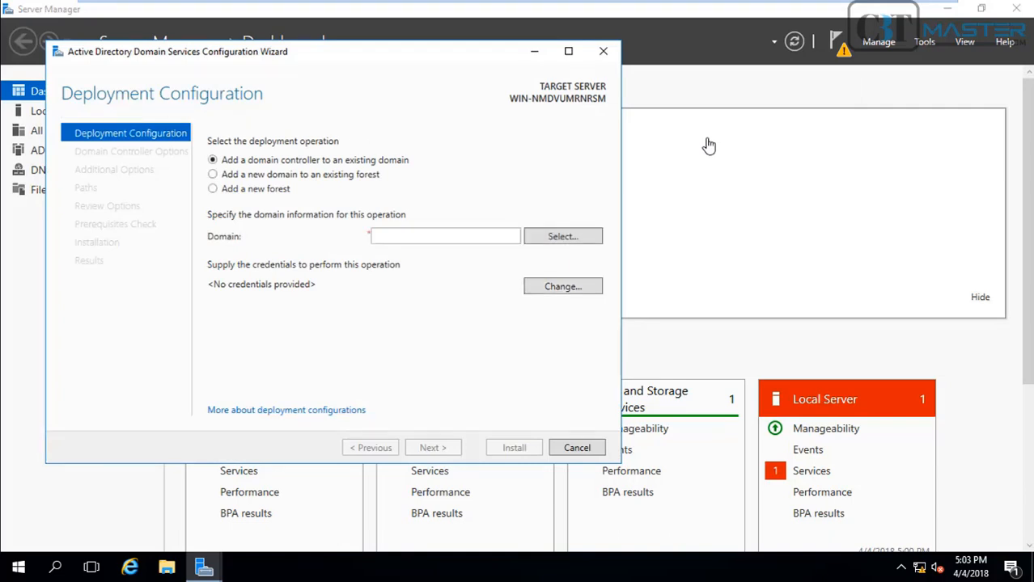
mouse_move(246, 131)
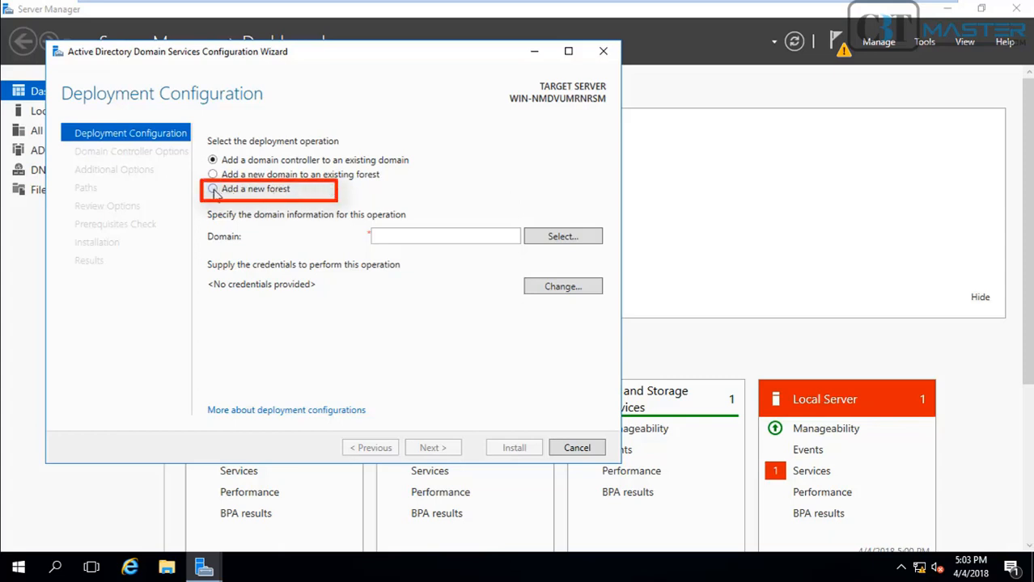
left_click(212, 189)
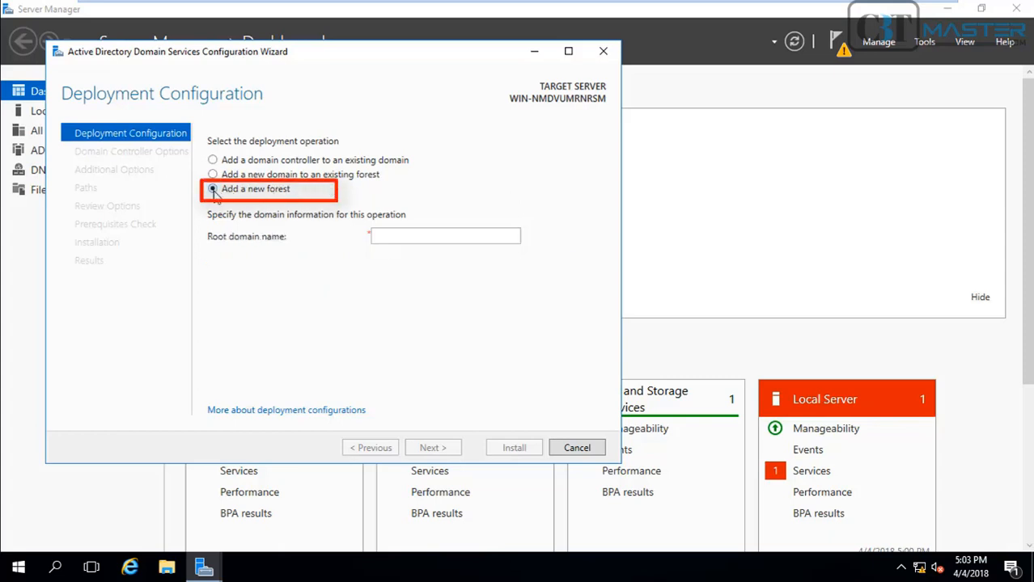
left_click(213, 188)
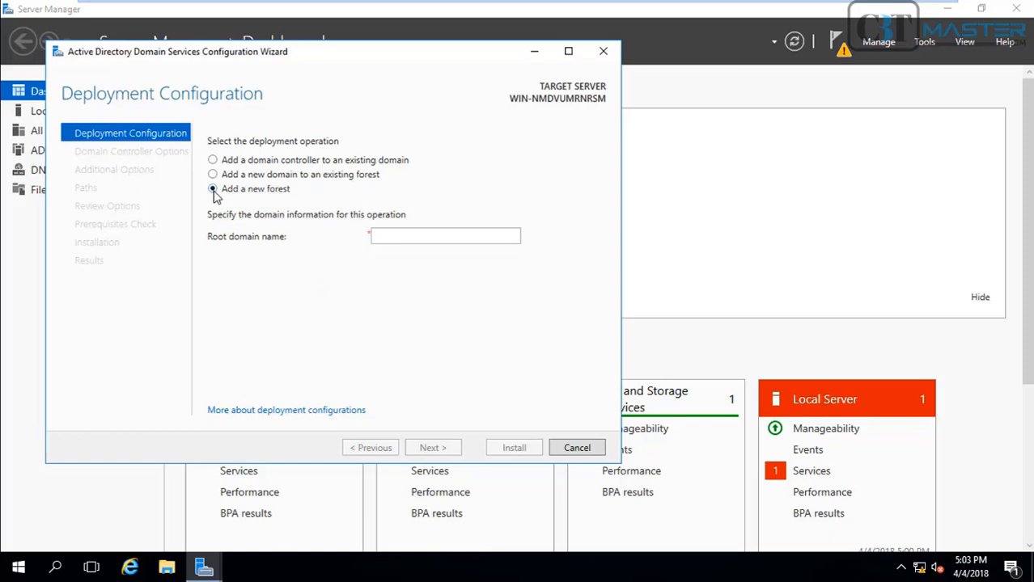
left_click(445, 235)
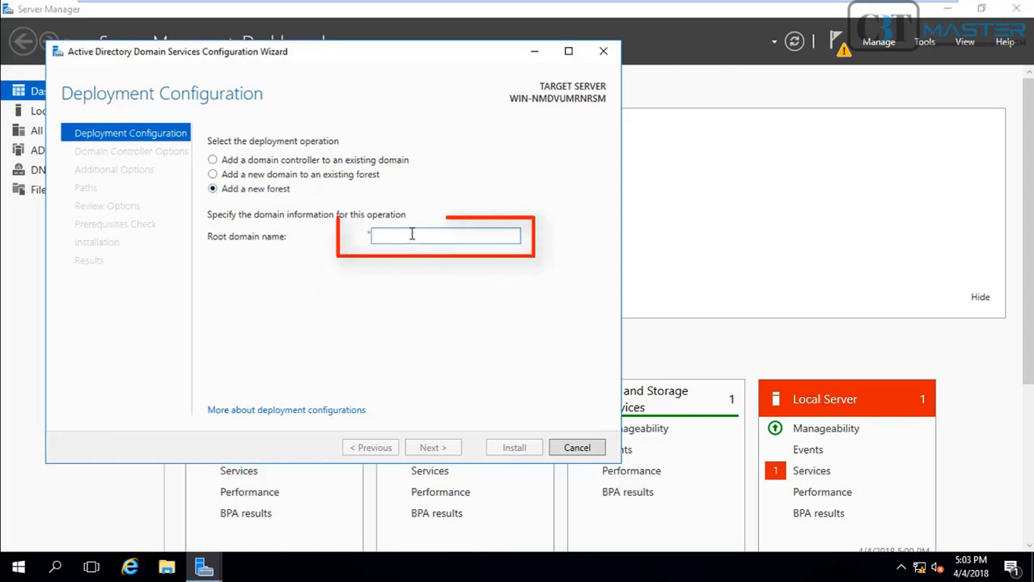
type("cbtmaster")
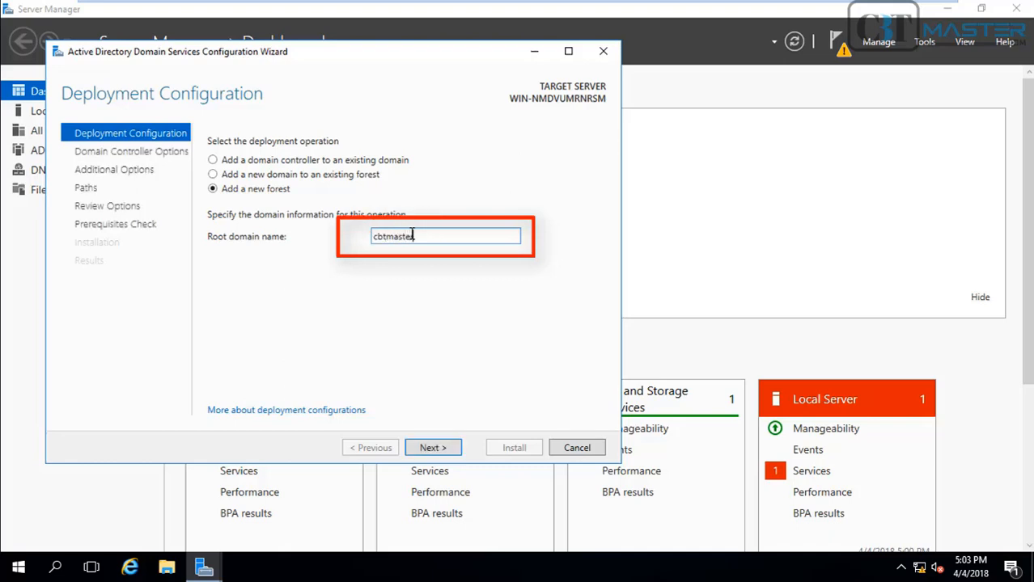
type(".com")
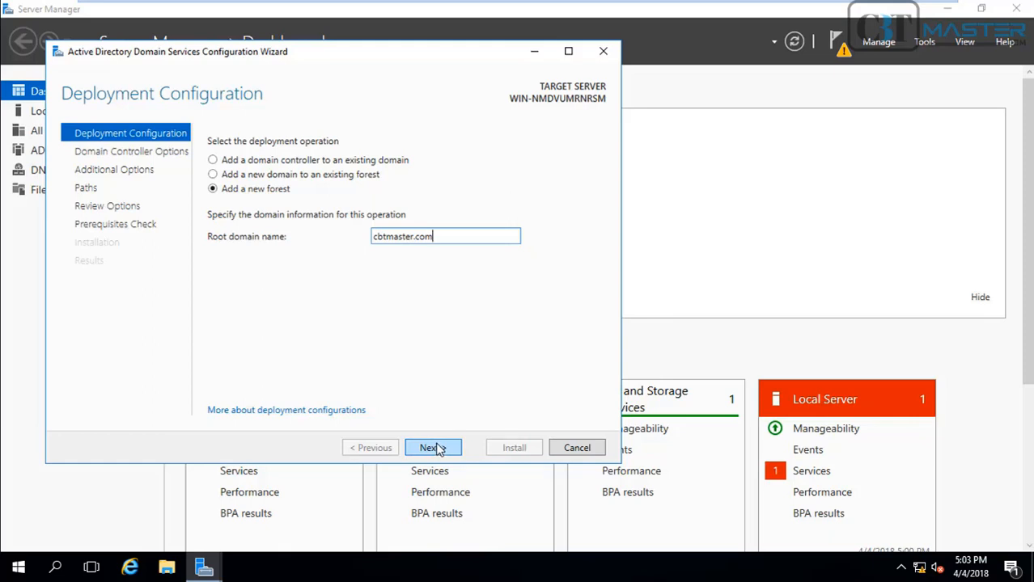
left_click(433, 447)
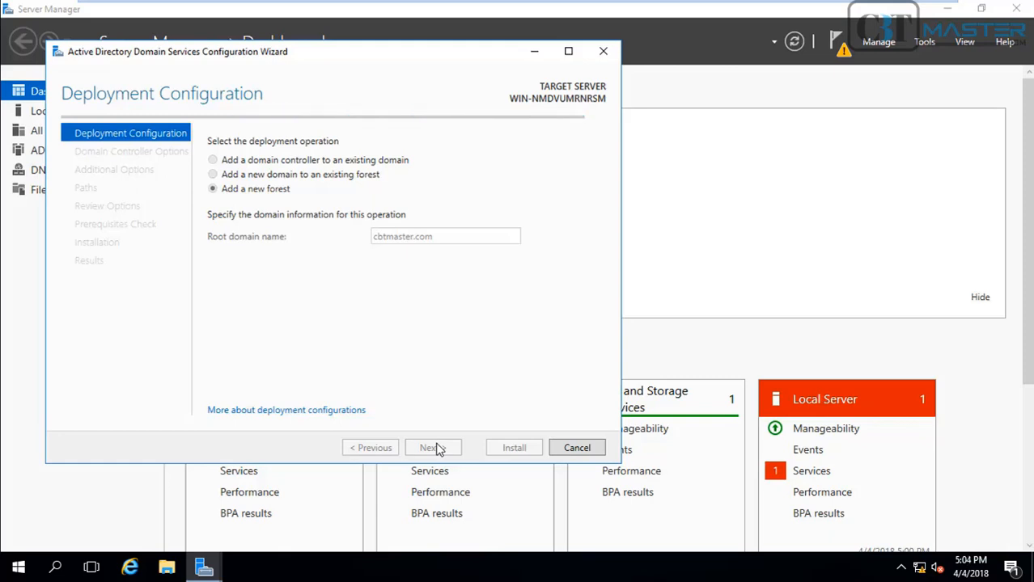
Keep Windows Server 2016 forest and domain functional levels and set the DSRM password
left_click(433, 447)
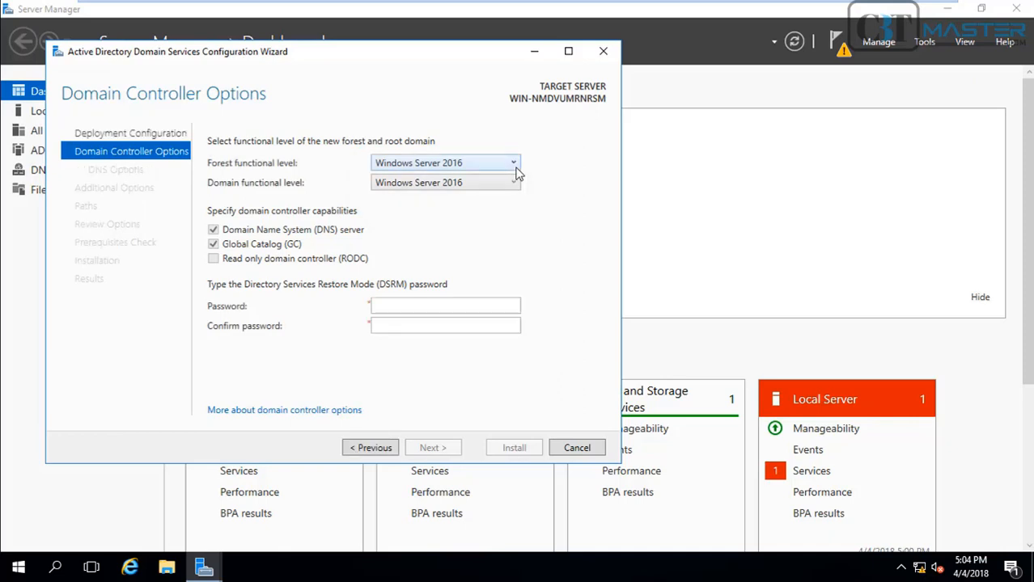
left_click(512, 162)
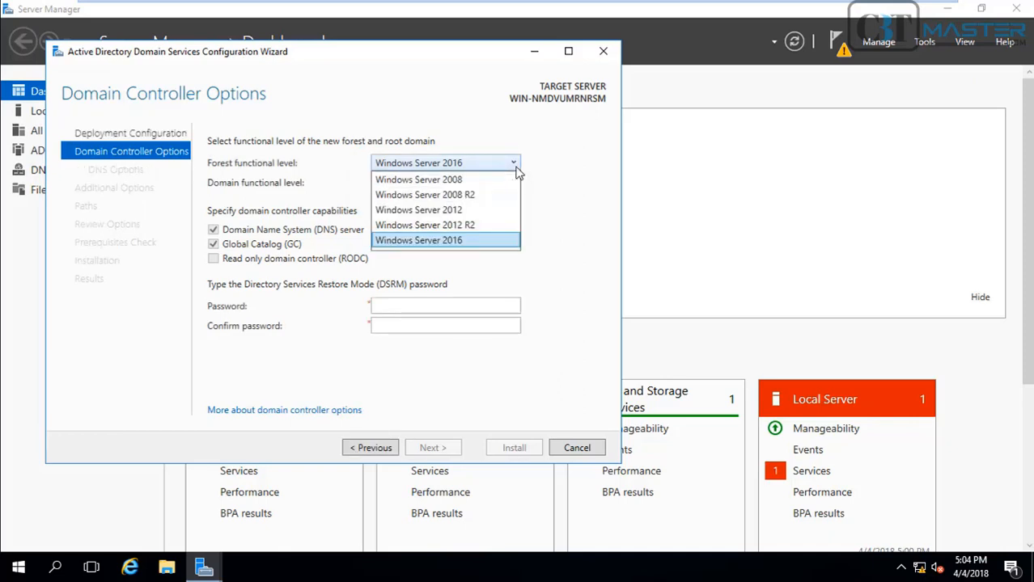
left_click(445, 240)
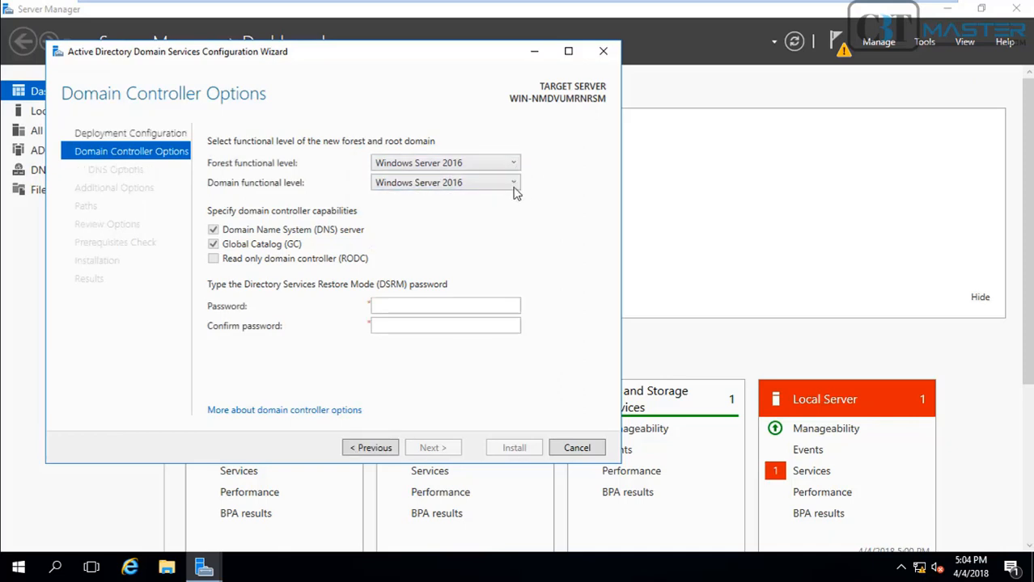
left_click(513, 182)
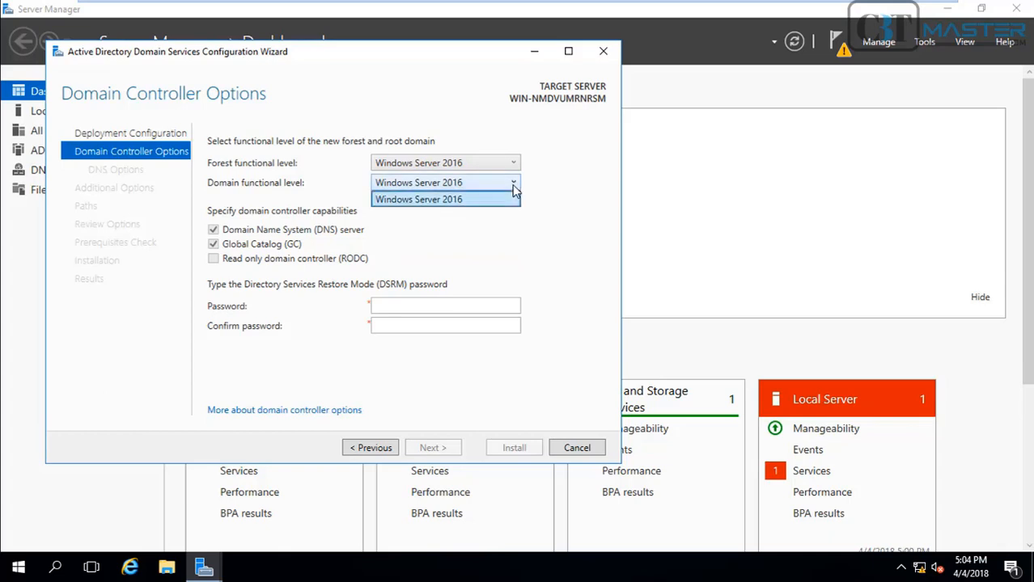
left_click(438, 199)
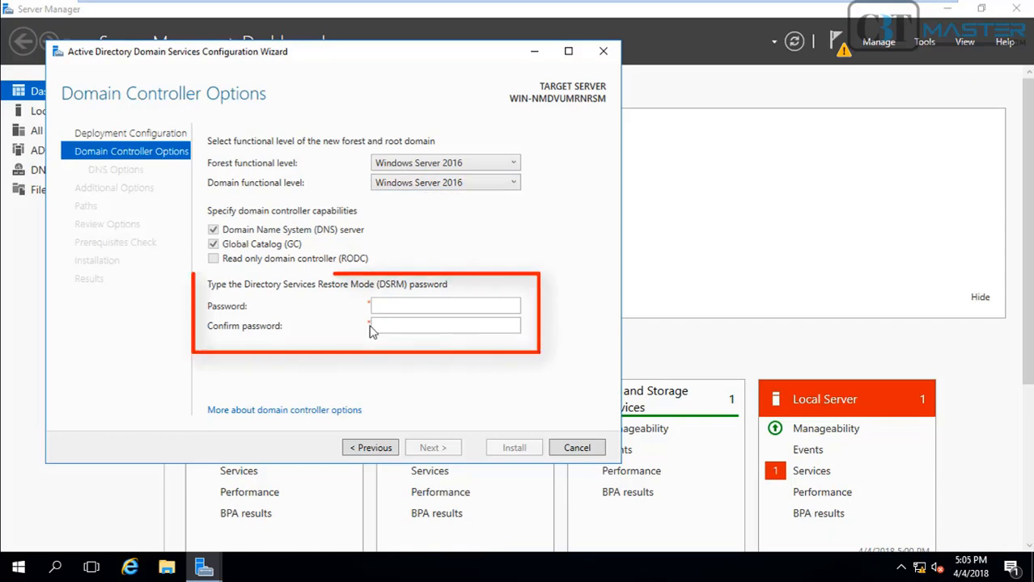
left_click(445, 304)
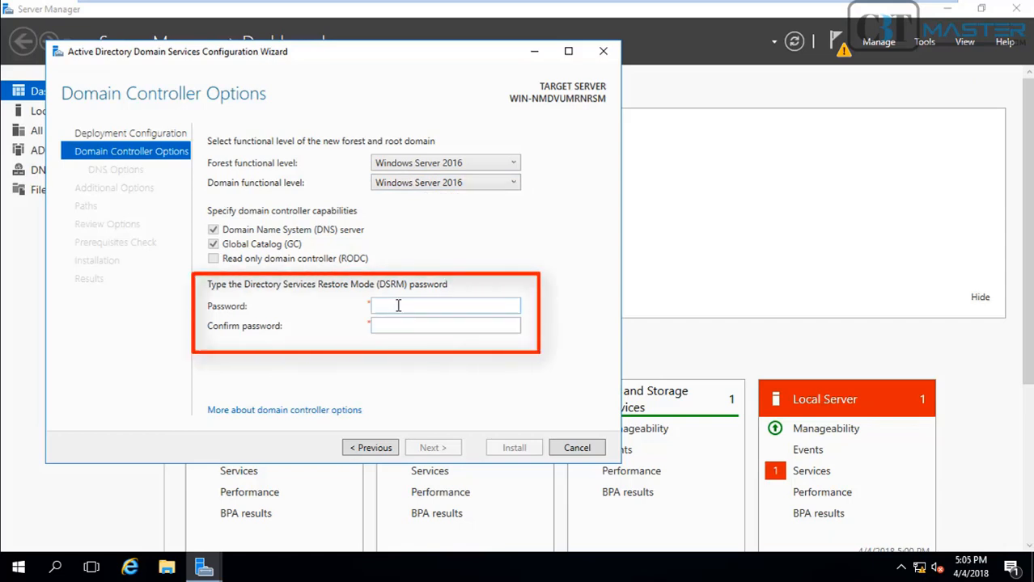
type("••••••••")
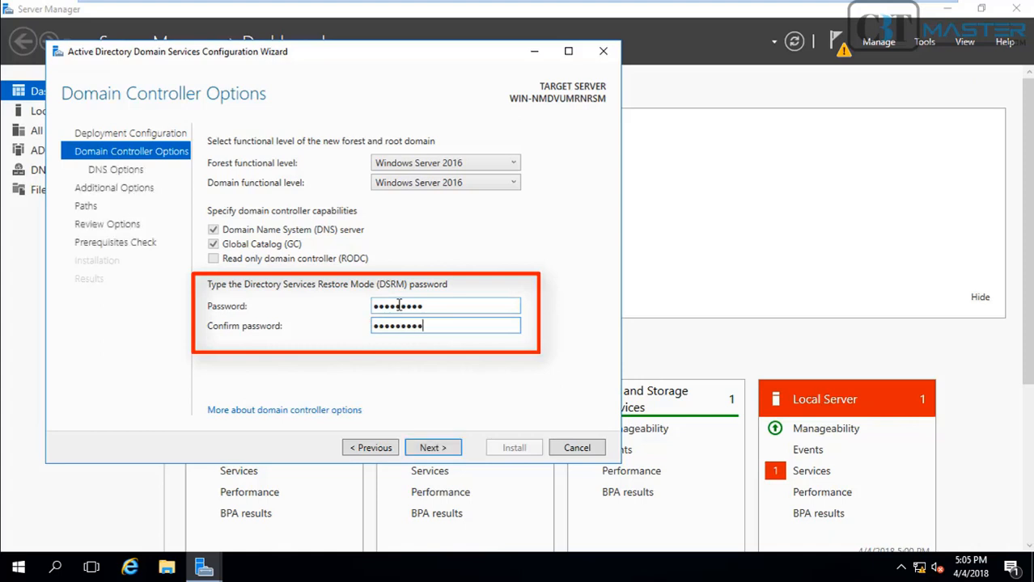
left_click(433, 447)
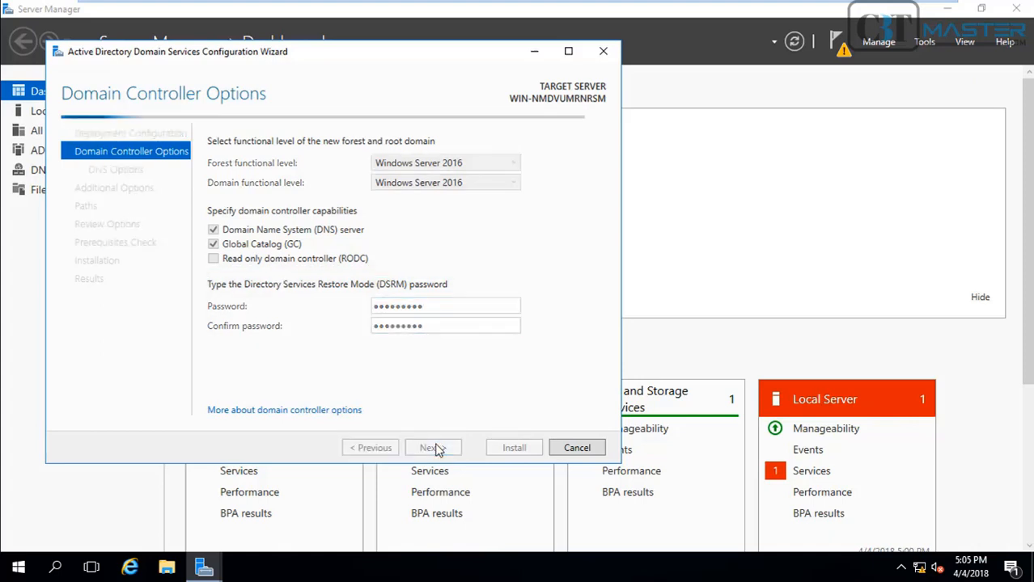
Accept no DNS delegation, NetBIOS name CBTMASTER and default database and log paths
left_click(433, 448)
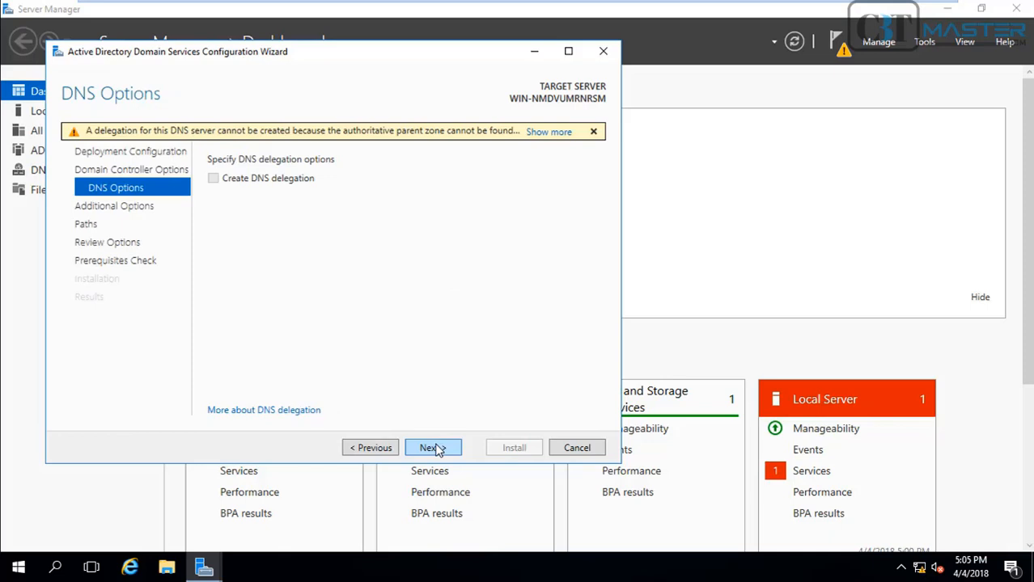
left_click(432, 447)
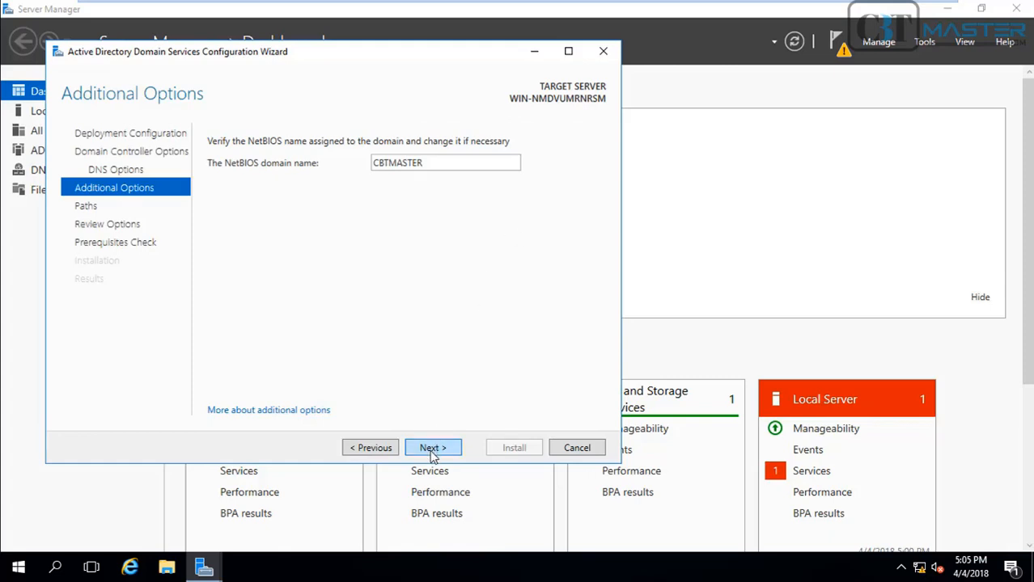
left_click(433, 447)
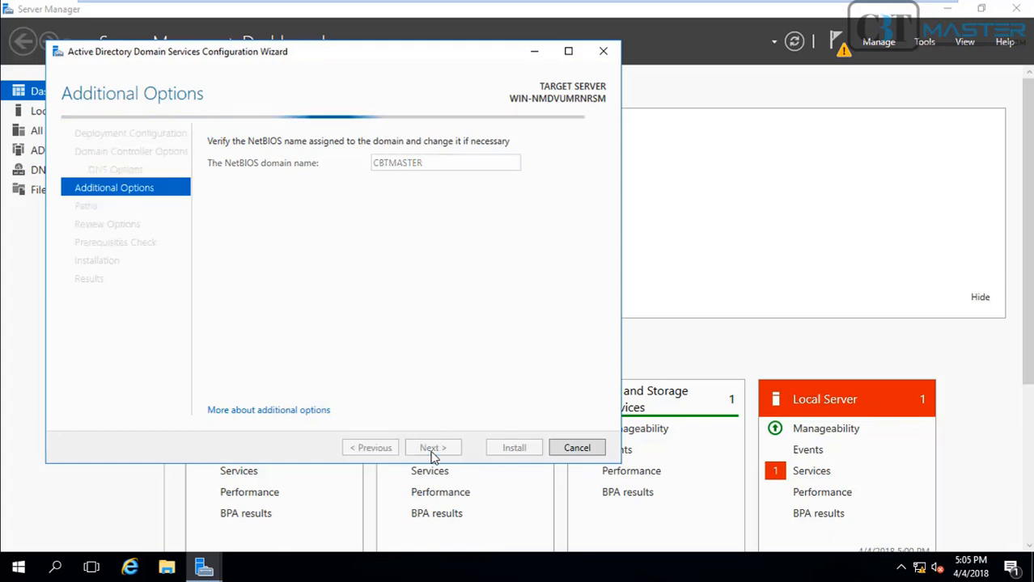
left_click(432, 448)
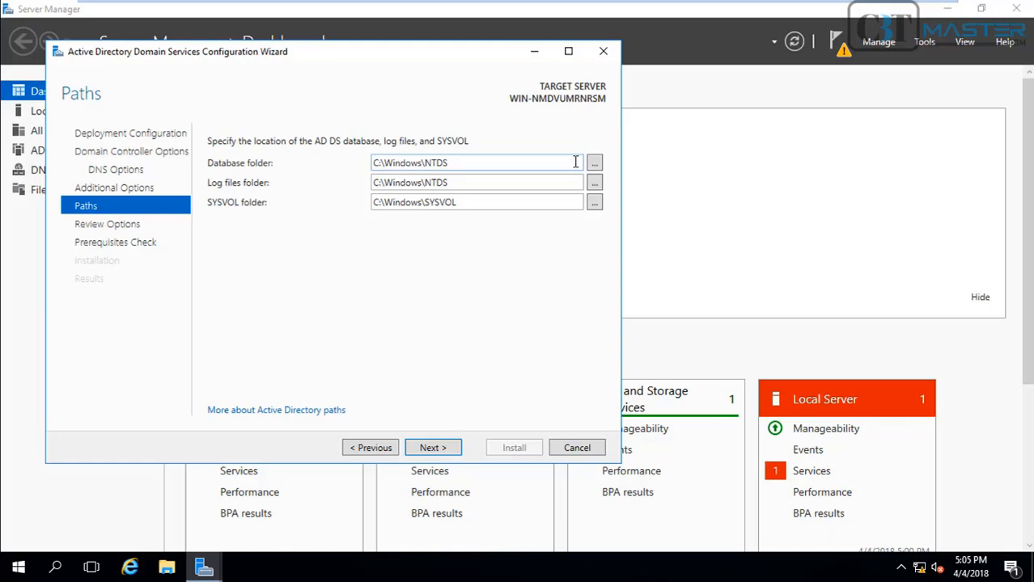
mouse_move(499, 343)
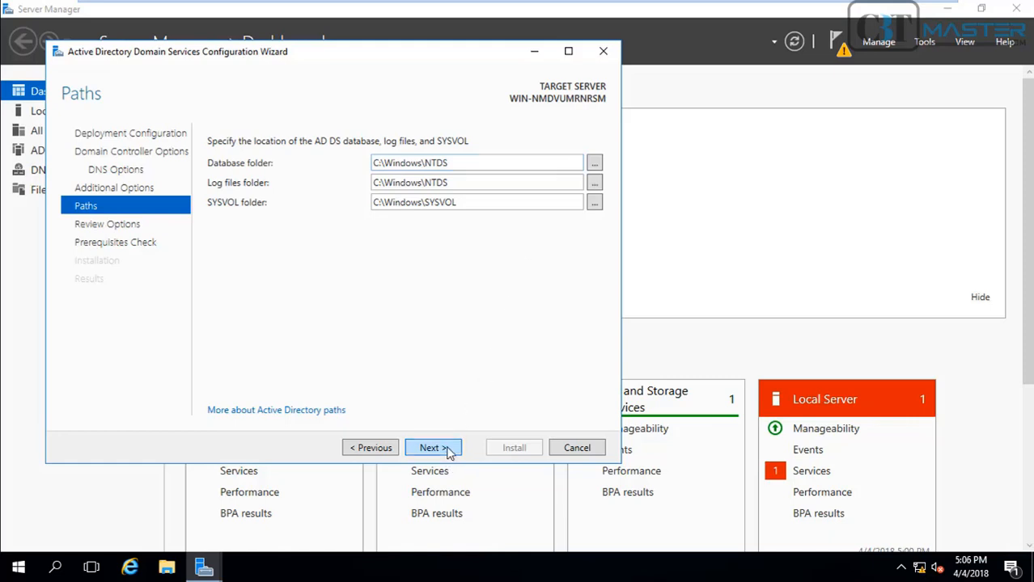
left_click(433, 447)
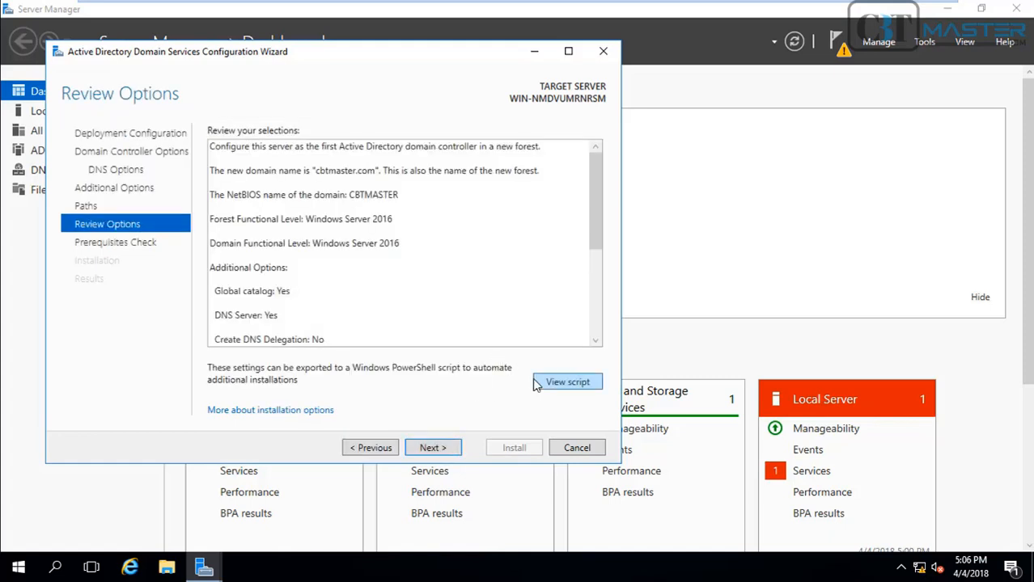
left_click(566, 381)
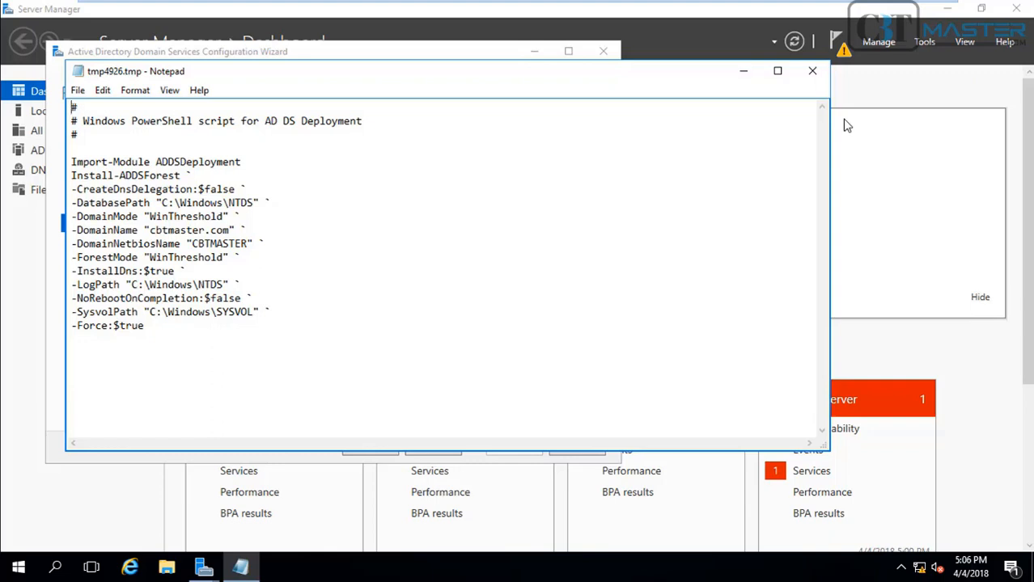
mouse_move(810, 72)
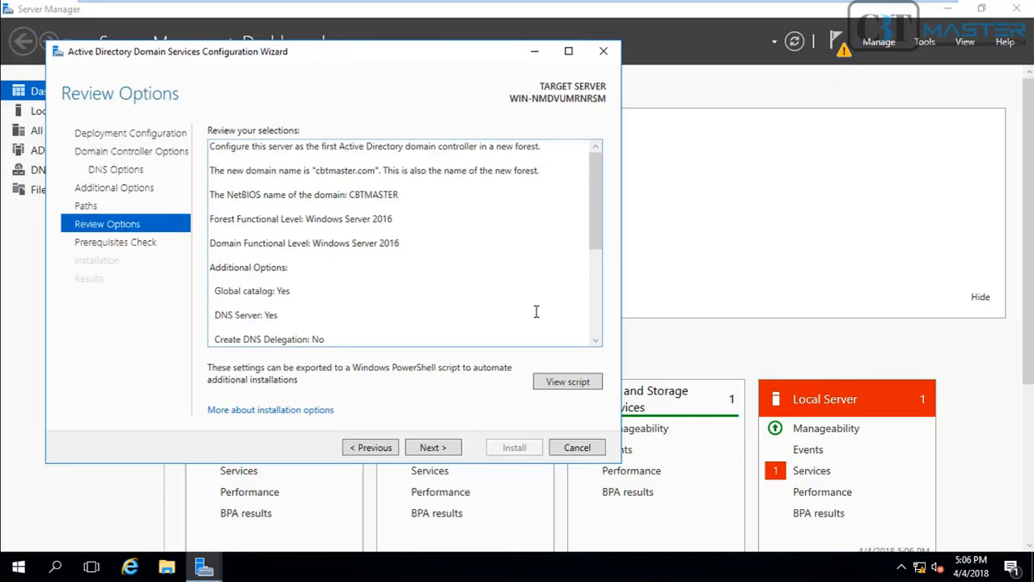
mouse_move(465, 421)
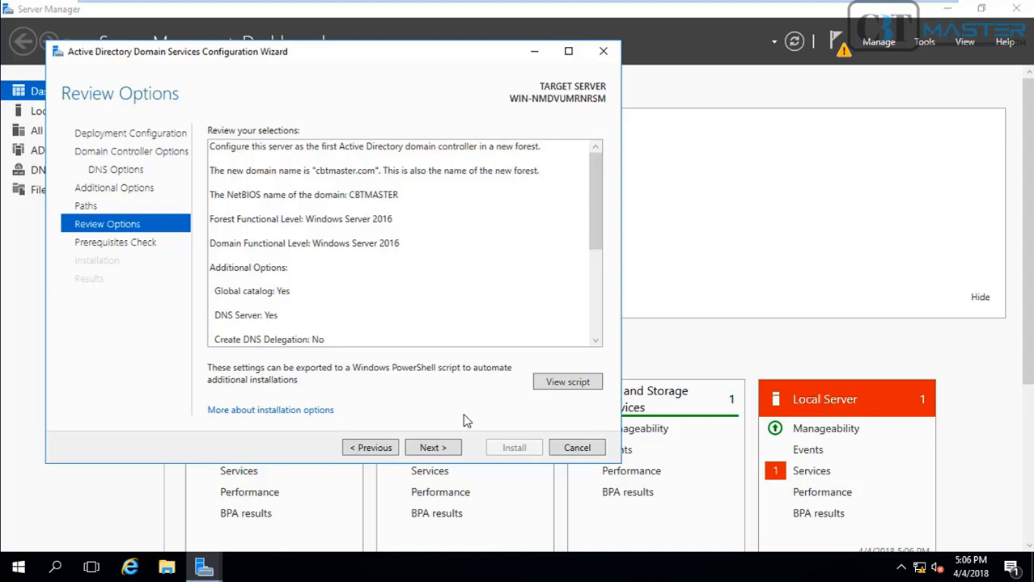
Run the AD DS prerequisites check and review the results showing all checks passed
left_click(432, 447)
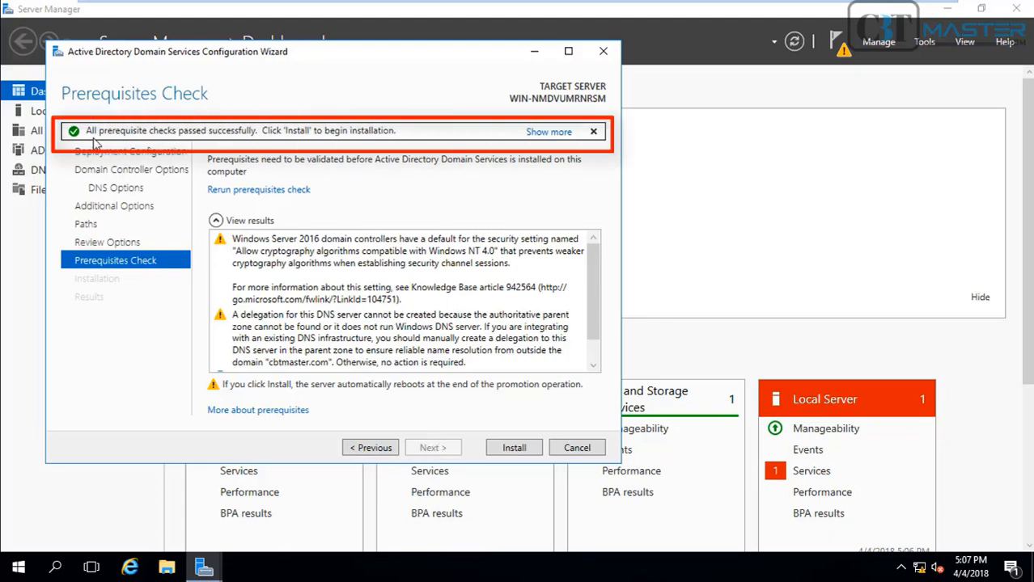
mouse_move(220, 144)
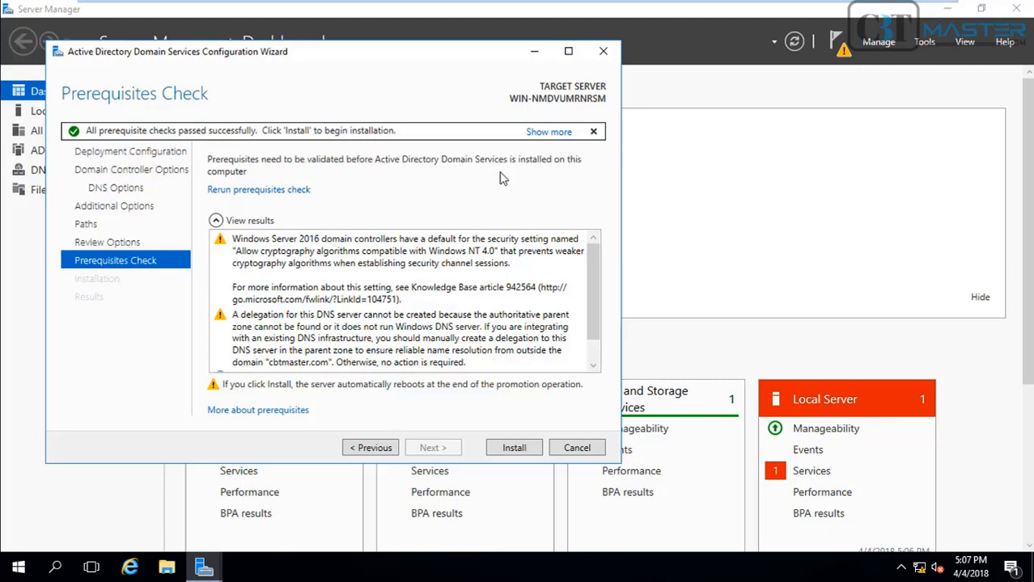
mouse_move(594, 277)
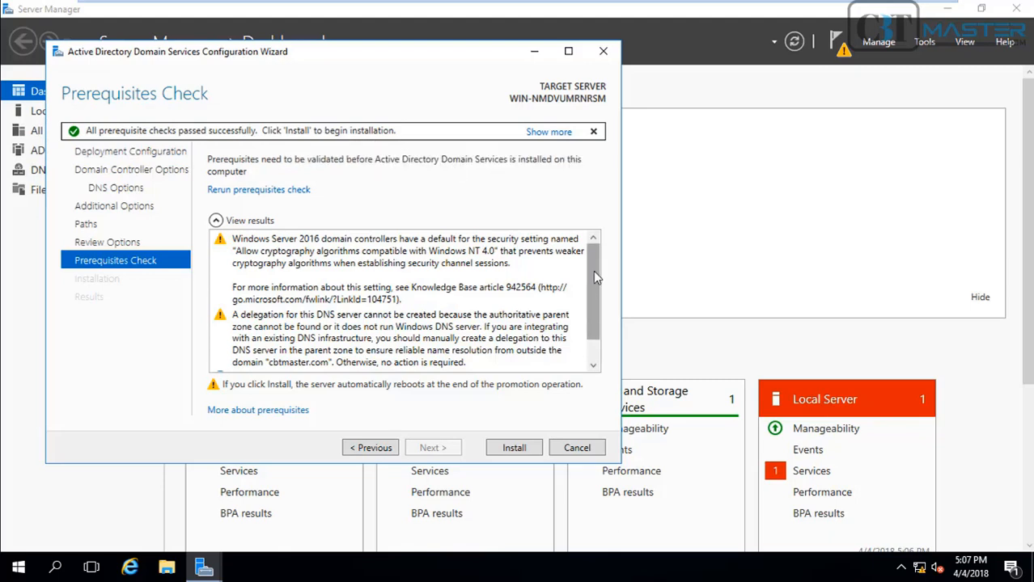
scroll("down", 3)
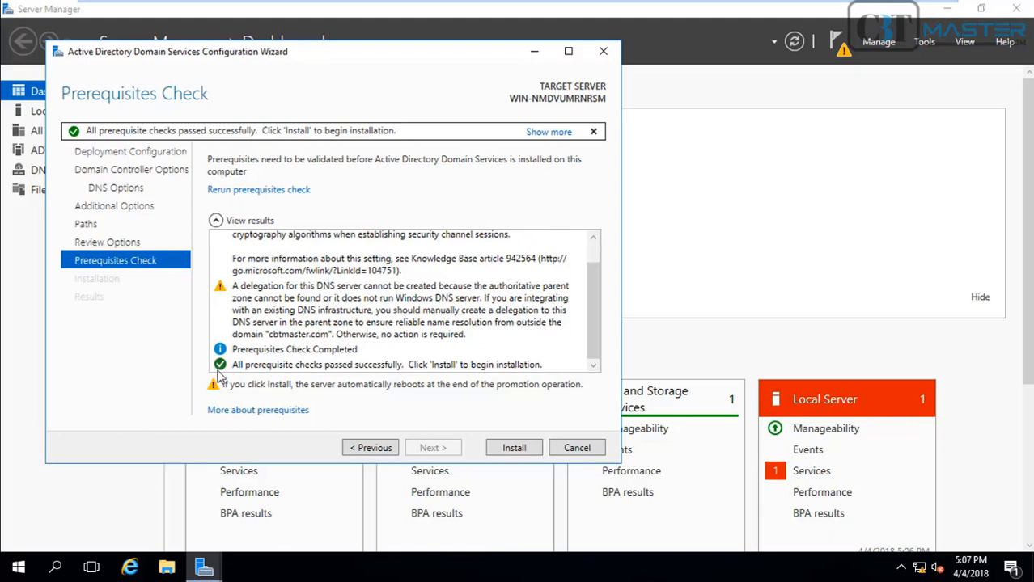
mouse_move(324, 354)
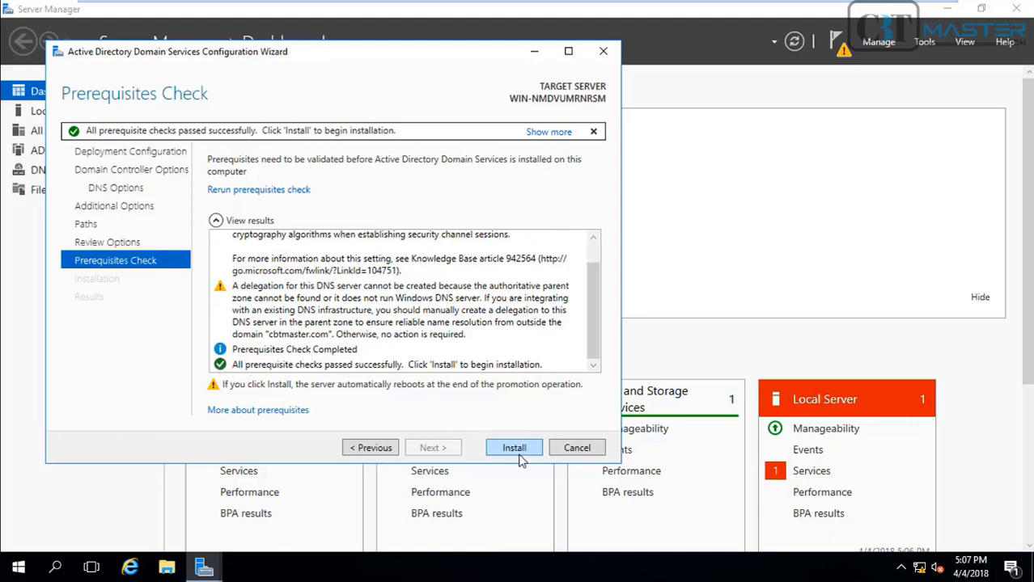
Install AD DS to promote the server to a domain controller, dismissing the sign-out notice
left_click(514, 448)
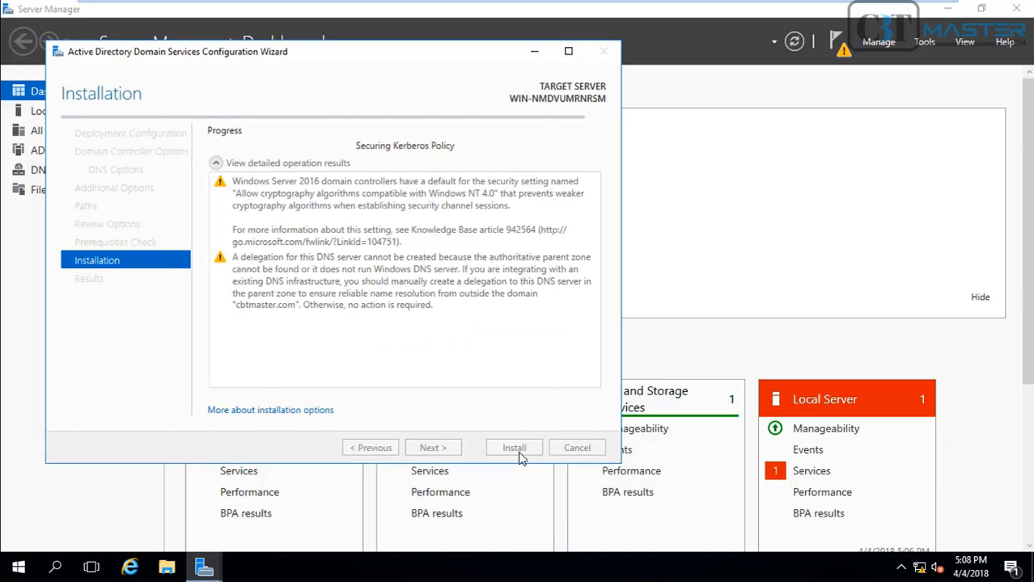
left_click(514, 447)
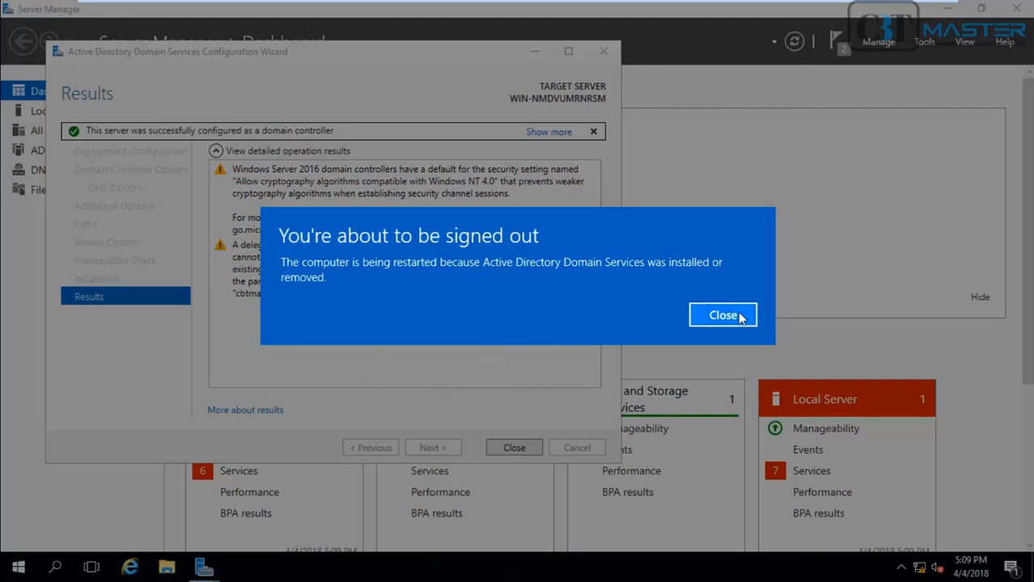
left_click(723, 315)
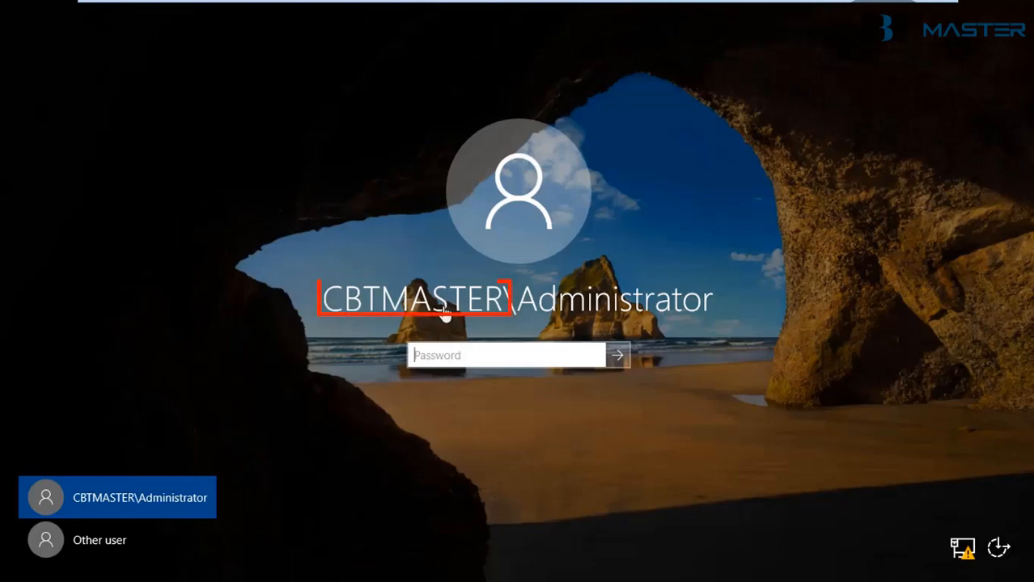
mouse_move(691, 318)
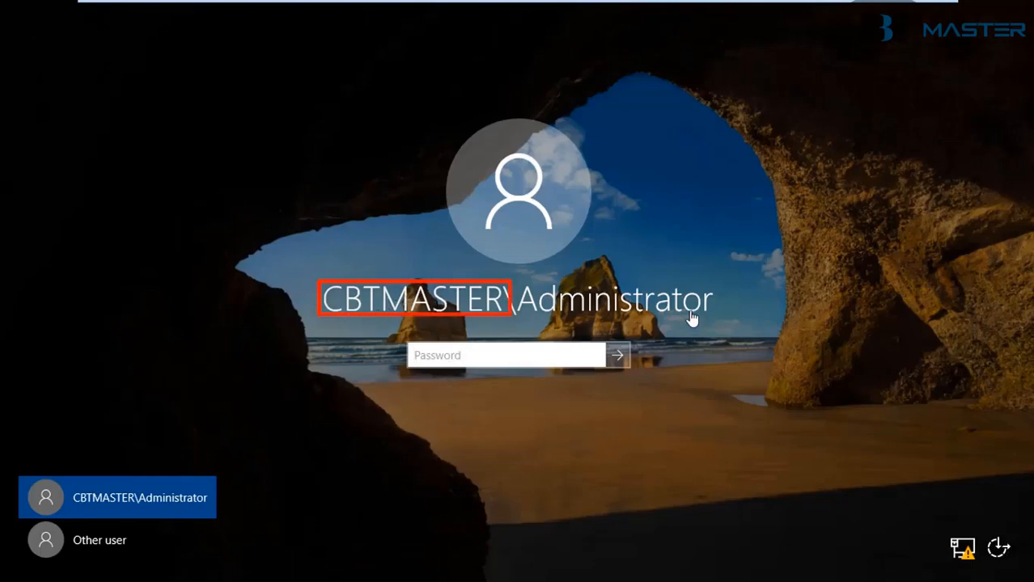
mouse_move(300, 258)
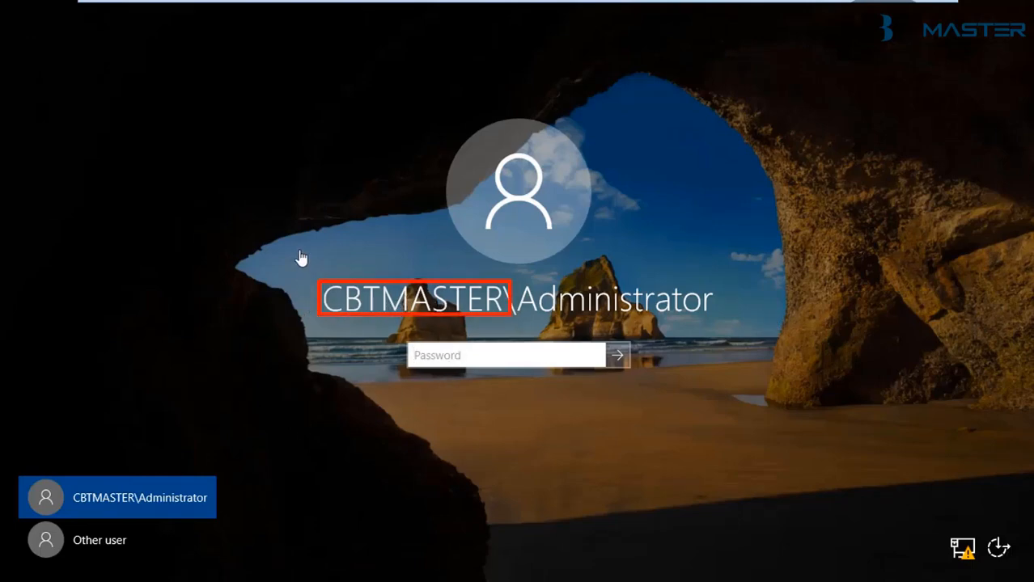
mouse_move(294, 139)
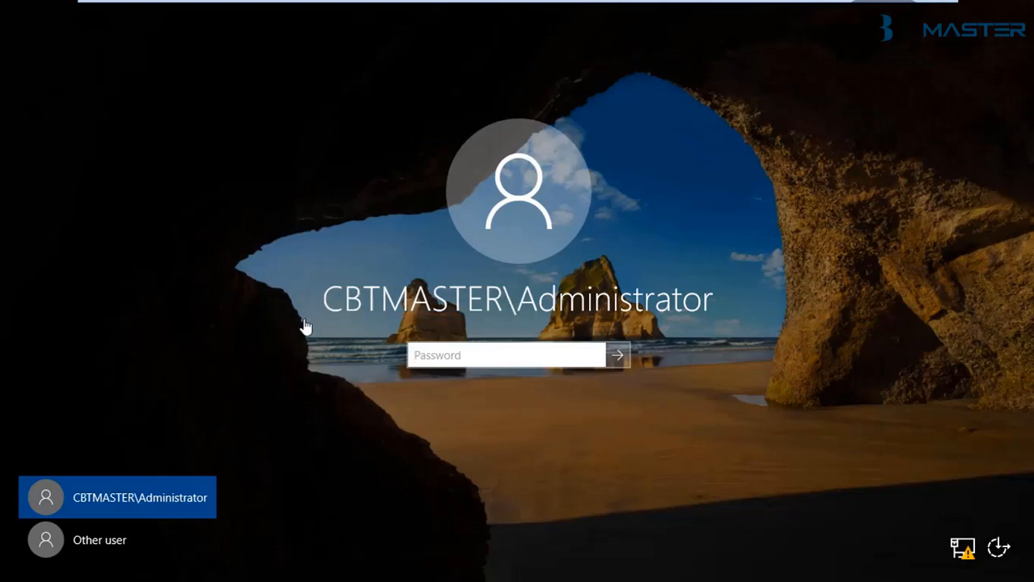
mouse_move(430, 328)
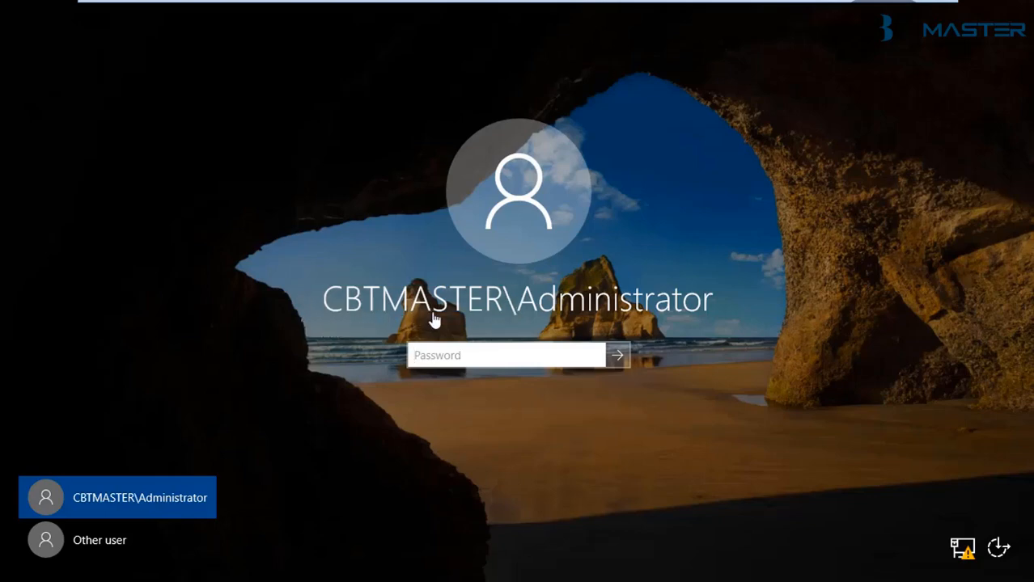
mouse_move(704, 327)
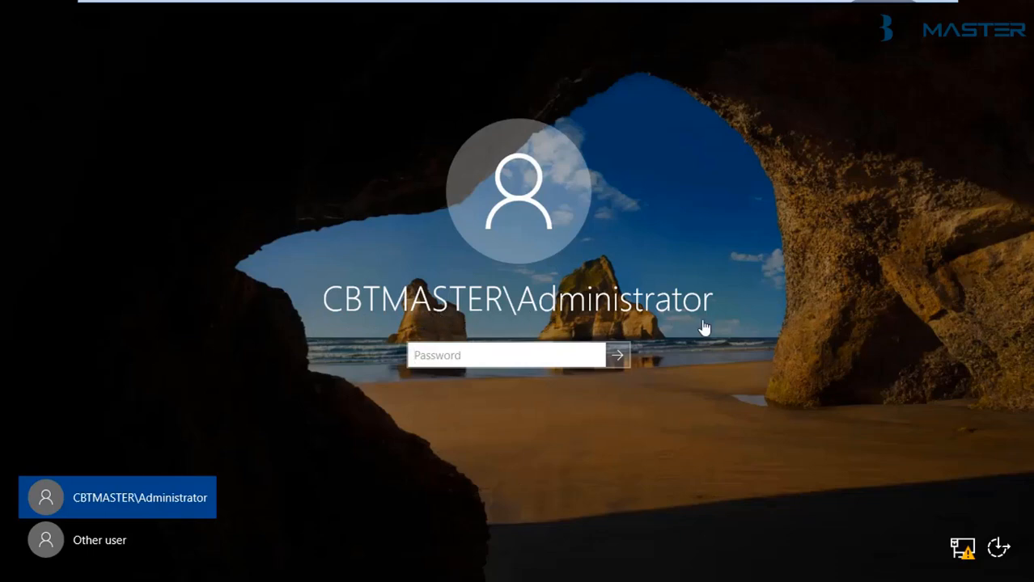
Sign in to the restarted server as CBTMASTER\Administrator
left_click(622, 354)
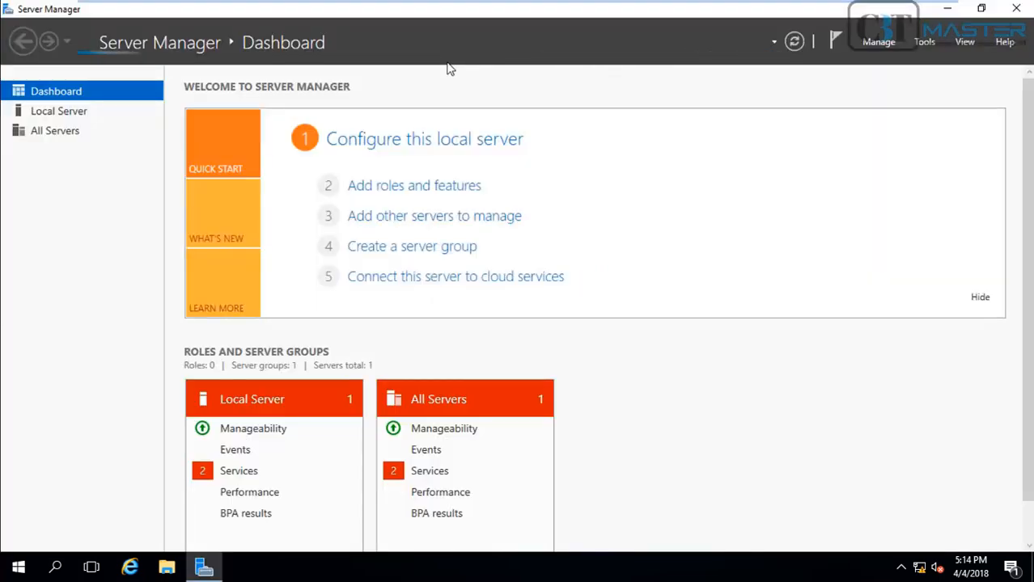
mouse_move(434, 69)
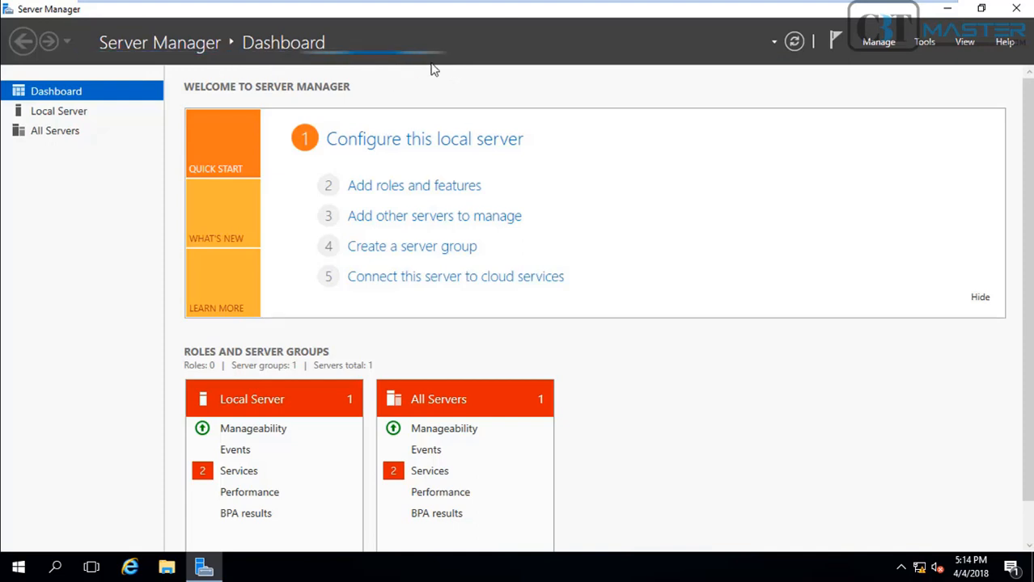
mouse_move(652, 68)
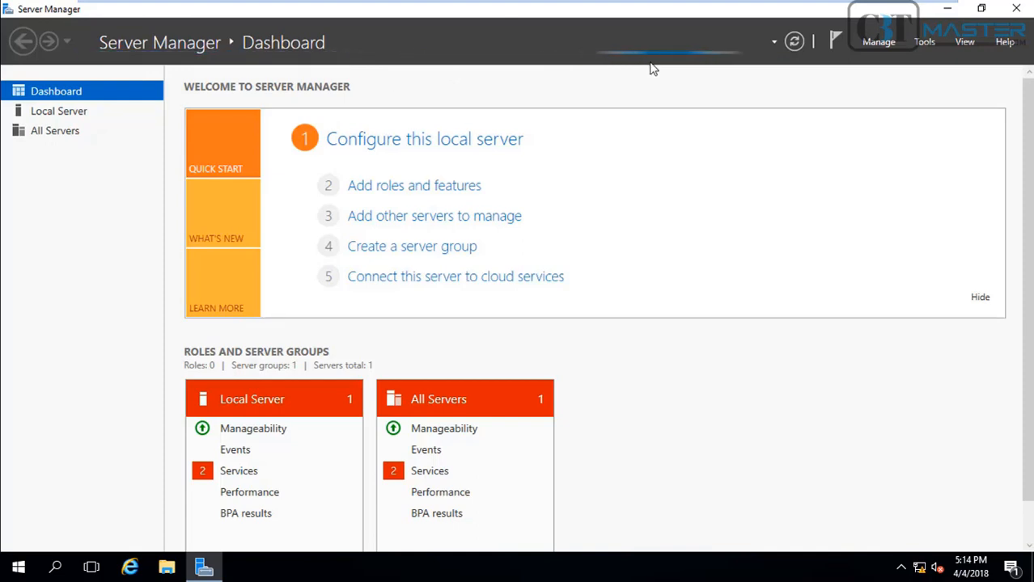
Launch Active Directory Users and Computers and show the cbtmaster.com Users container
left_click(46, 150)
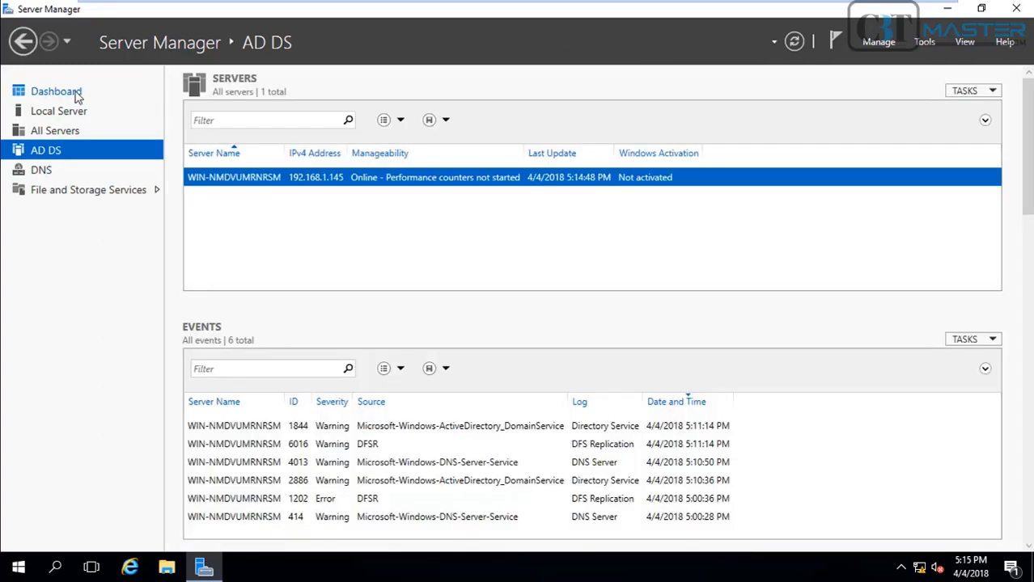
left_click(58, 89)
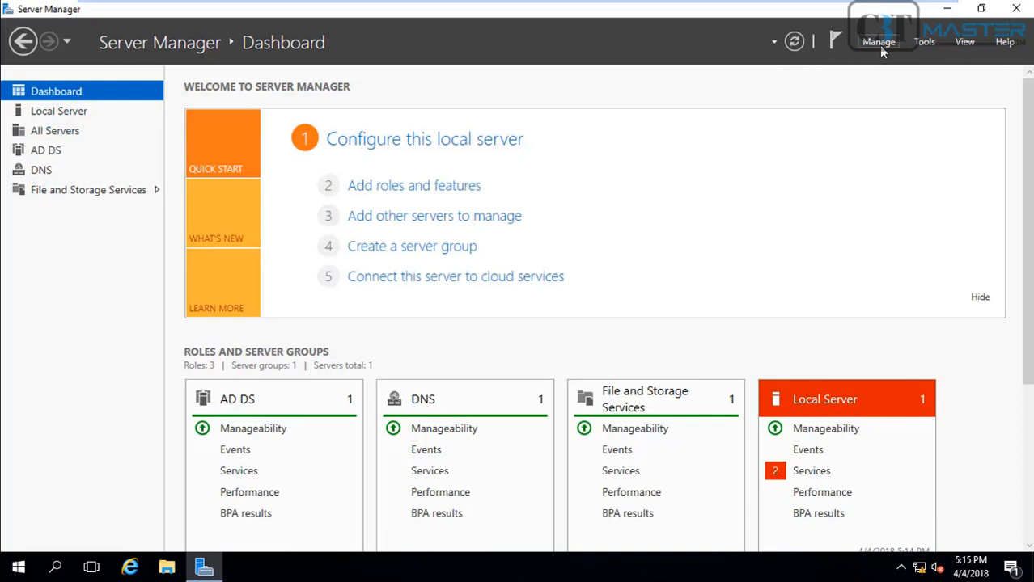
left_click(924, 40)
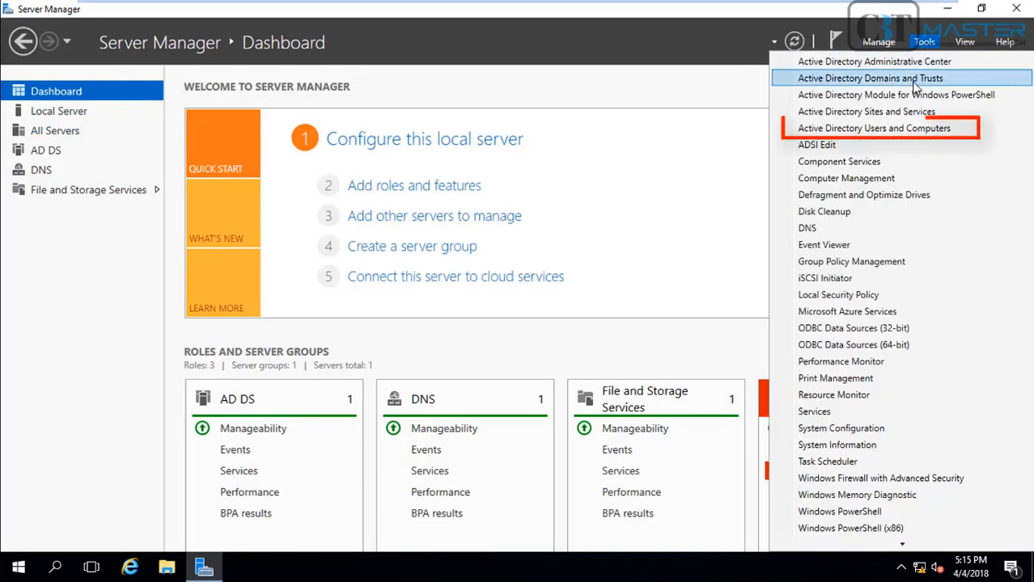
mouse_move(907, 127)
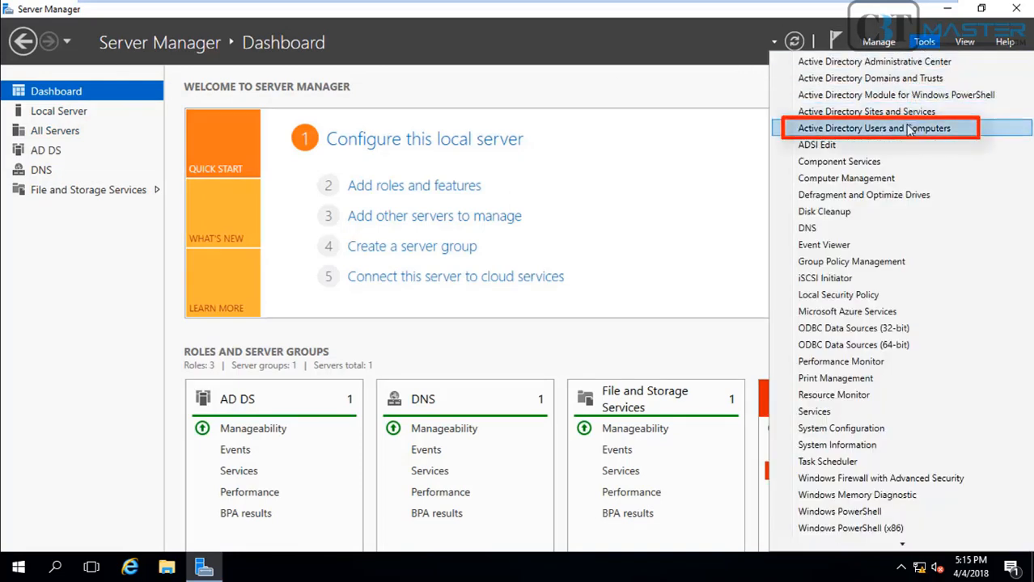
left_click(876, 128)
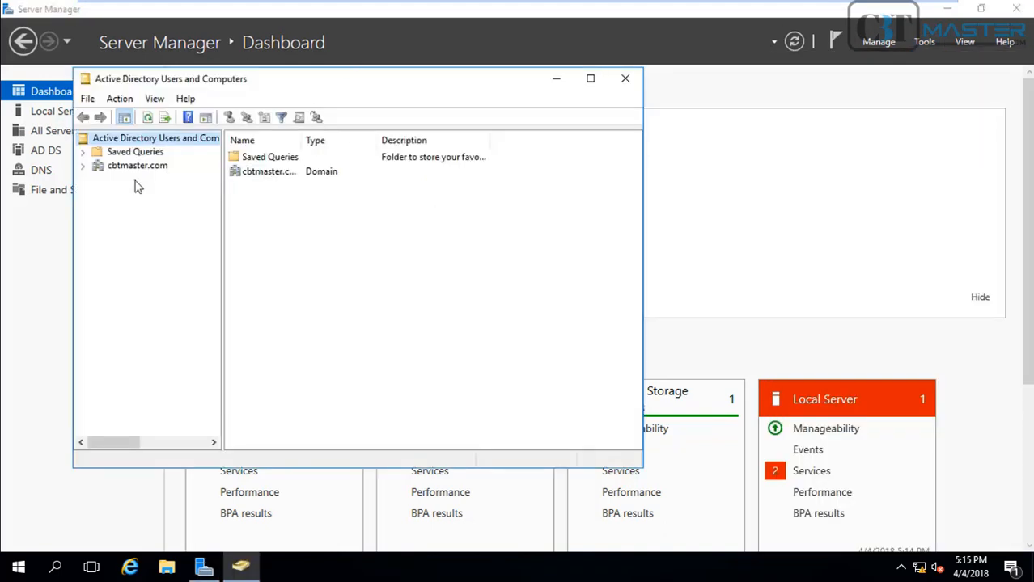
left_click(85, 165)
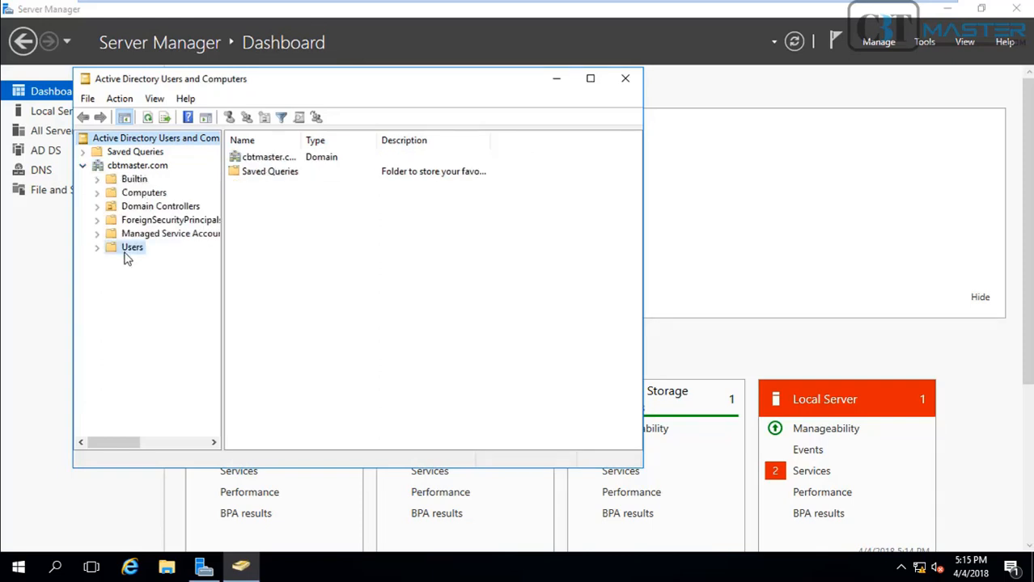
left_click(131, 246)
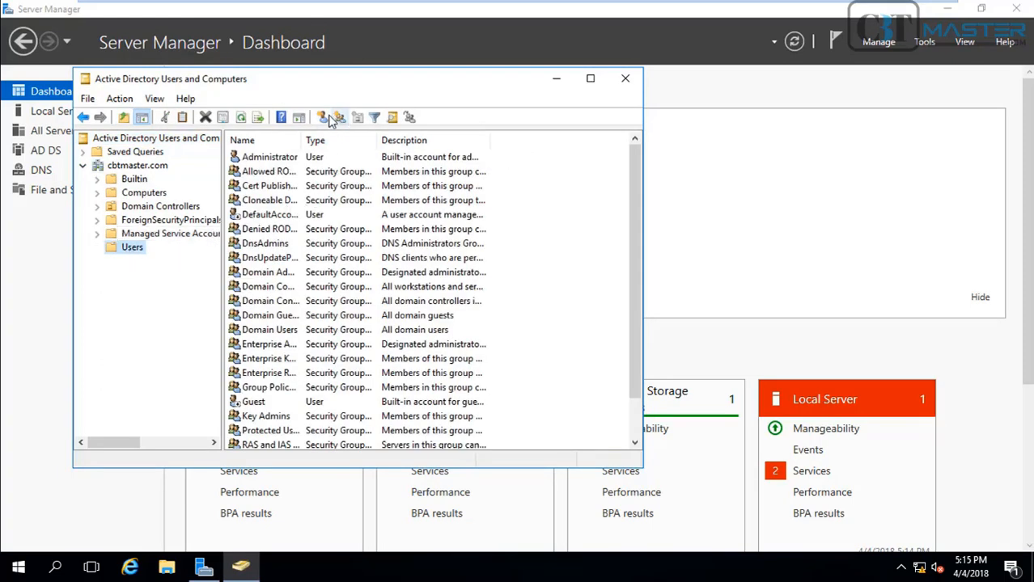
Create user cbtuser with a never-expiring password the user cannot change
left_click(337, 118)
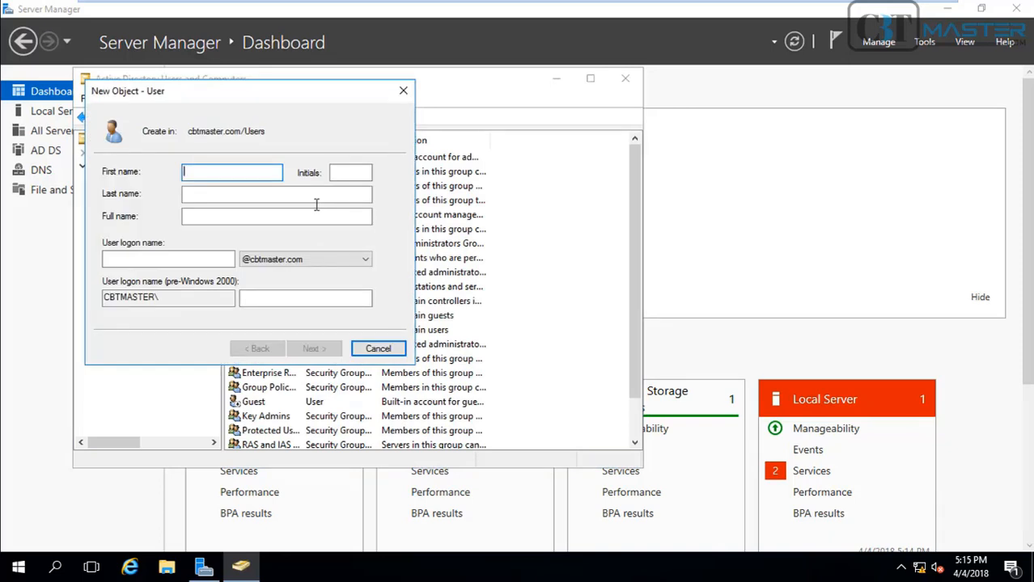
type("cbt")
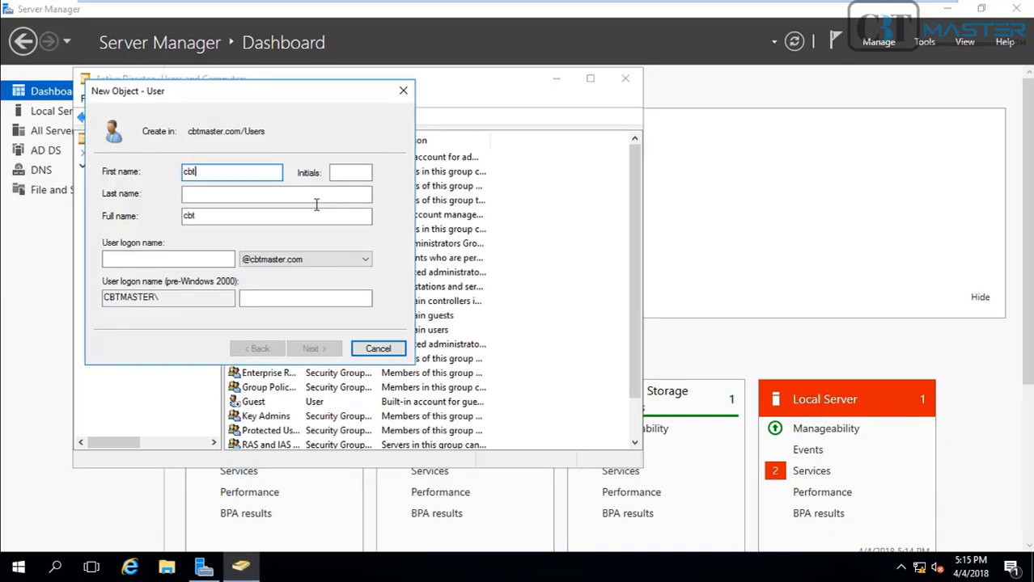
type("user")
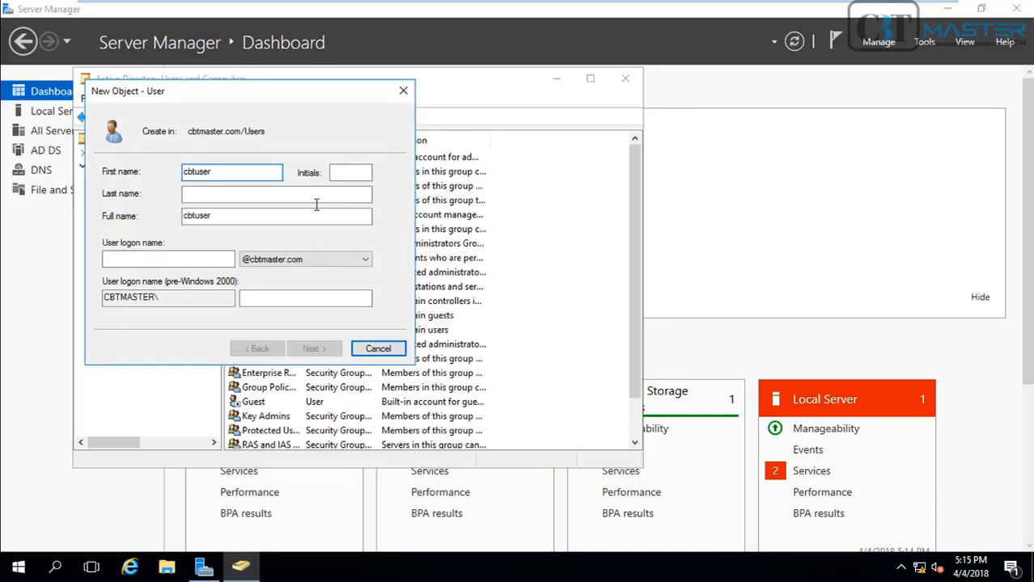
type("cbtuser")
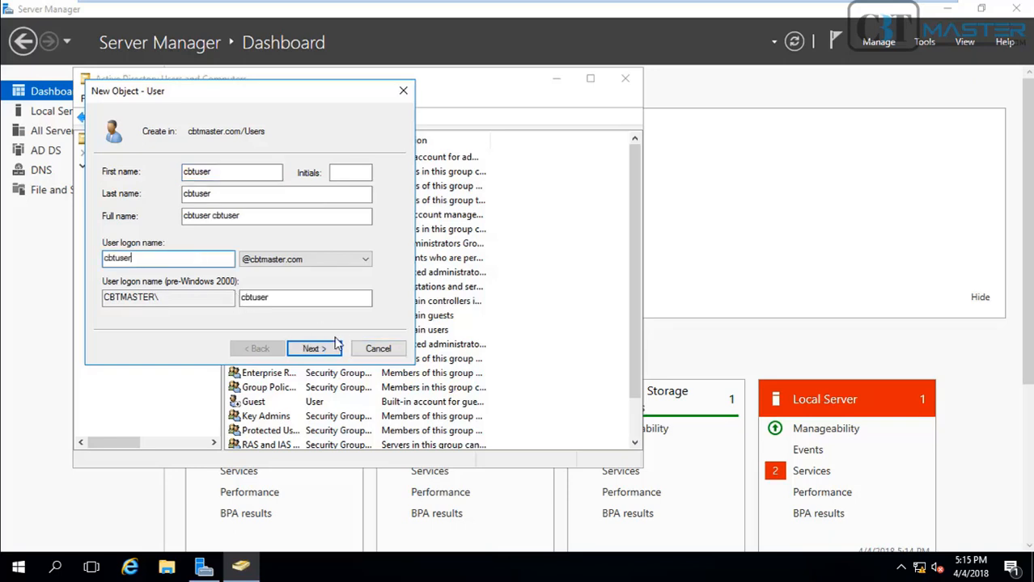
left_click(313, 347)
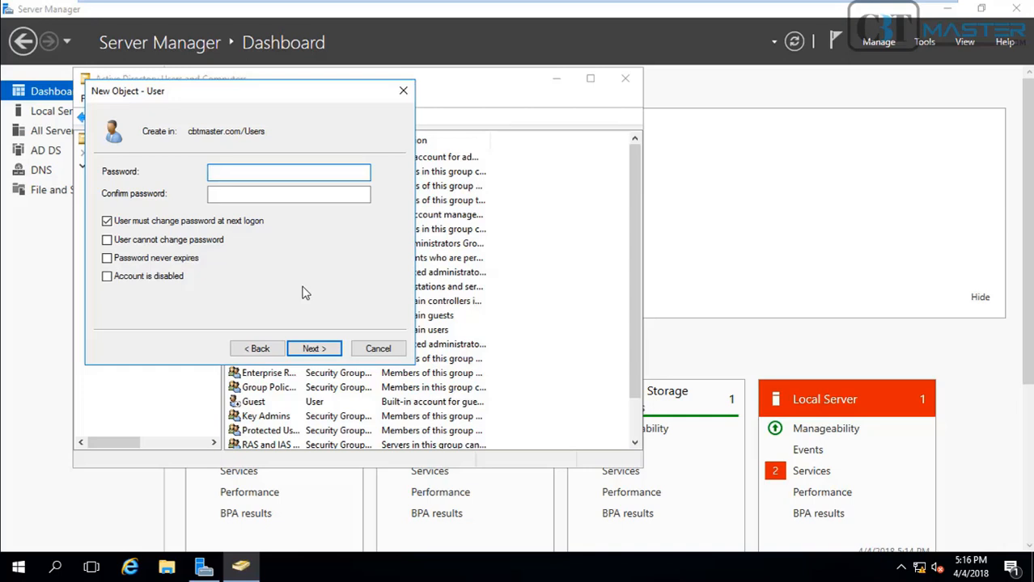
left_click(106, 240)
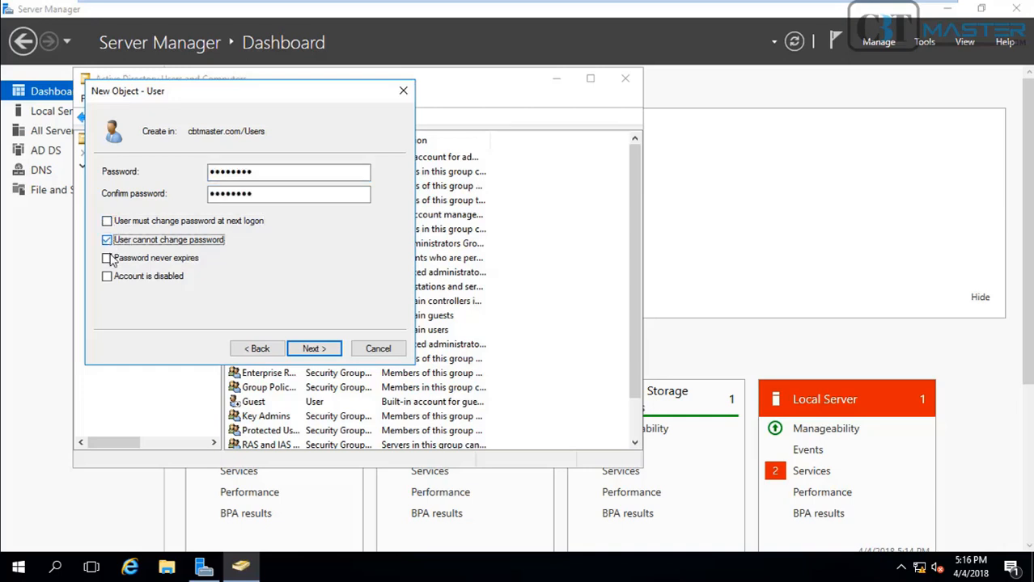
left_click(314, 348)
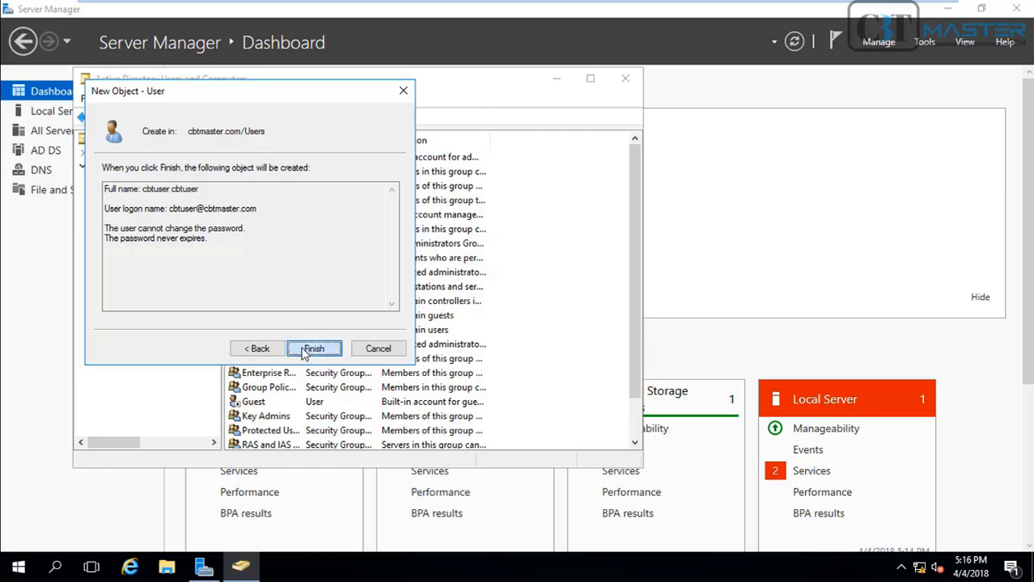
left_click(314, 348)
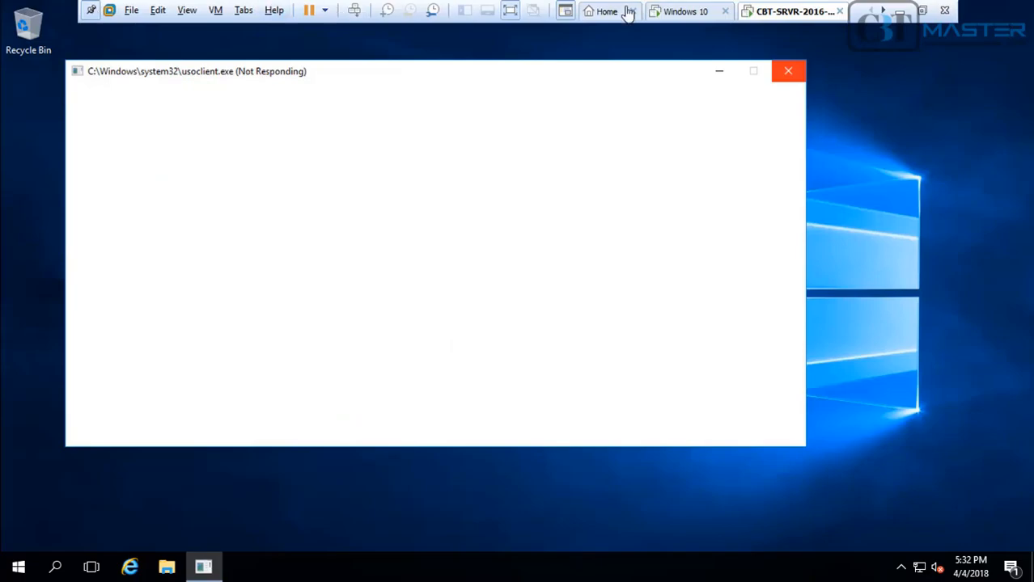
Switch to the Windows 10 client and open File Explorer
left_click(789, 71)
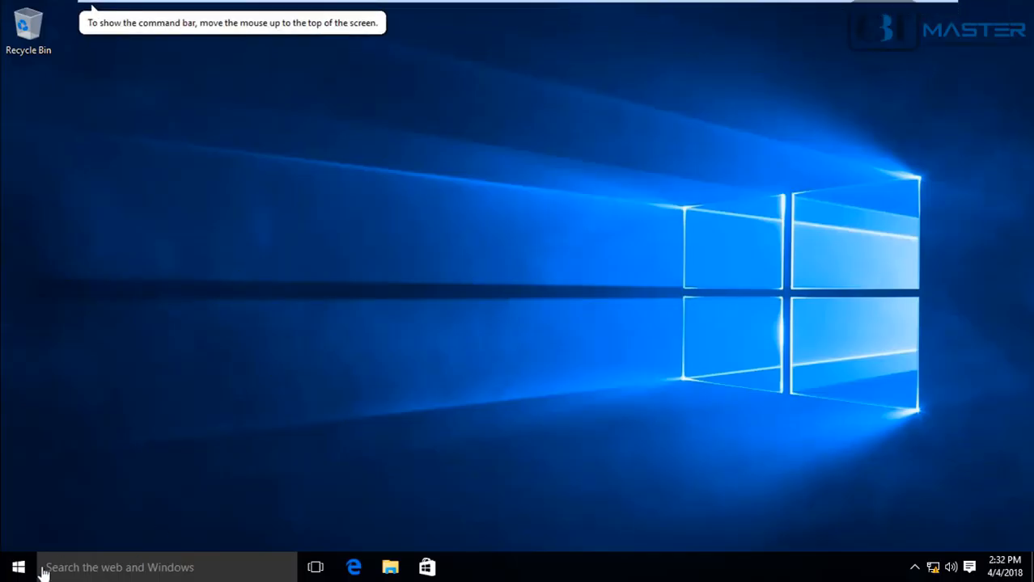
mouse_move(167, 531)
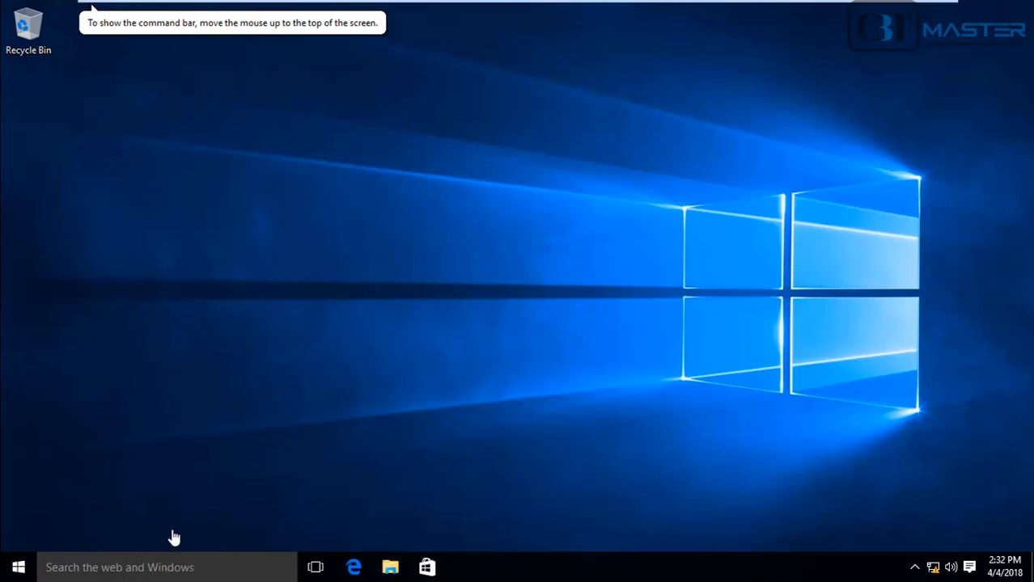
mouse_move(468, 495)
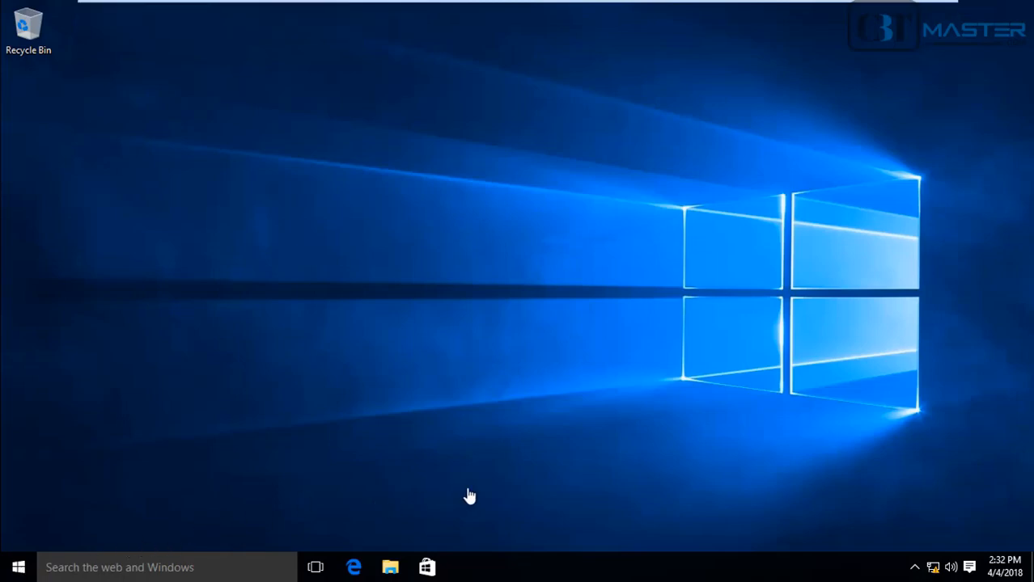
left_click(390, 567)
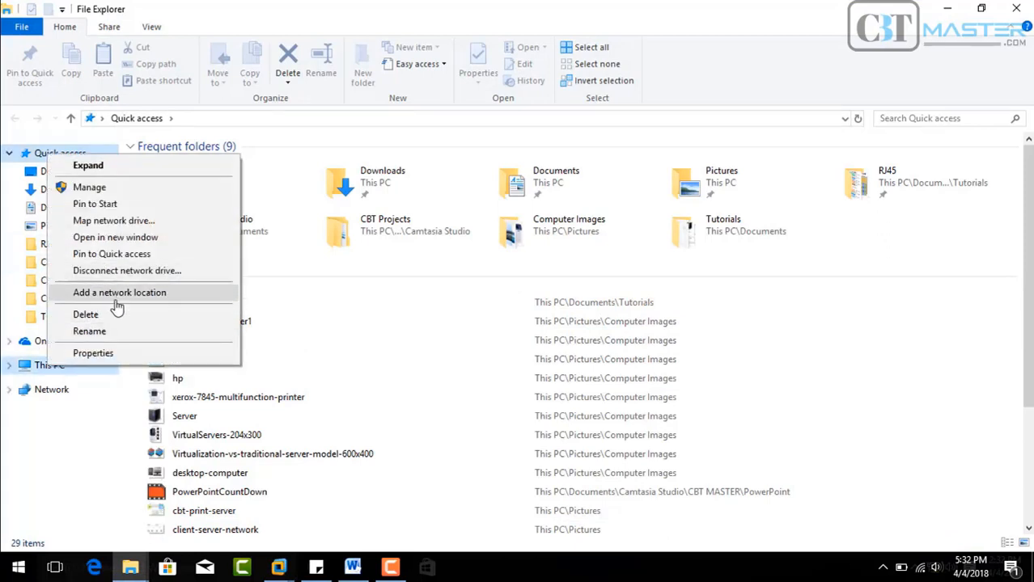
mouse_move(120, 358)
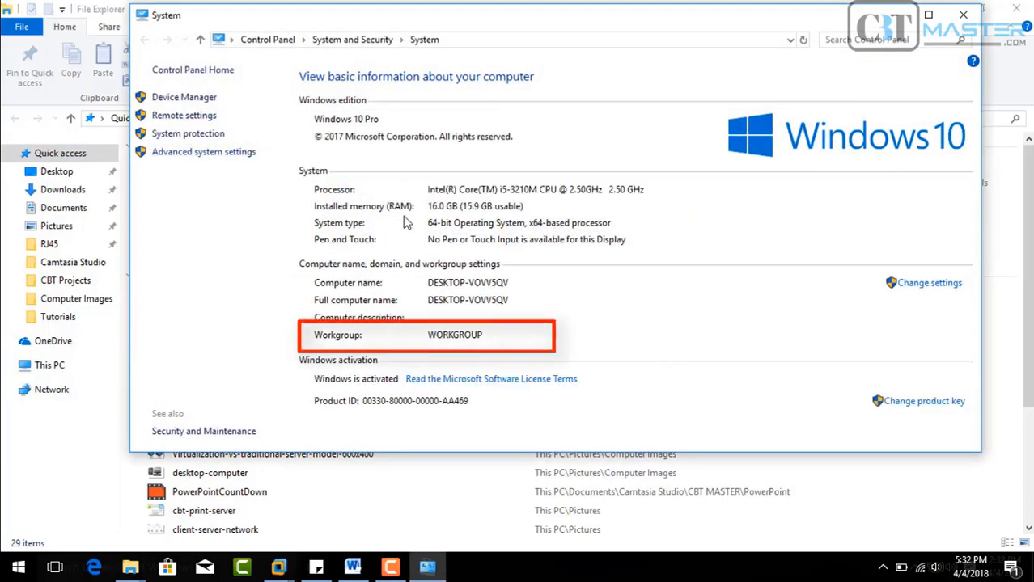
mouse_move(562, 337)
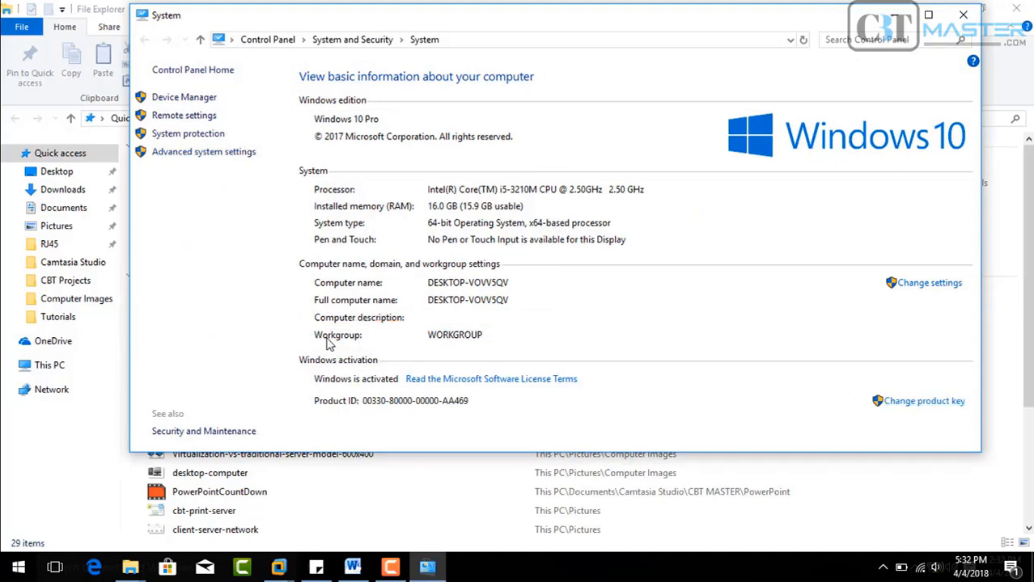
mouse_move(910, 267)
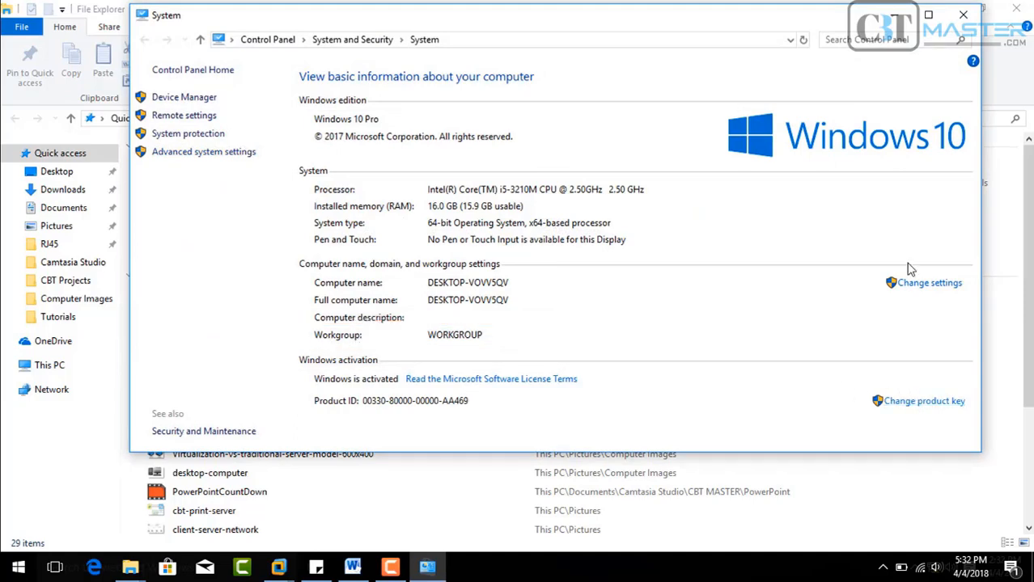
mouse_move(927, 282)
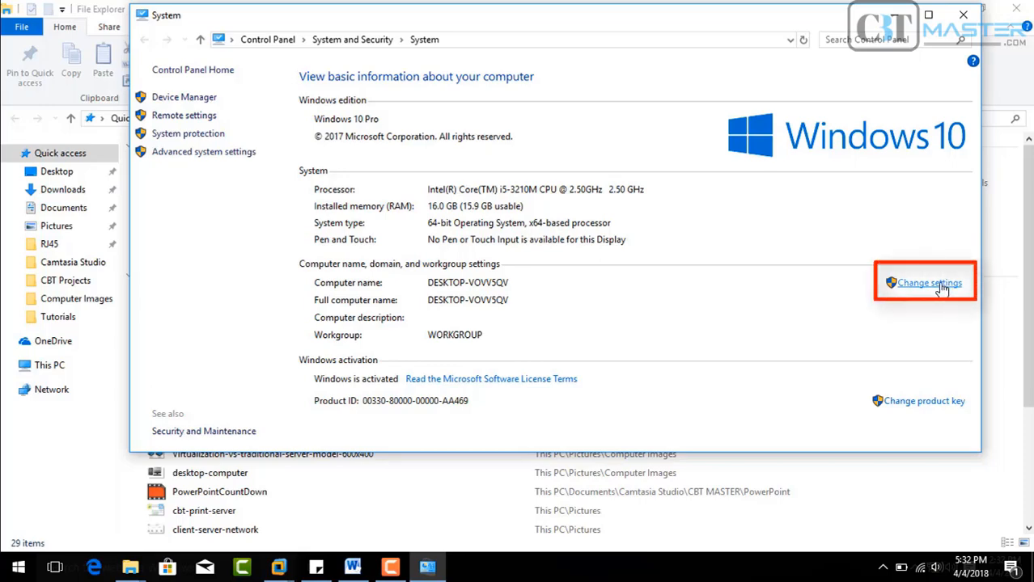
Rename the computer Windows10 and set it as a member of the cbtmaster domain
left_click(928, 283)
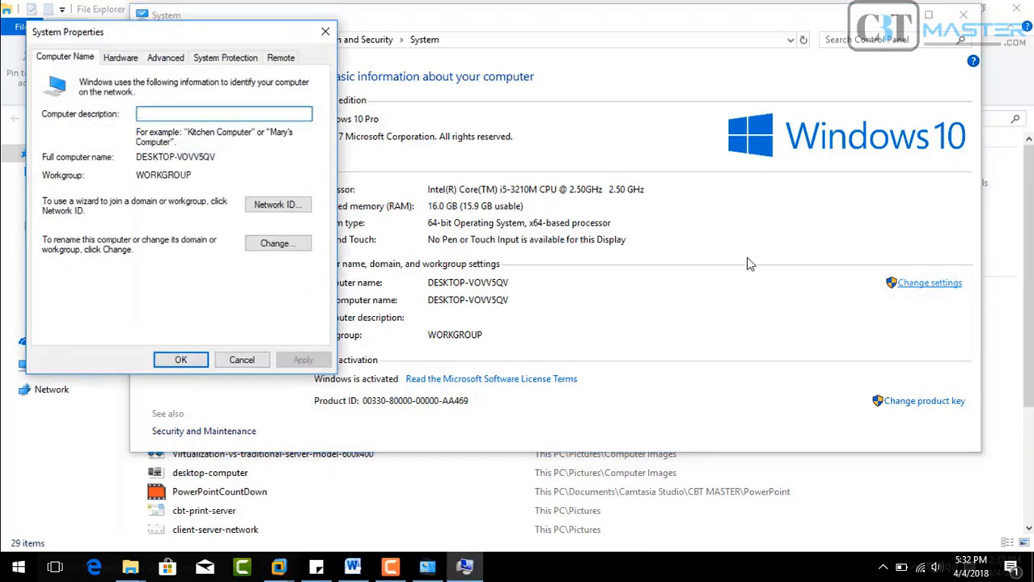
mouse_move(150, 267)
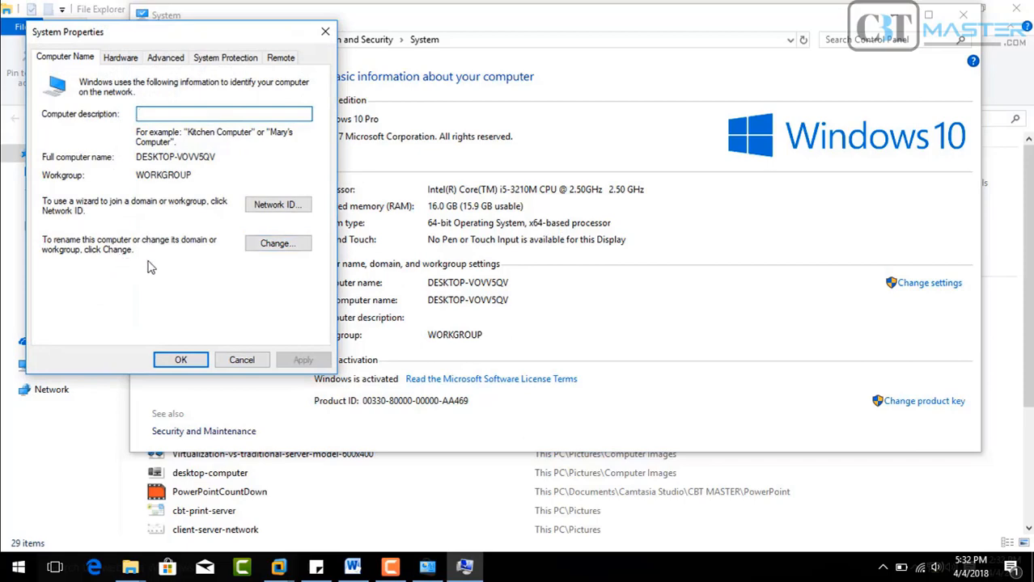
mouse_move(149, 250)
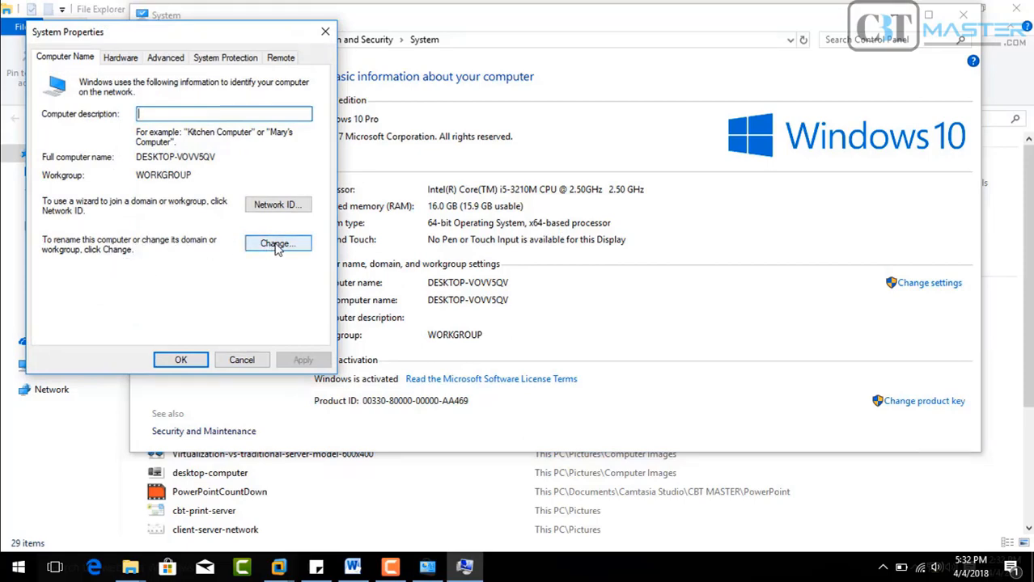
left_click(277, 244)
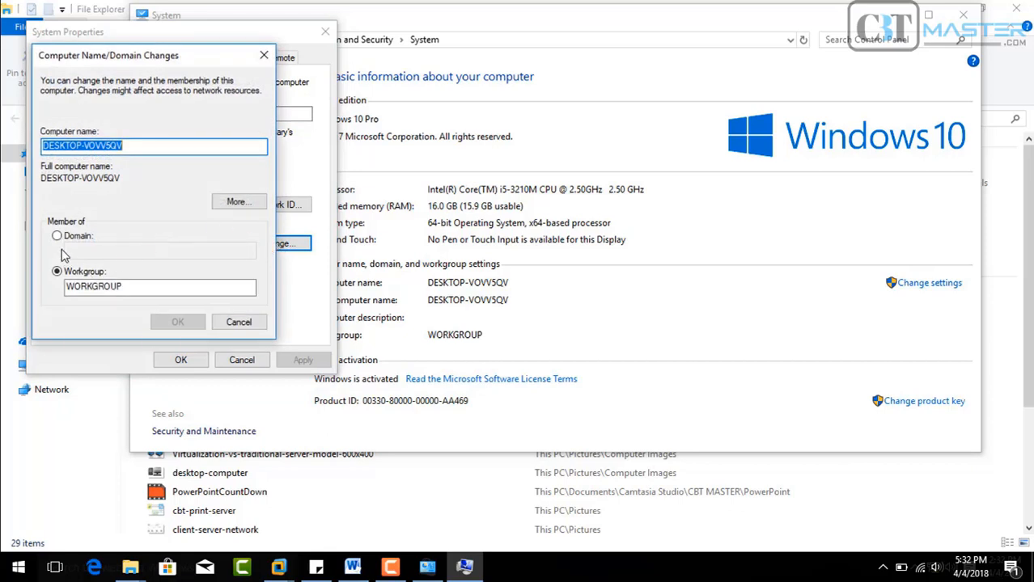
left_click(56, 235)
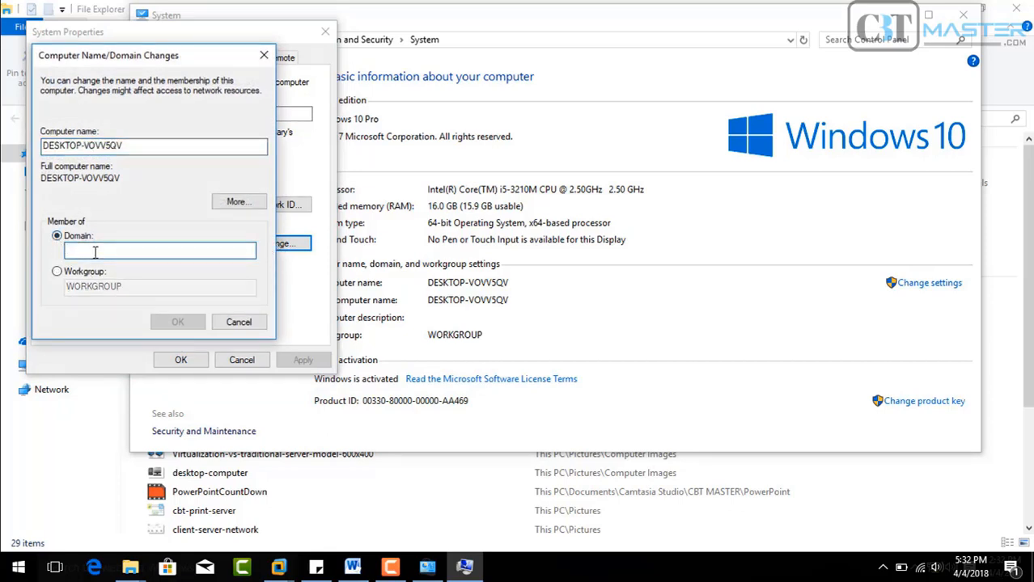
left_click(177, 322)
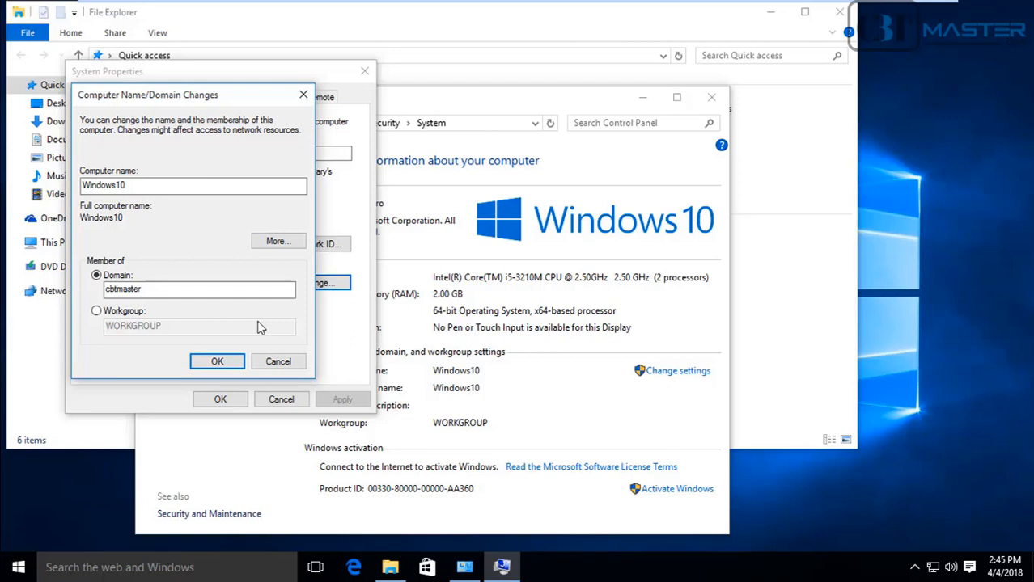
Confirm joining cbtmaster.com, acknowledge the welcome and restart messages, and restart immediately
left_click(217, 362)
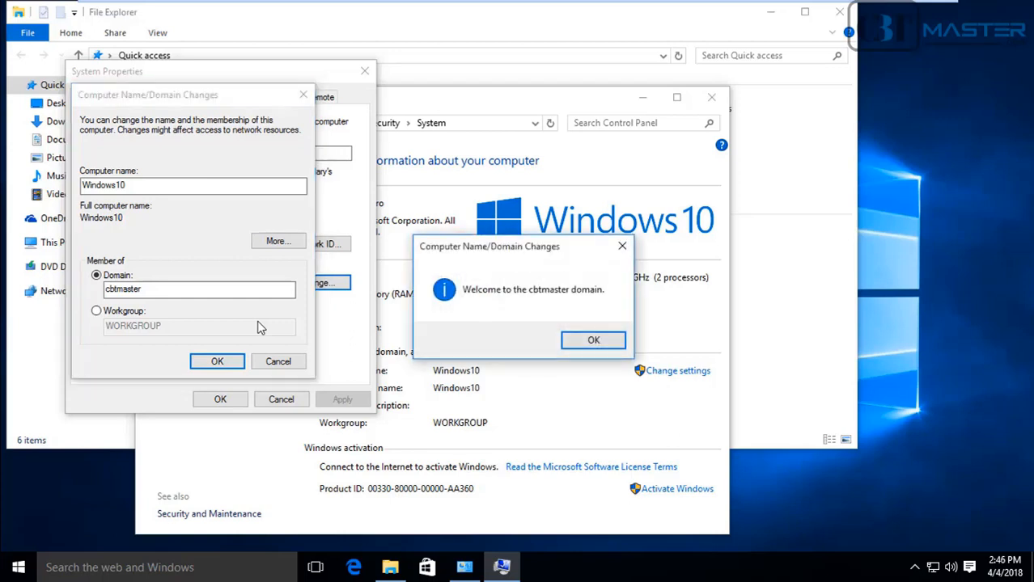
mouse_move(368, 300)
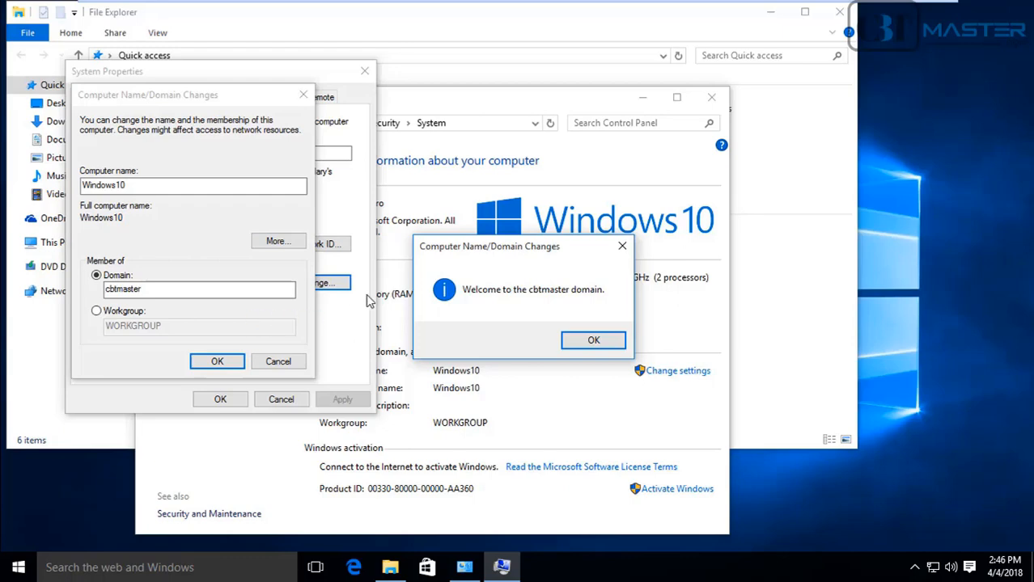
mouse_move(372, 245)
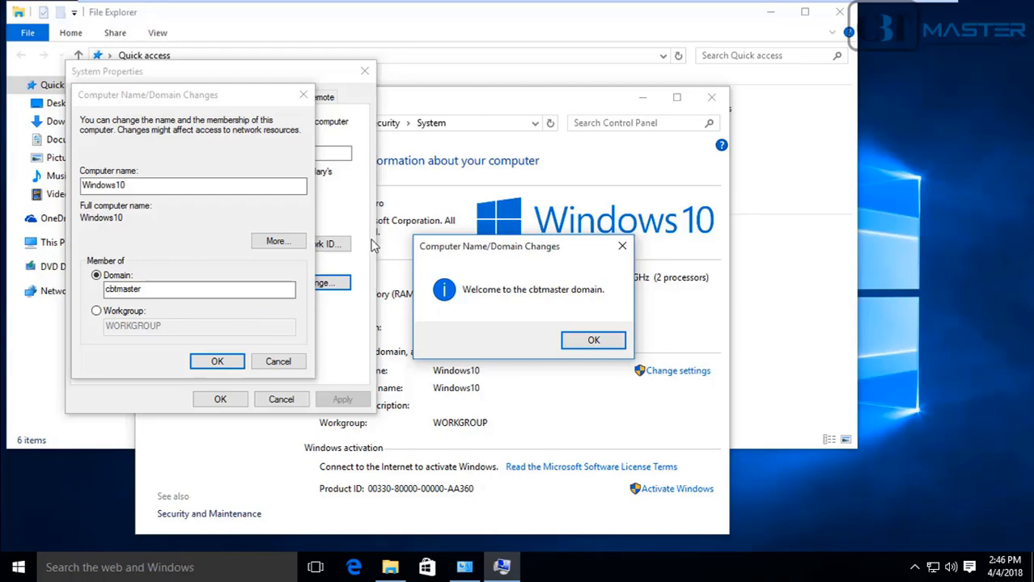
mouse_move(431, 280)
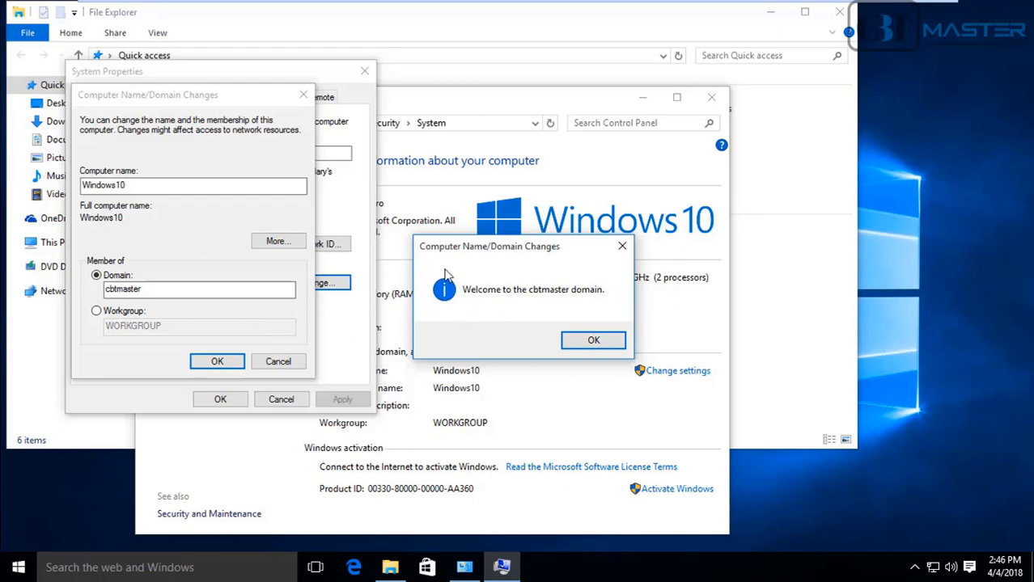
mouse_move(515, 316)
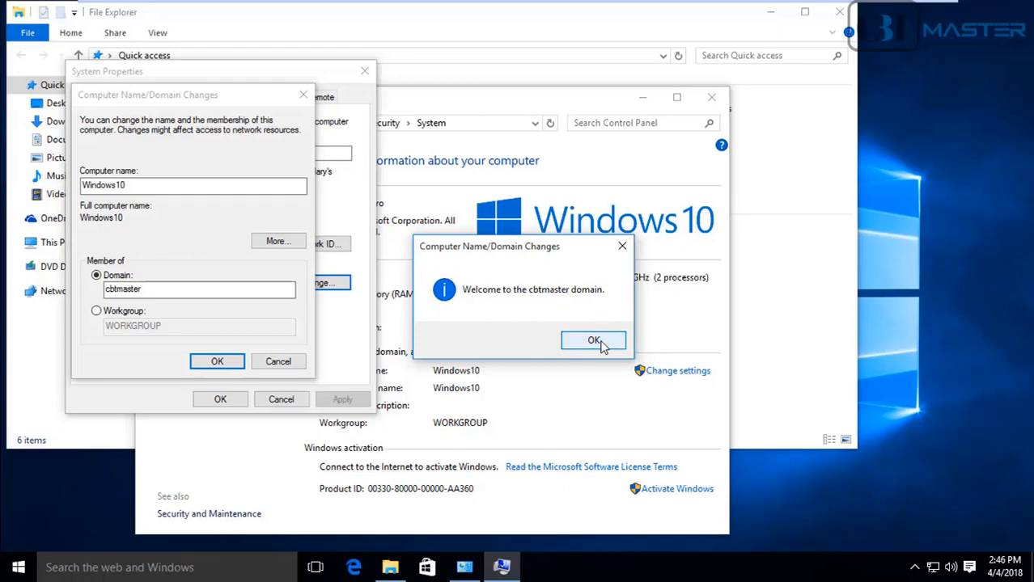
left_click(593, 340)
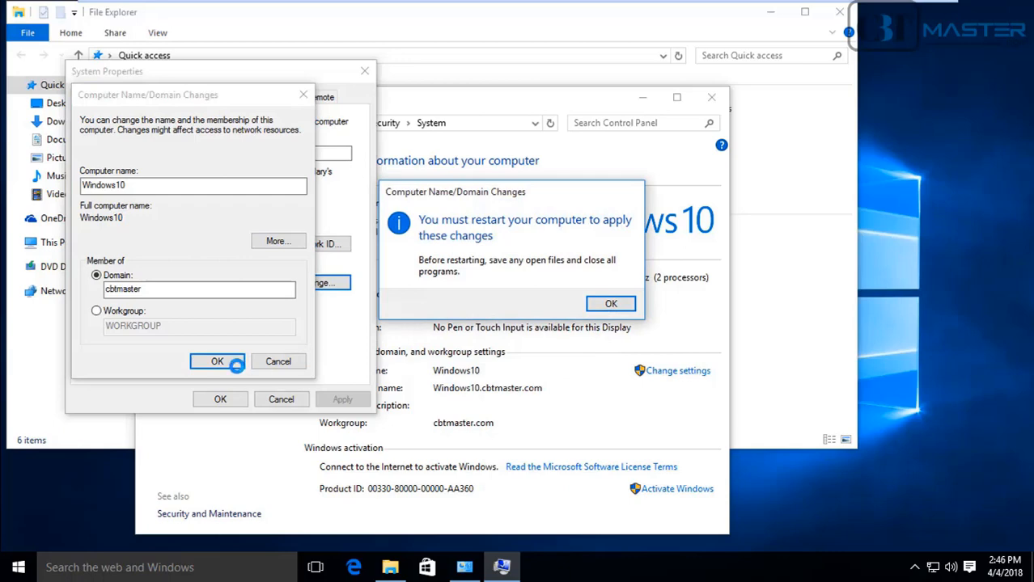
left_click(610, 304)
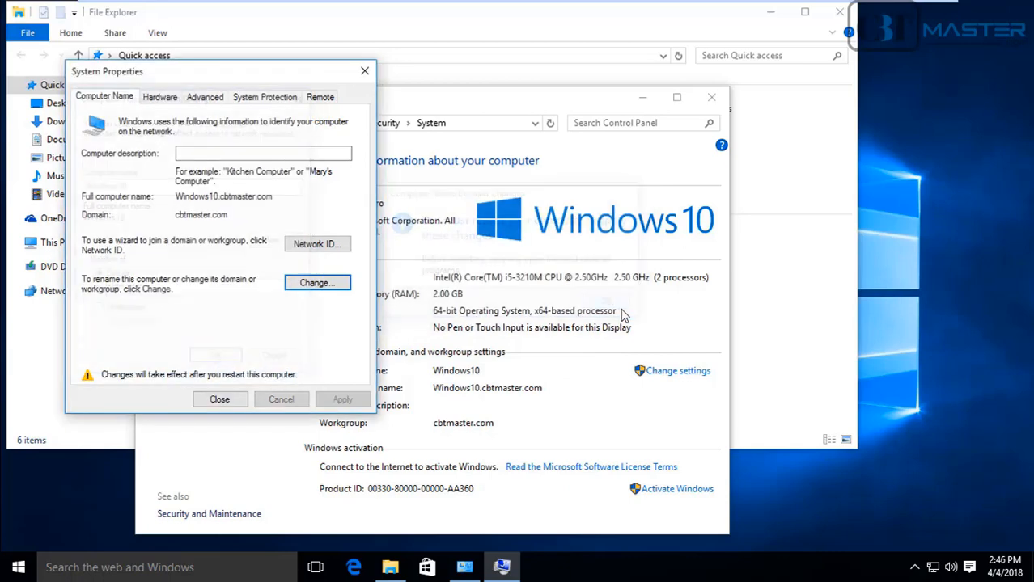
mouse_move(359, 72)
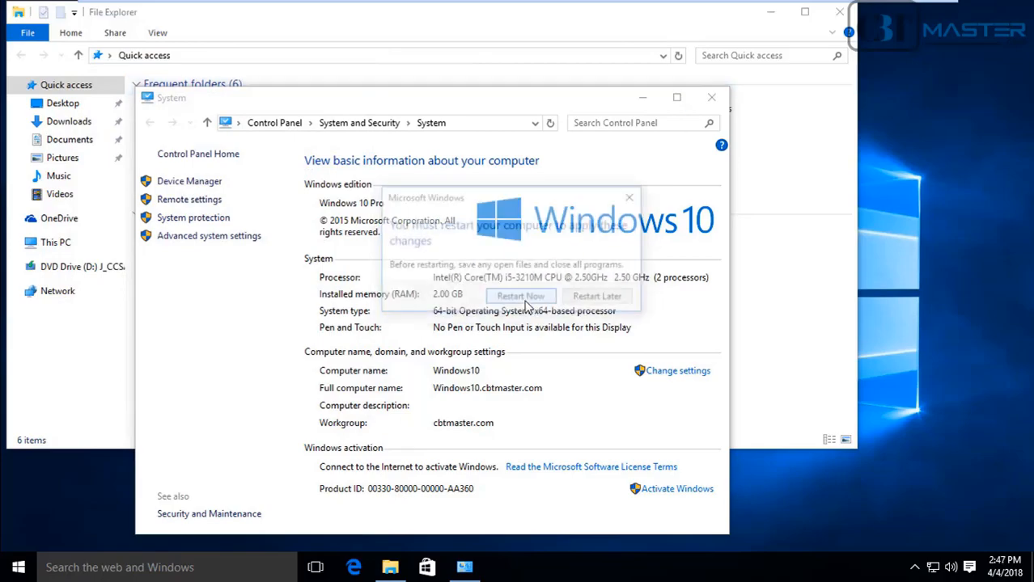
left_click(521, 295)
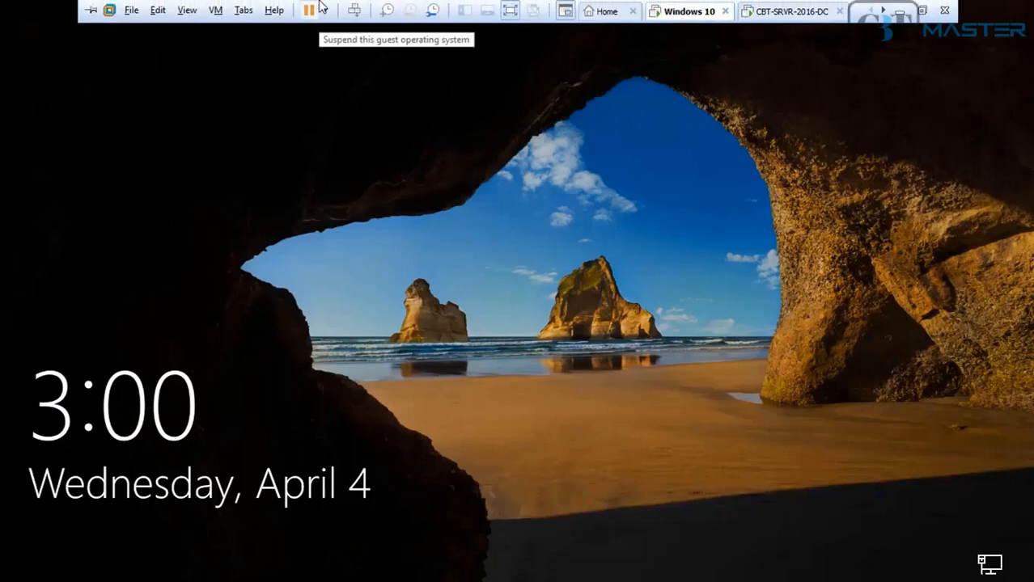
Send Ctrl+Alt+Del and sign in to the restarted Windows 10 client
left_click(354, 10)
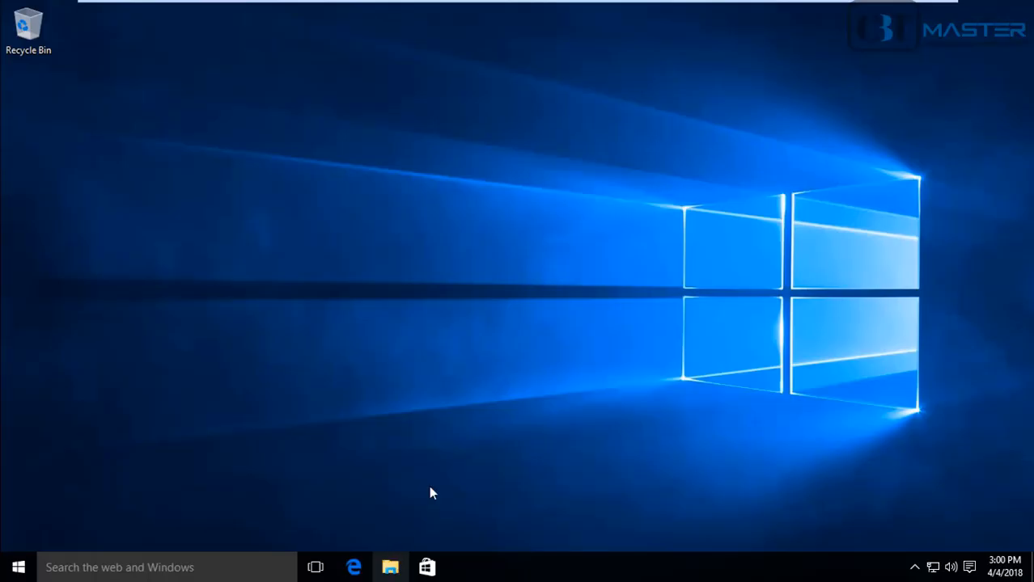
mouse_move(550, 335)
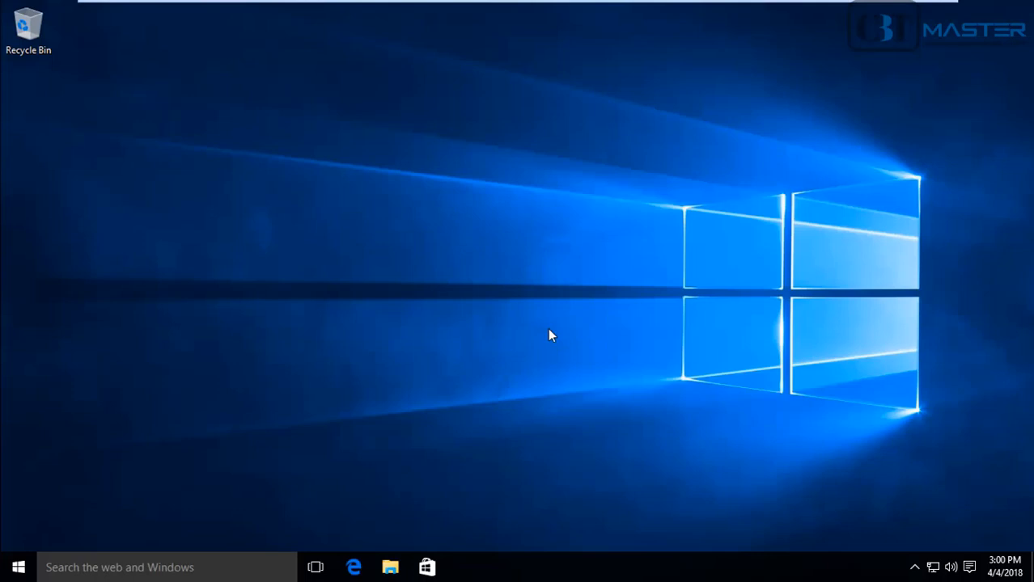
mouse_move(416, 563)
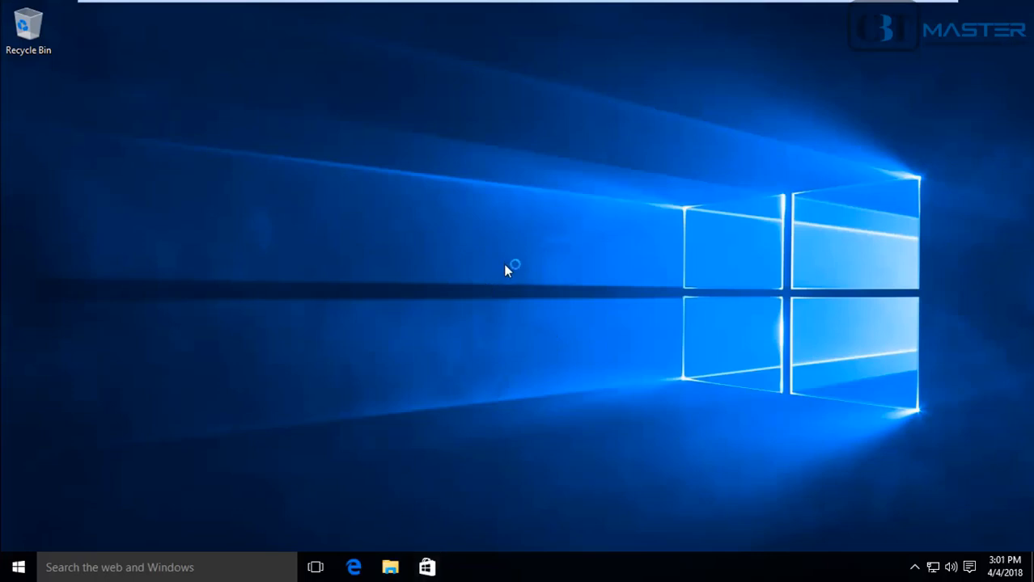
mouse_move(510, 257)
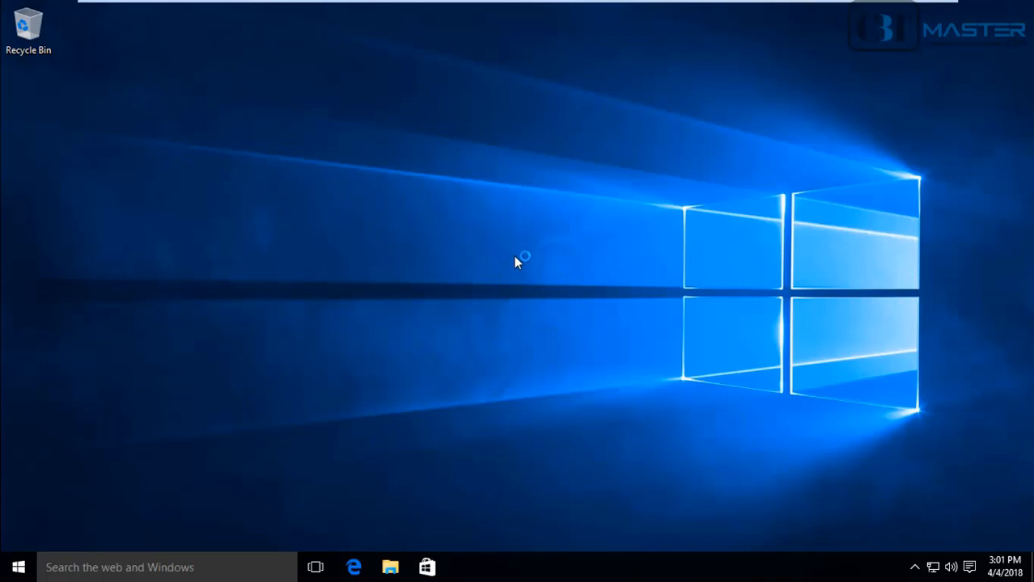
mouse_move(501, 294)
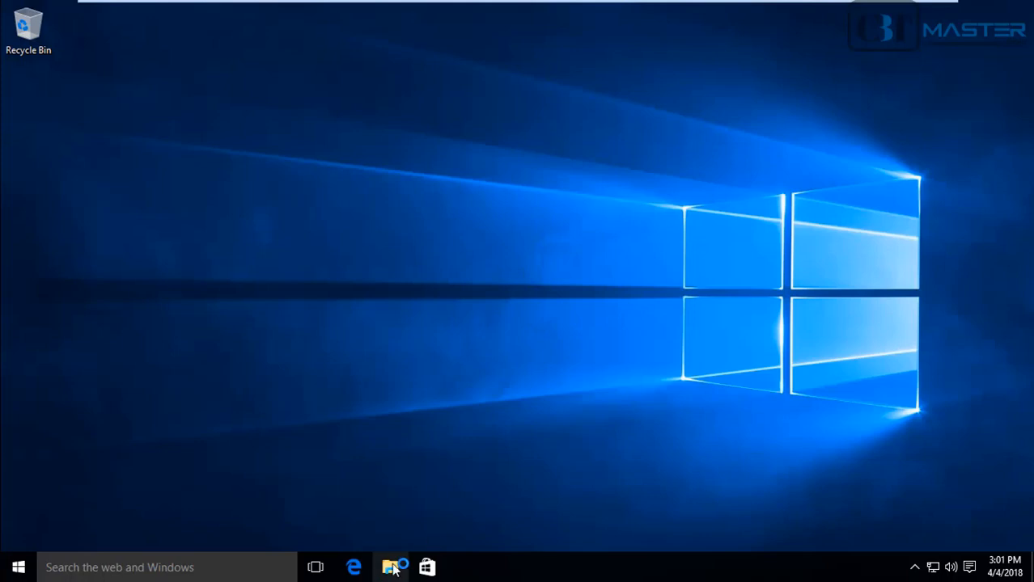
left_click(381, 567)
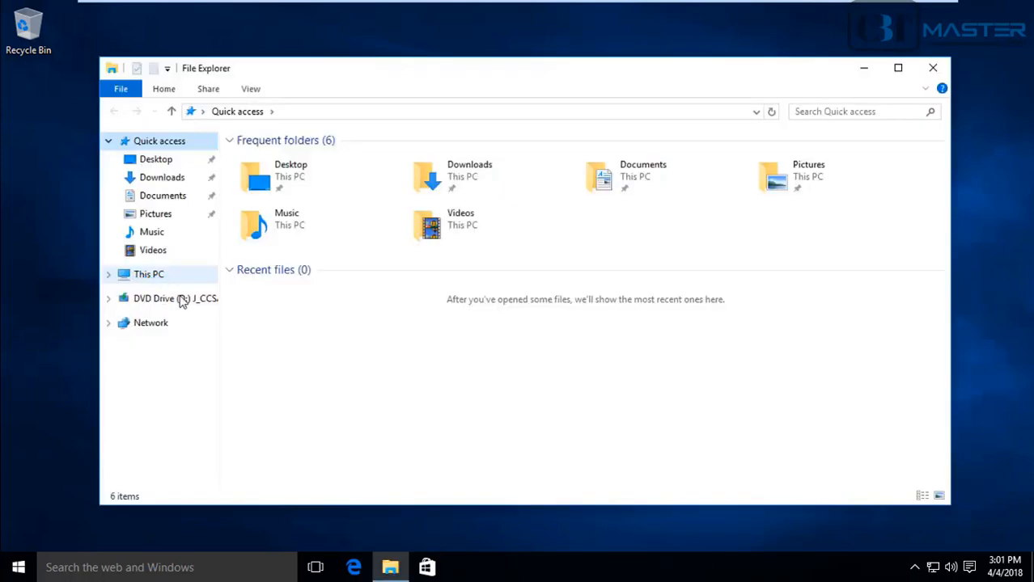
right_click(149, 273)
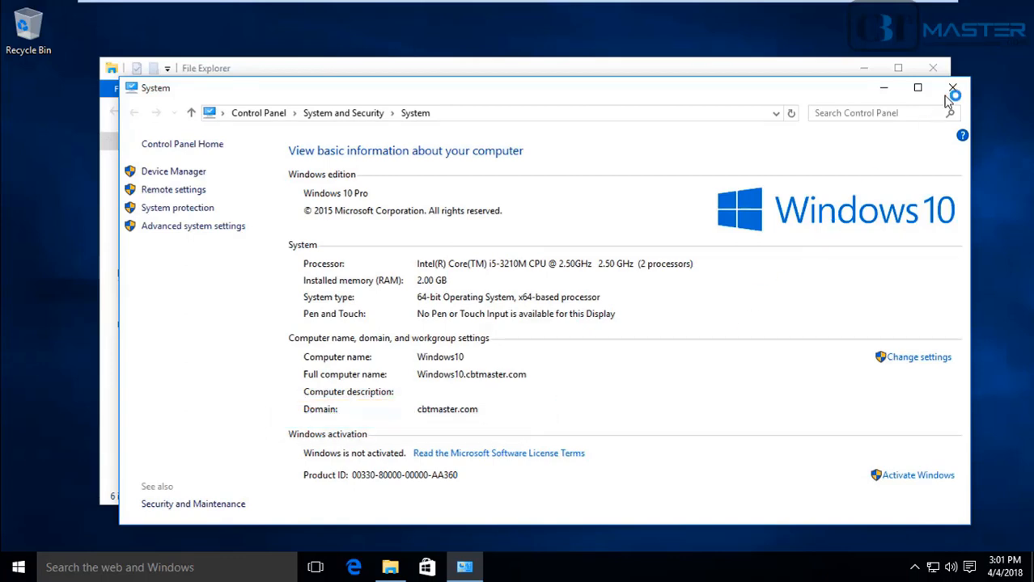
left_click(952, 89)
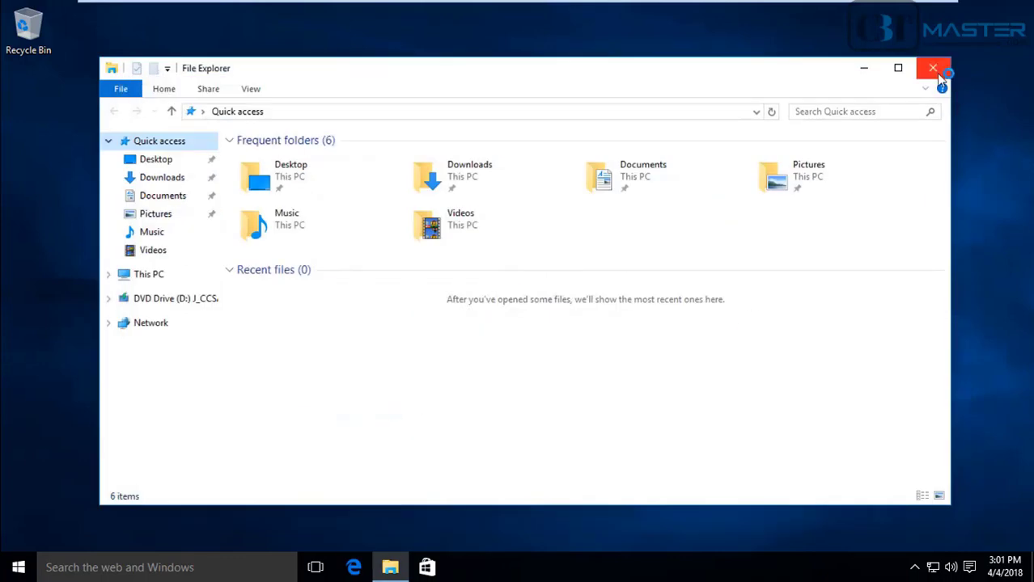
left_click(938, 68)
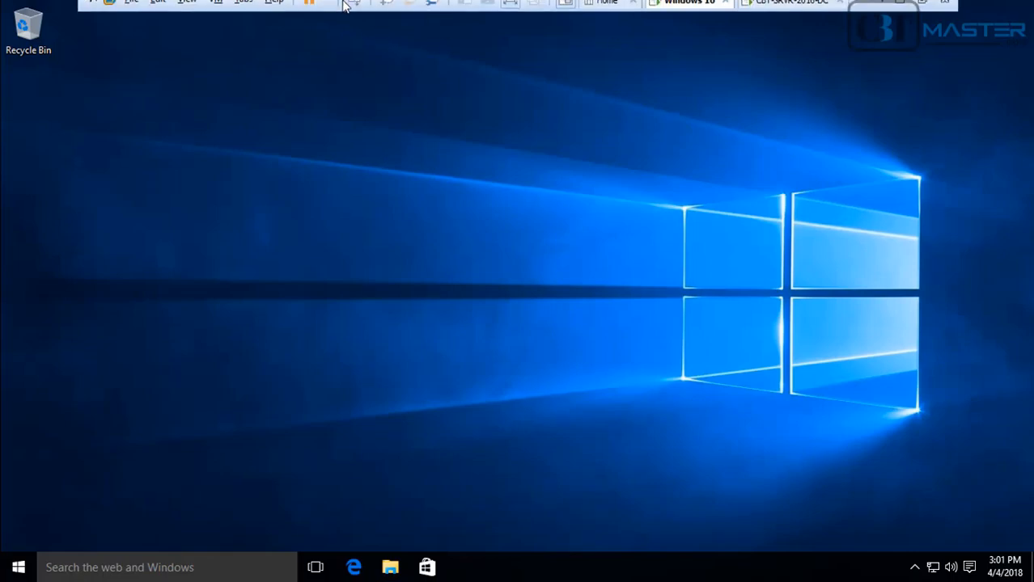
On the server, select WINDOWS10 in cbtmaster.com's Computers container in ADUC
left_click(792, 11)
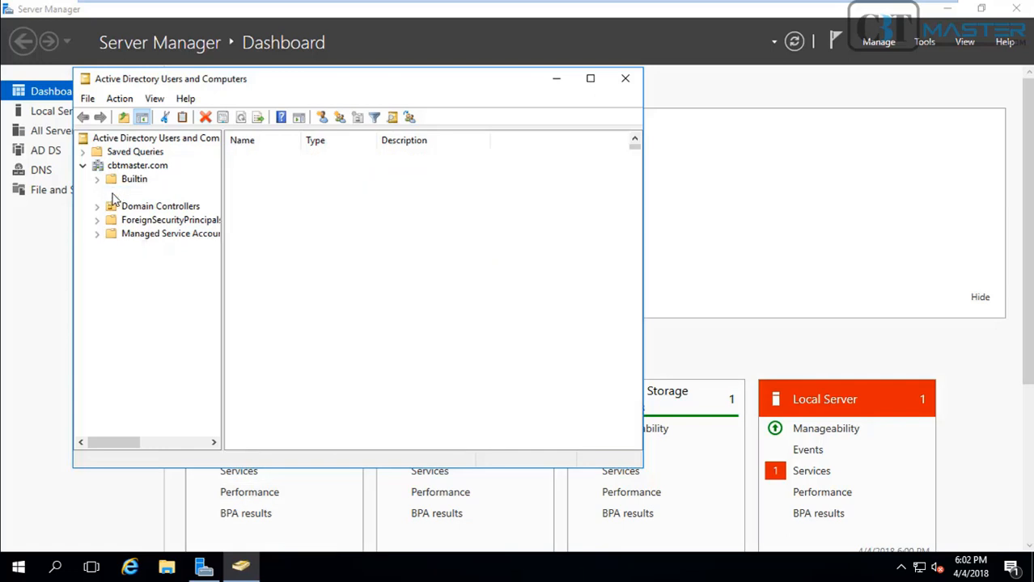
left_click(96, 165)
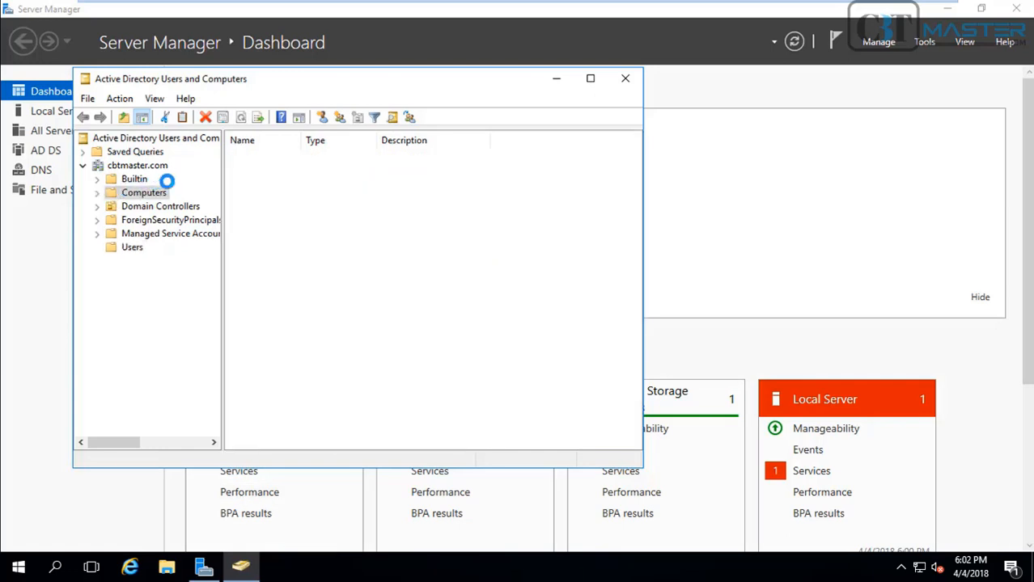
left_click(144, 193)
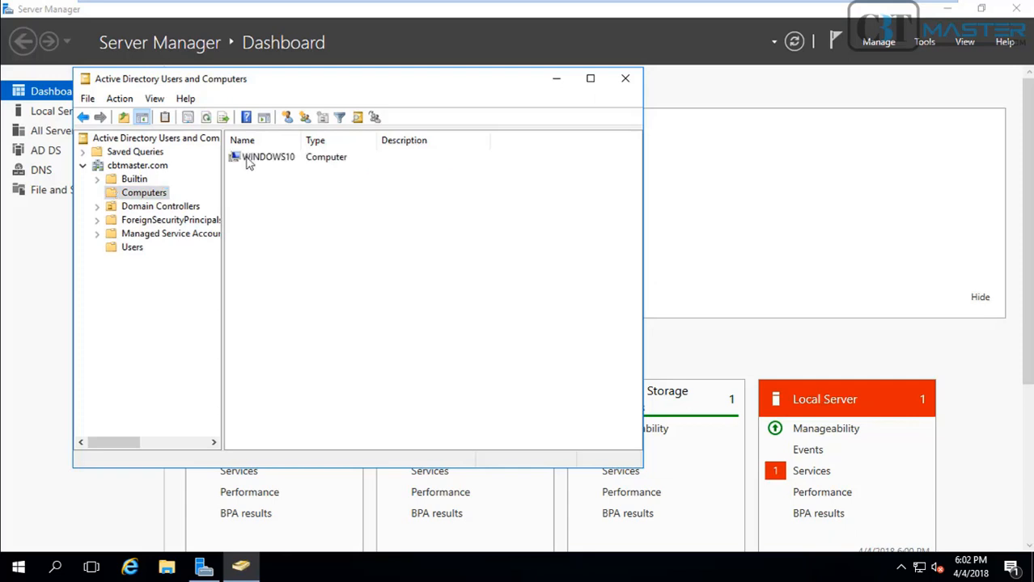
left_click(267, 157)
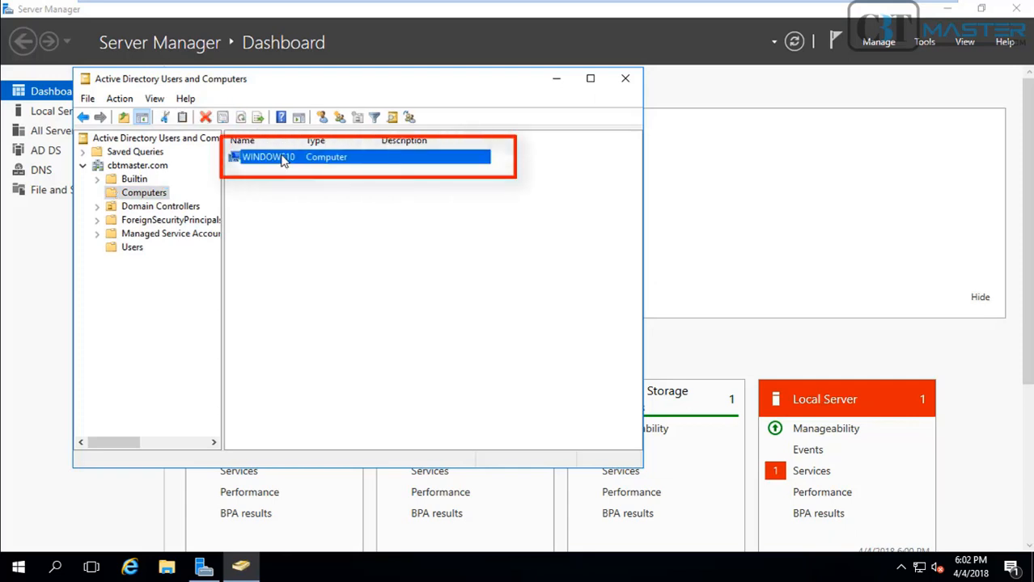